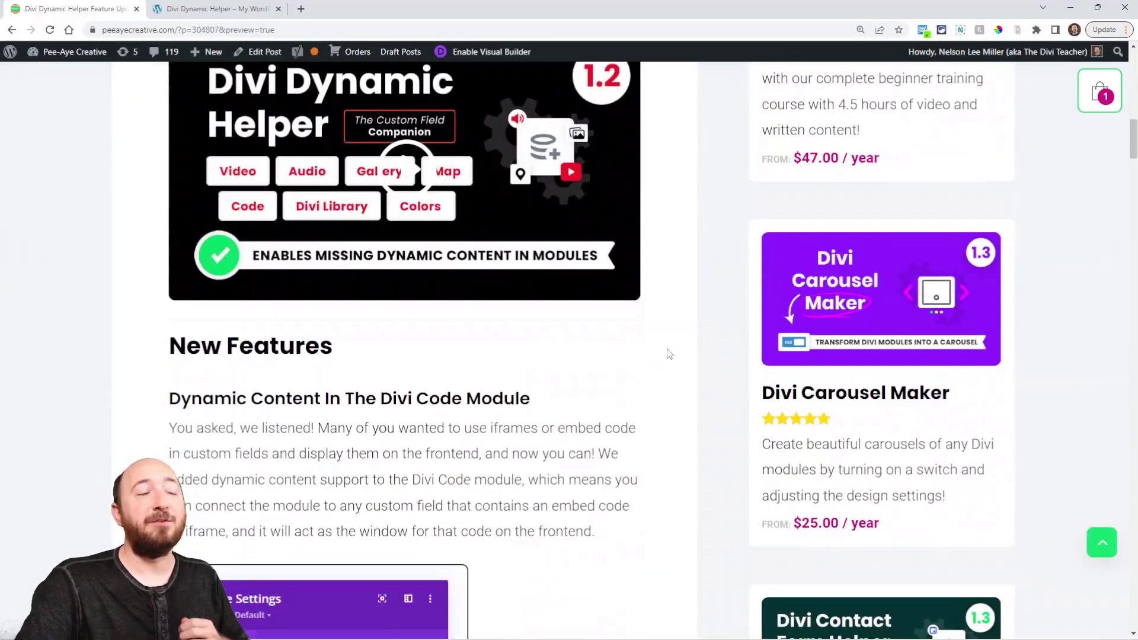
# Scroll through the New Features section of the Divi Dynamic Helper blog post.
pyautogui.scroll(-3)
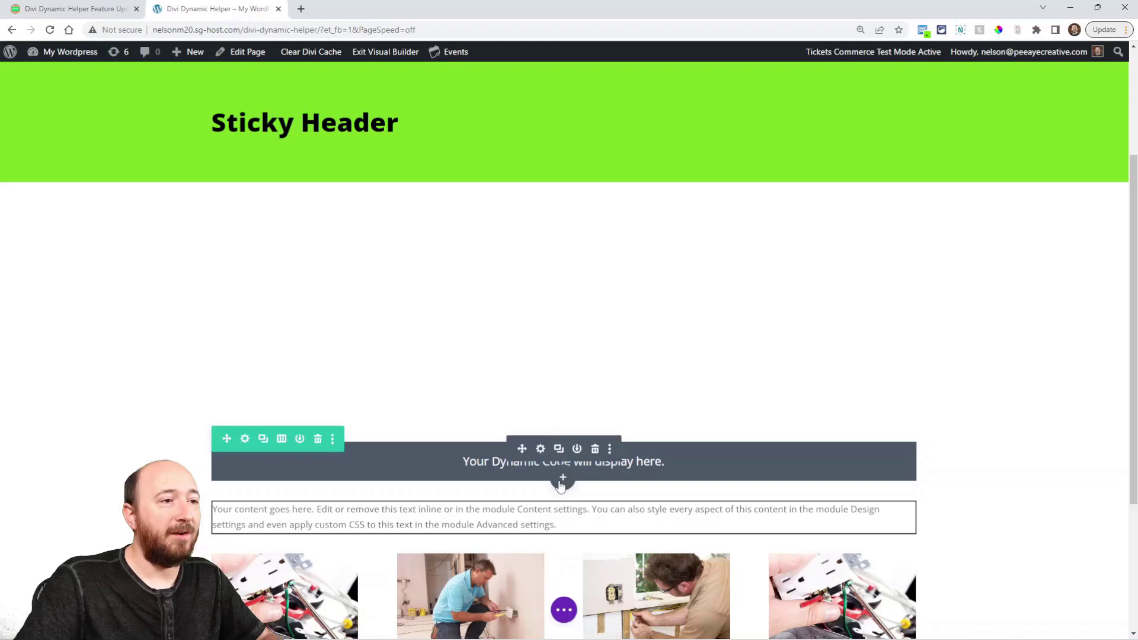
# Add a Code module to the row and scroll through its dynamic content field list.
pyautogui.click(564, 478)
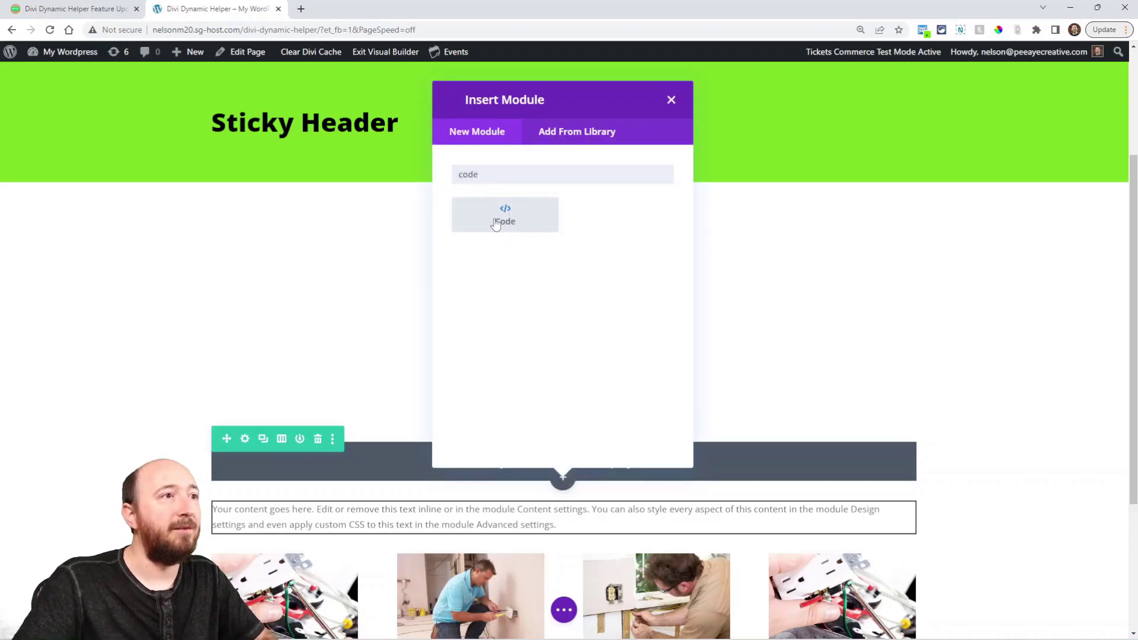
pyautogui.click(505, 215)
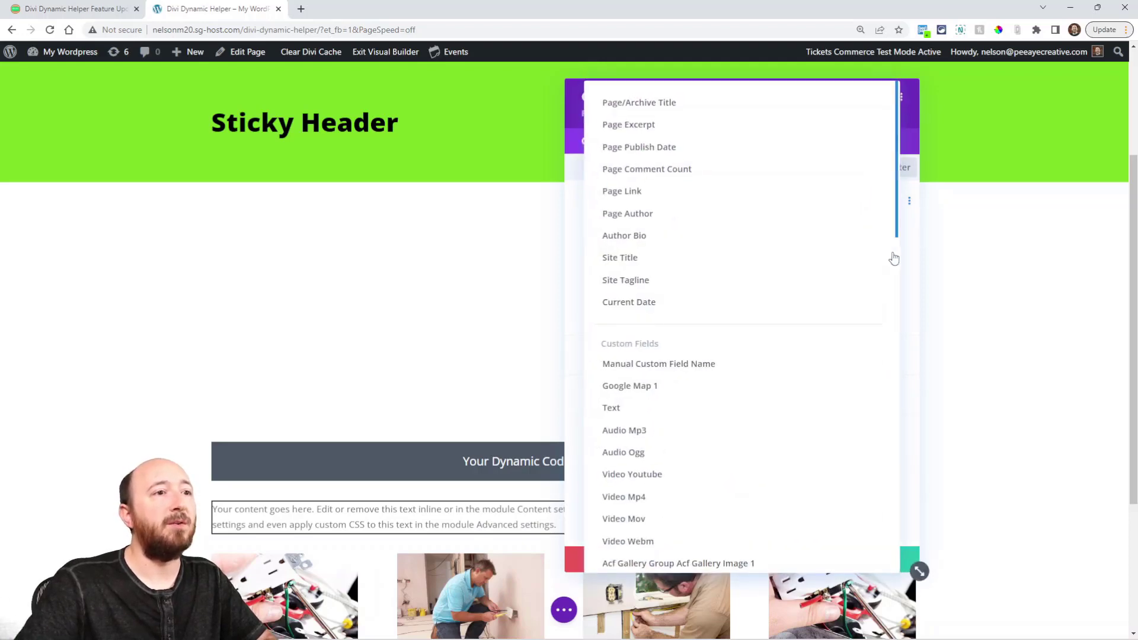
pyautogui.scroll(-3)
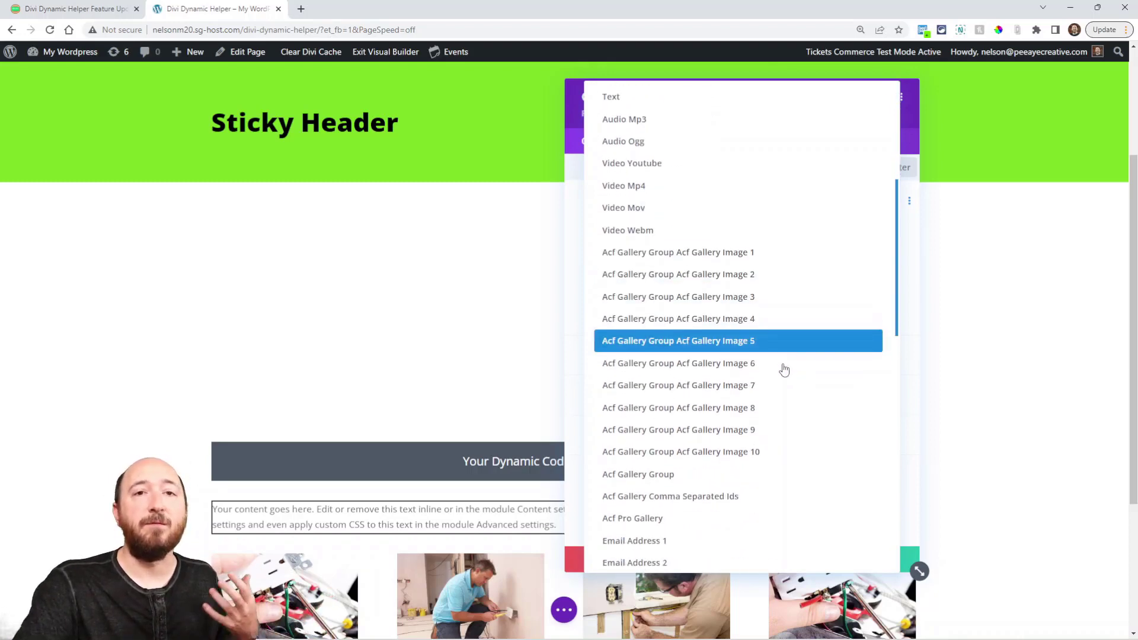
pyautogui.scroll(-3)
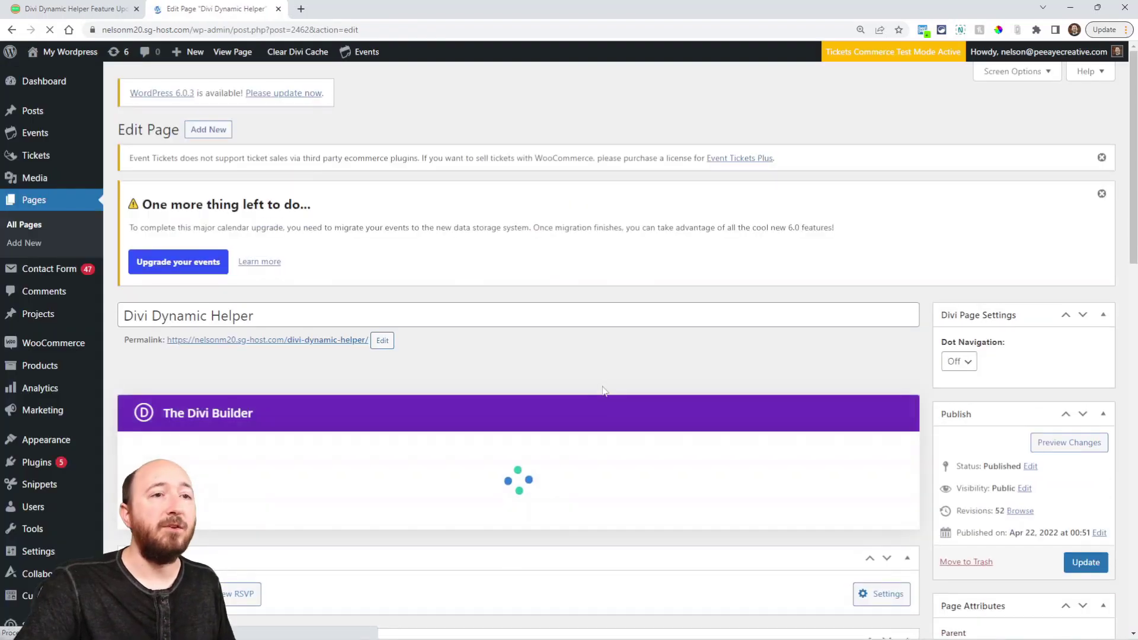
# Delete the Spotify Song field's style snippet and review the other Code Module embed fields.
pyautogui.scroll(-3)
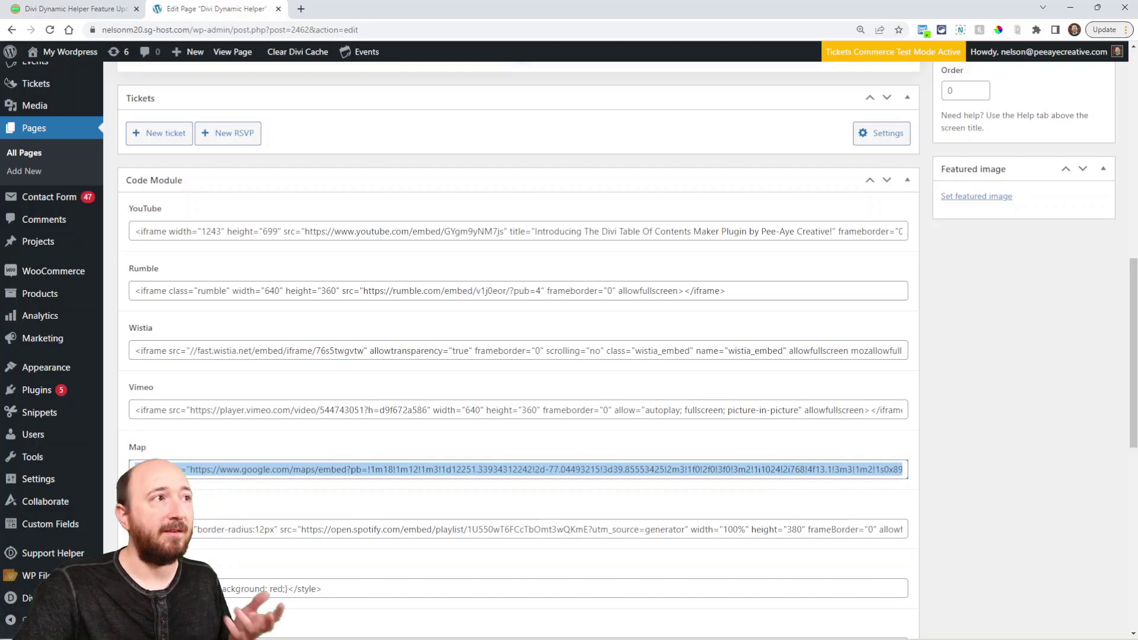
pyautogui.scroll(-3)
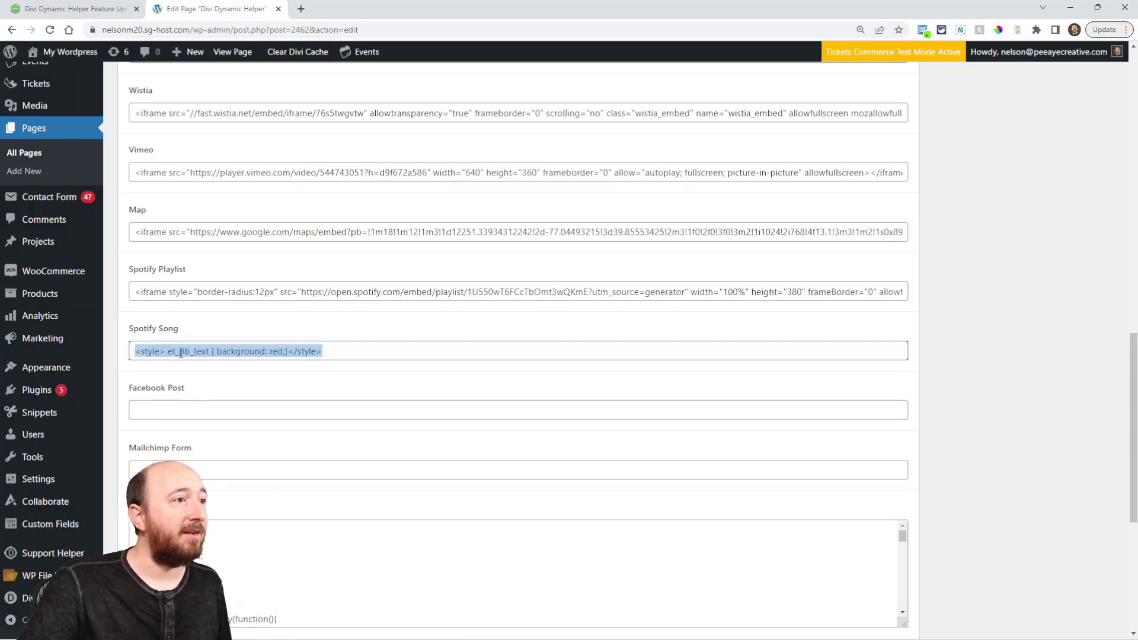
pyautogui.press('Delete')
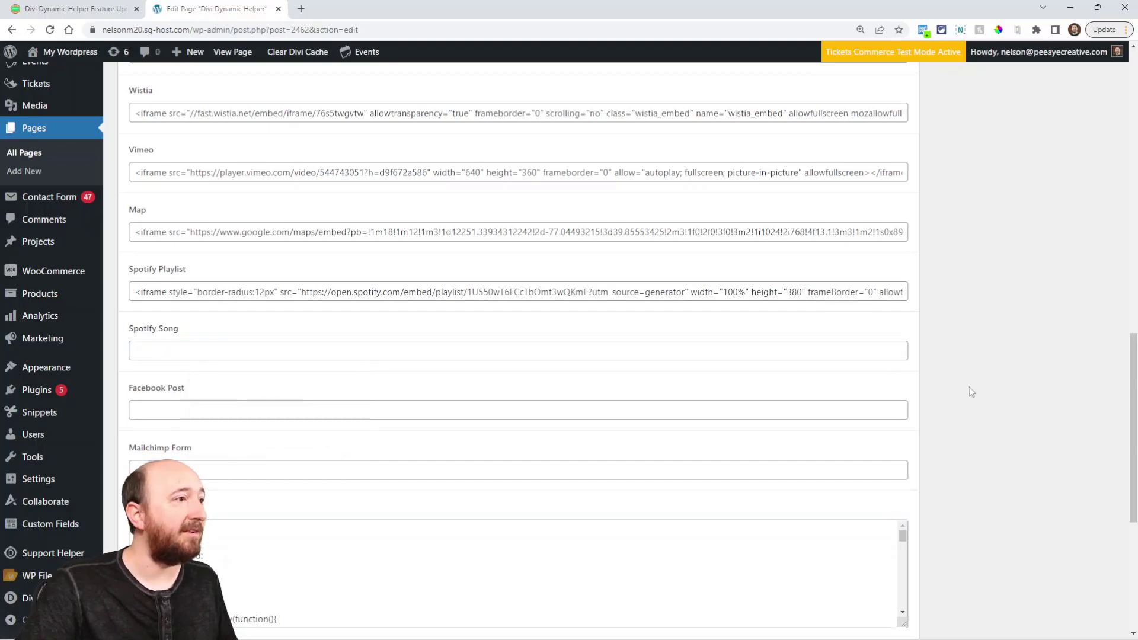
pyautogui.scroll(-3)
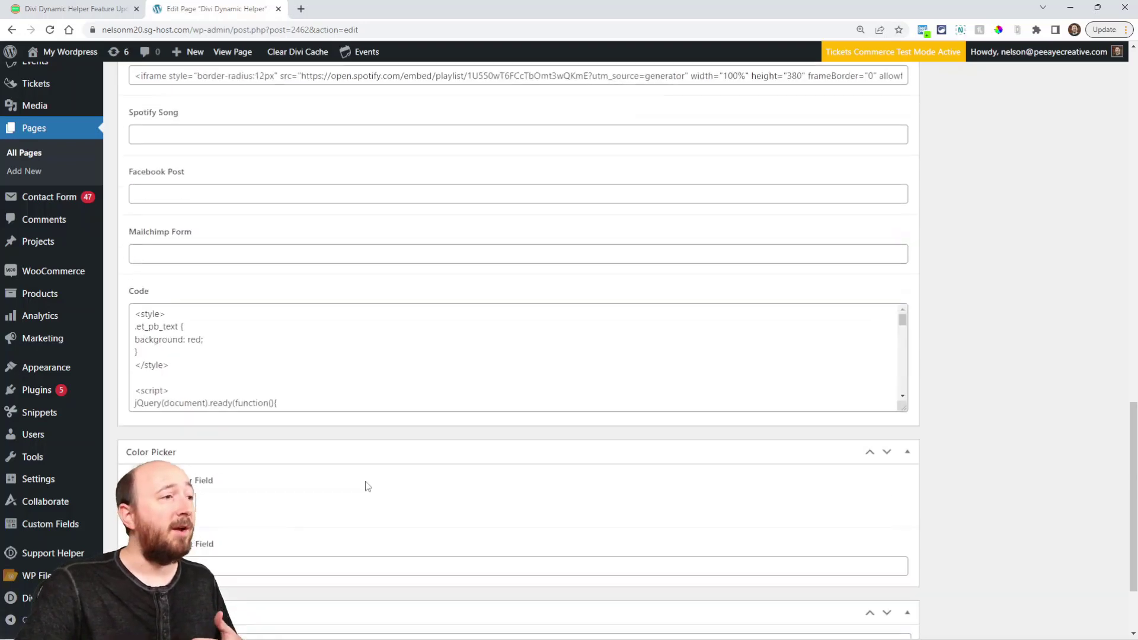
pyautogui.scroll(-3)
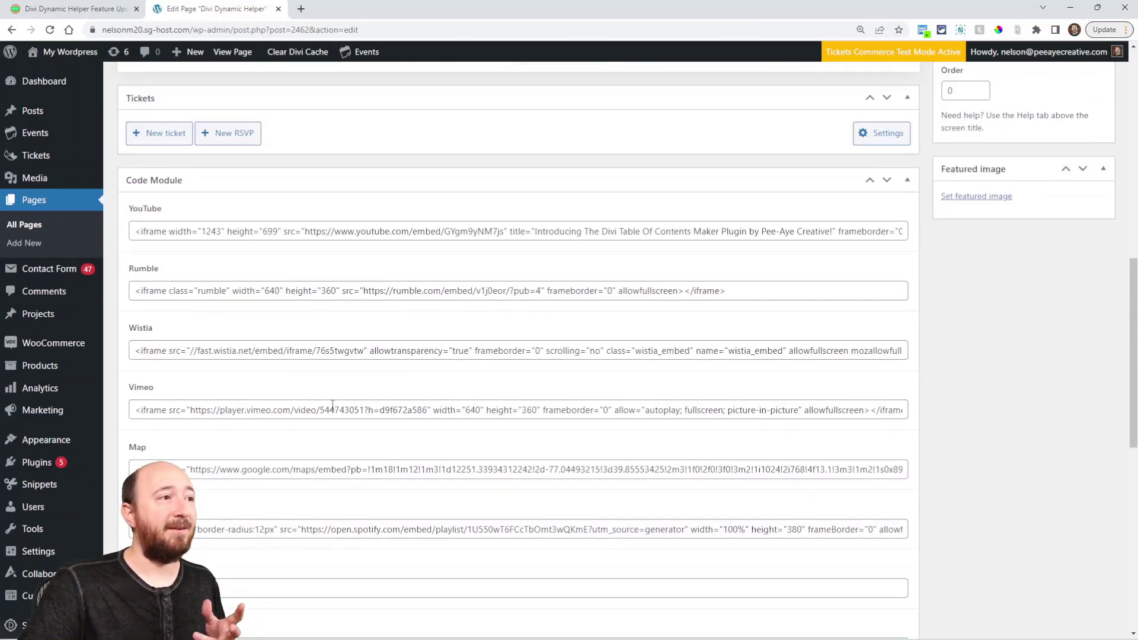
pyautogui.moveTo(399, 512)
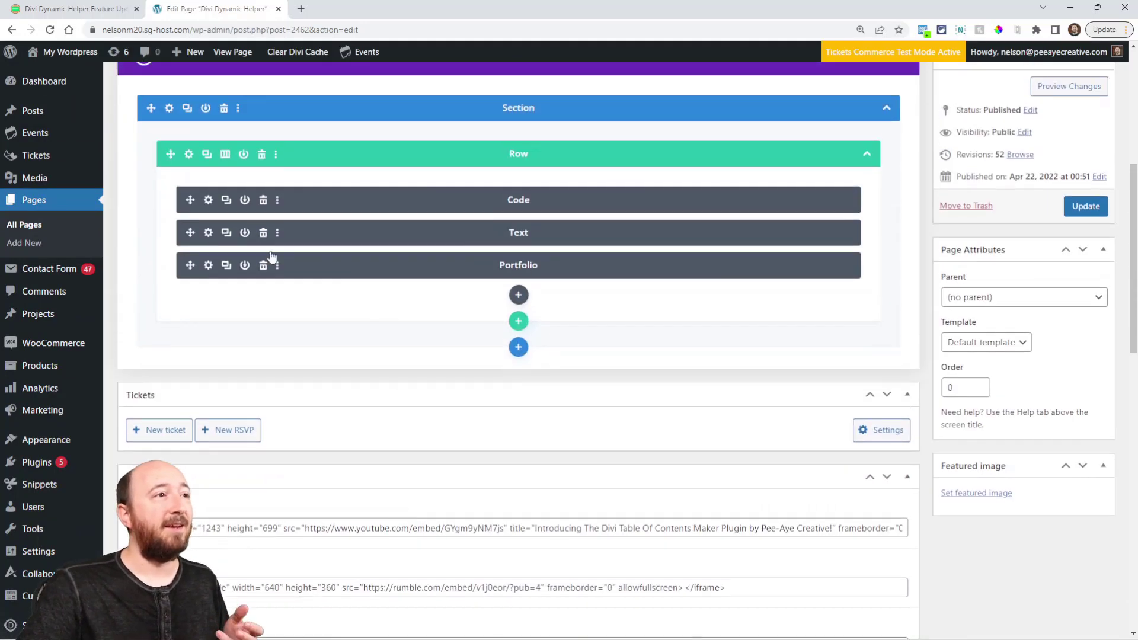
# Set the Code module's dynamic content to the YouTube field under ACF: Code Module.
pyautogui.click(188, 200)
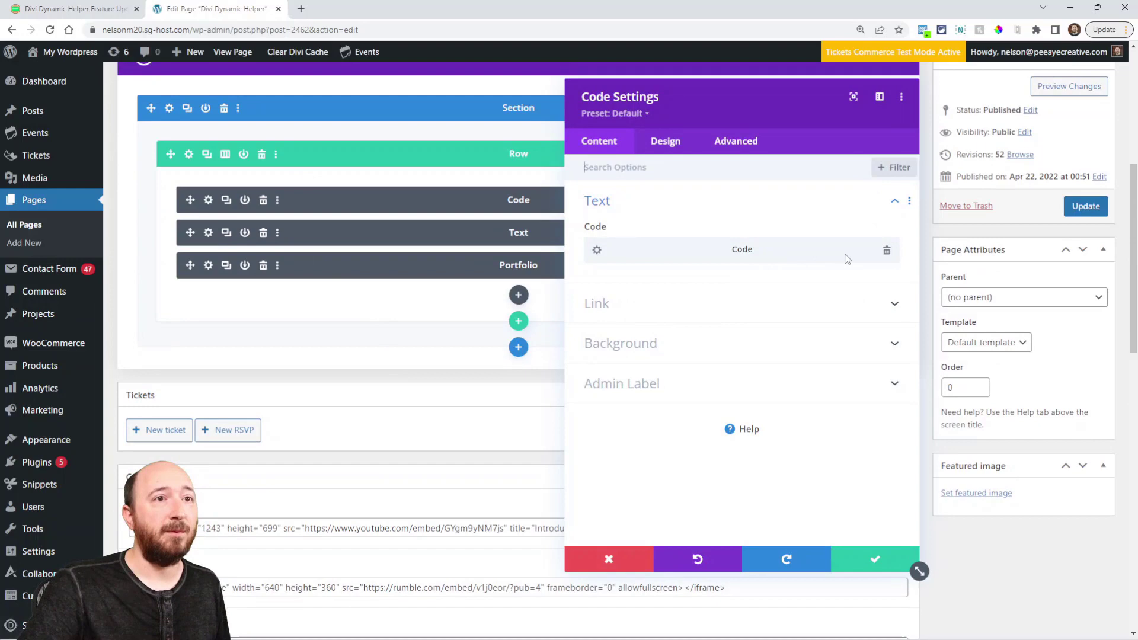
pyautogui.click(742, 249)
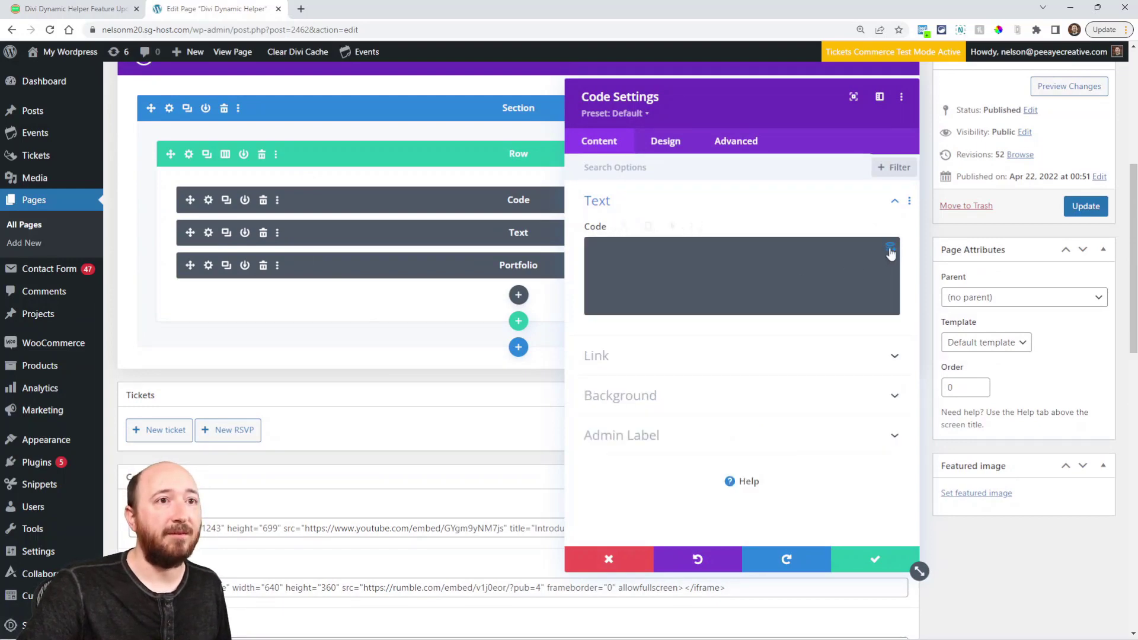
pyautogui.scroll(-3)
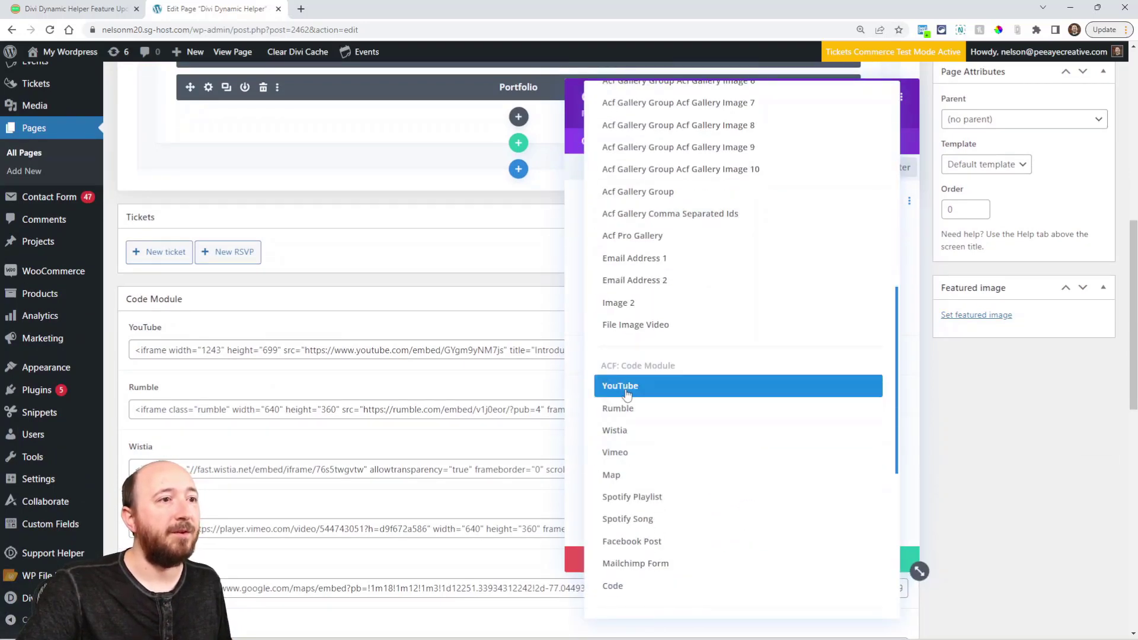
pyautogui.click(620, 386)
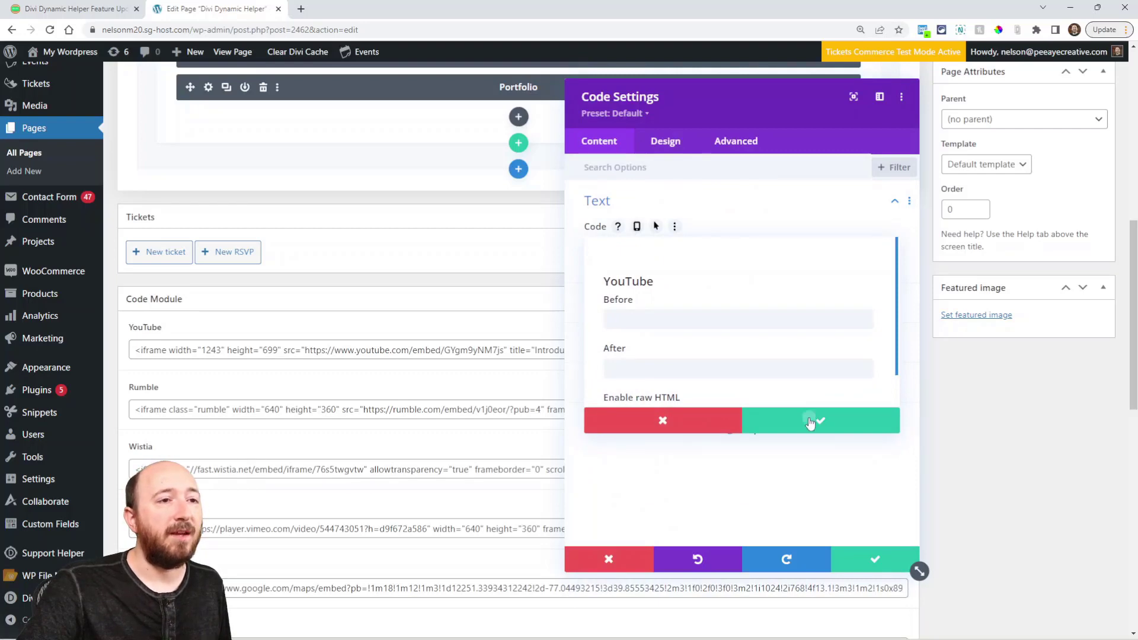
pyautogui.click(811, 420)
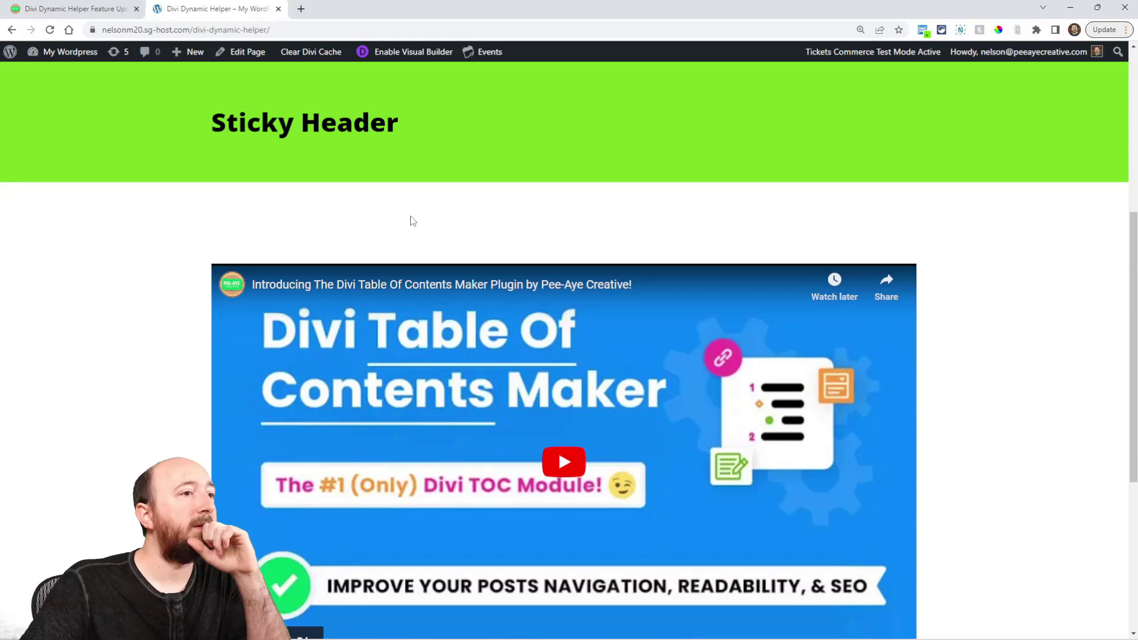
# Scroll down the live page past the embedded YouTube video.
pyautogui.scroll(-3)
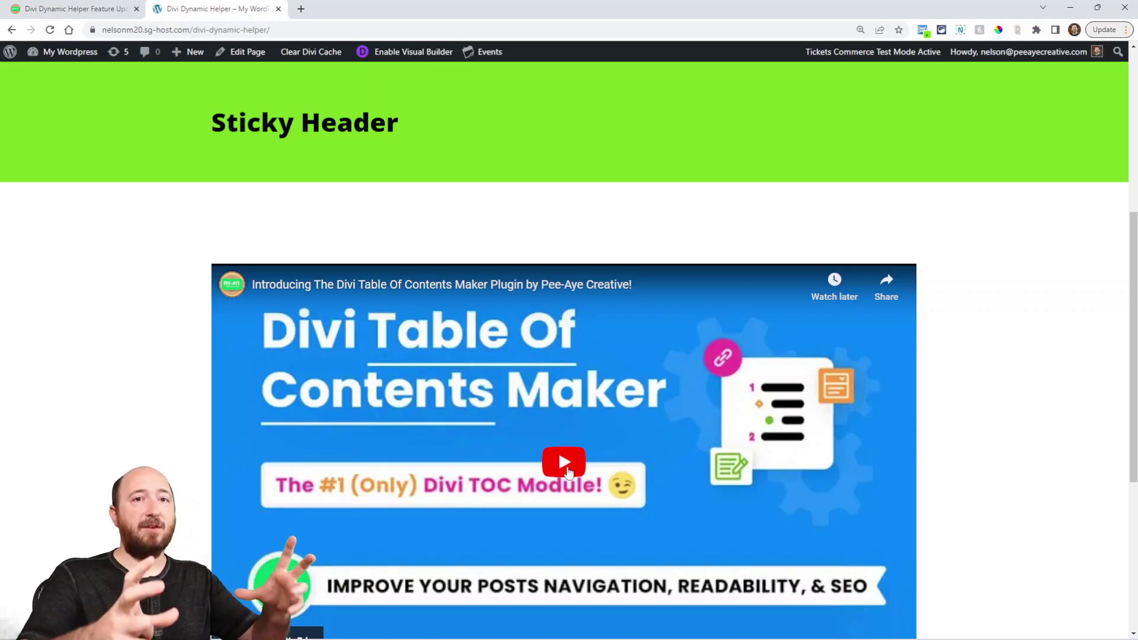
pyautogui.scroll(-3)
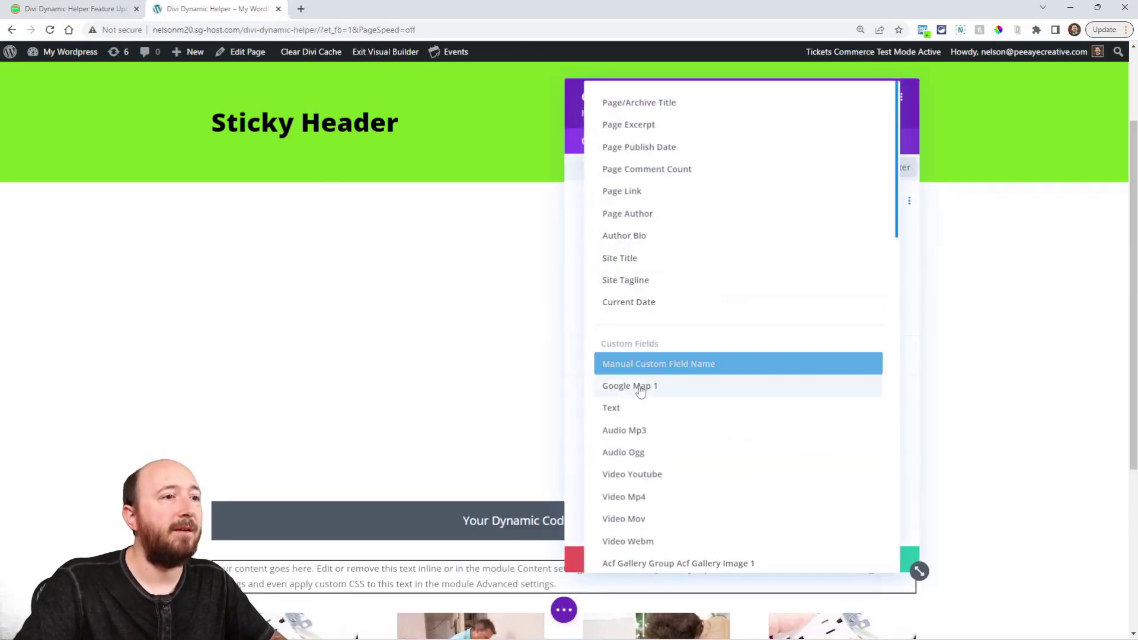
# Link a Code module's dynamic content to the Map custom field.
pyautogui.scroll(-3)
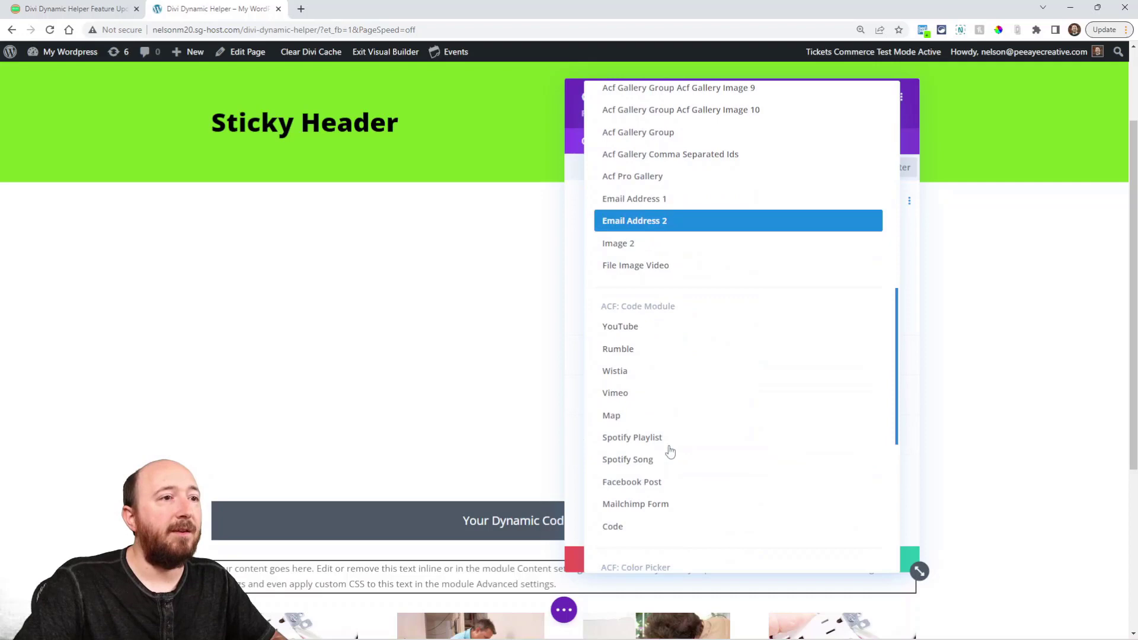
pyautogui.moveTo(637, 359)
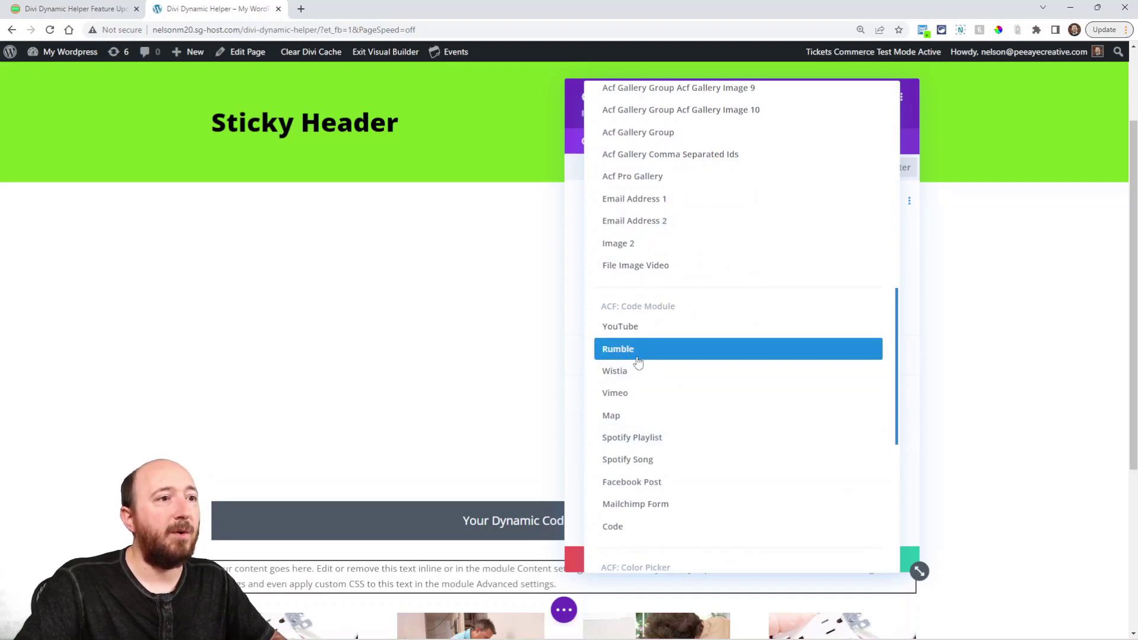
pyautogui.moveTo(611, 420)
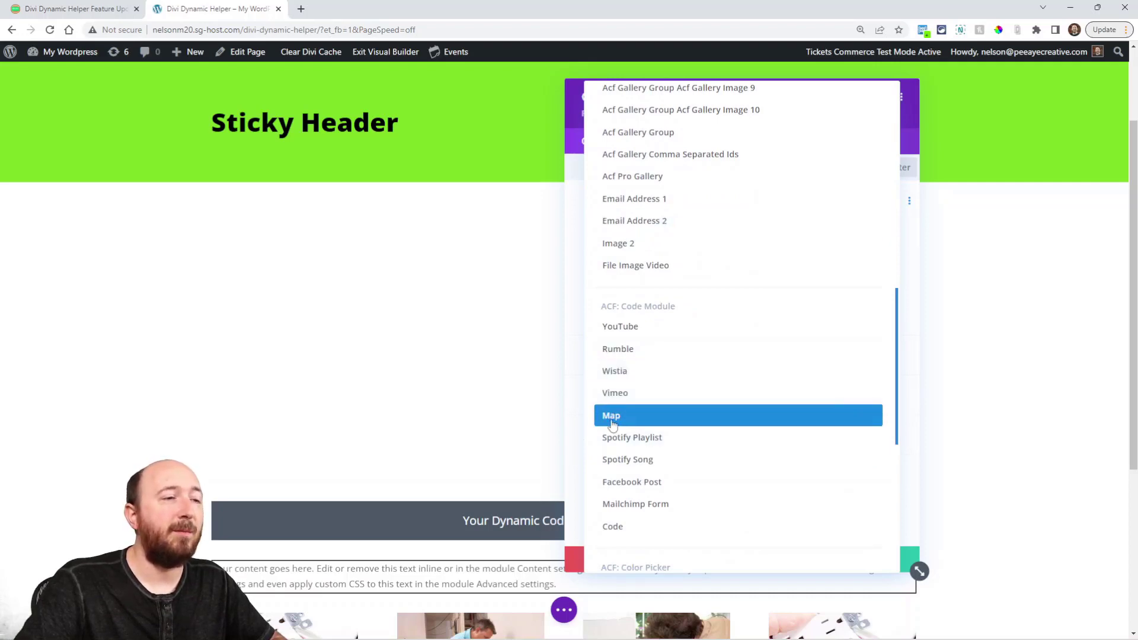
pyautogui.click(611, 415)
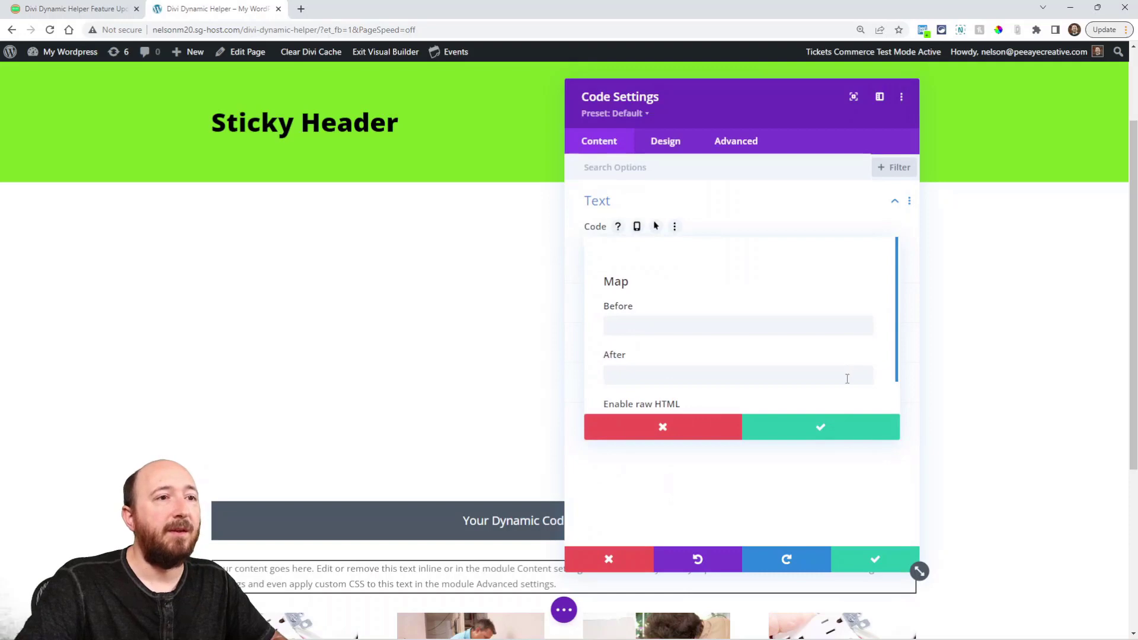
pyautogui.click(821, 427)
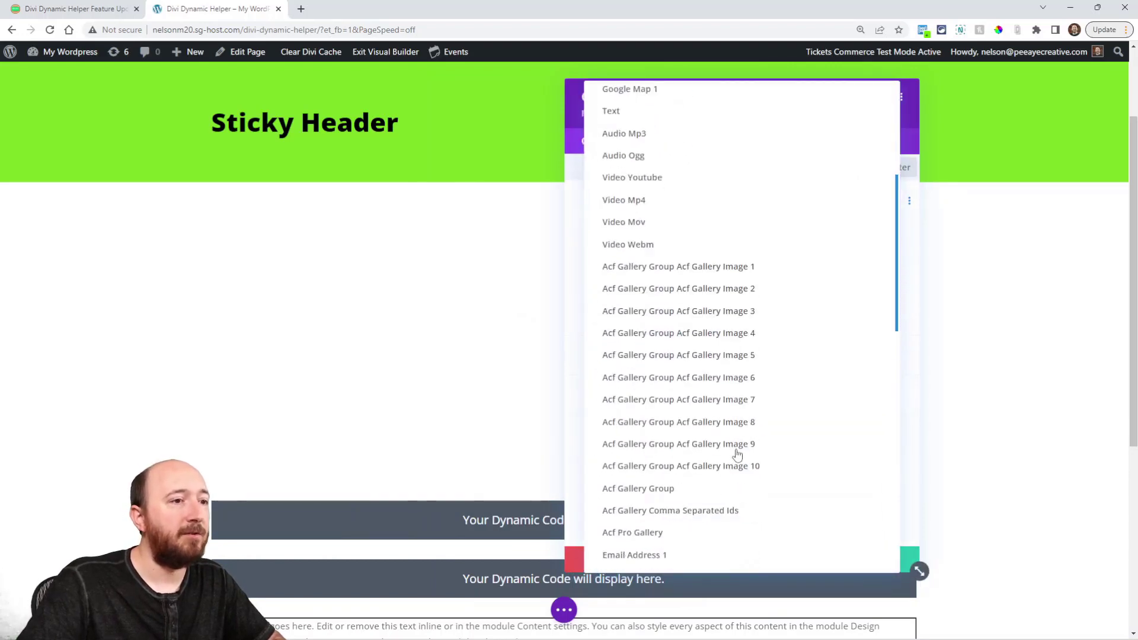
# Confirm the Spotify Playlist Code module settings, then save and view the live page.
pyautogui.scroll(-3)
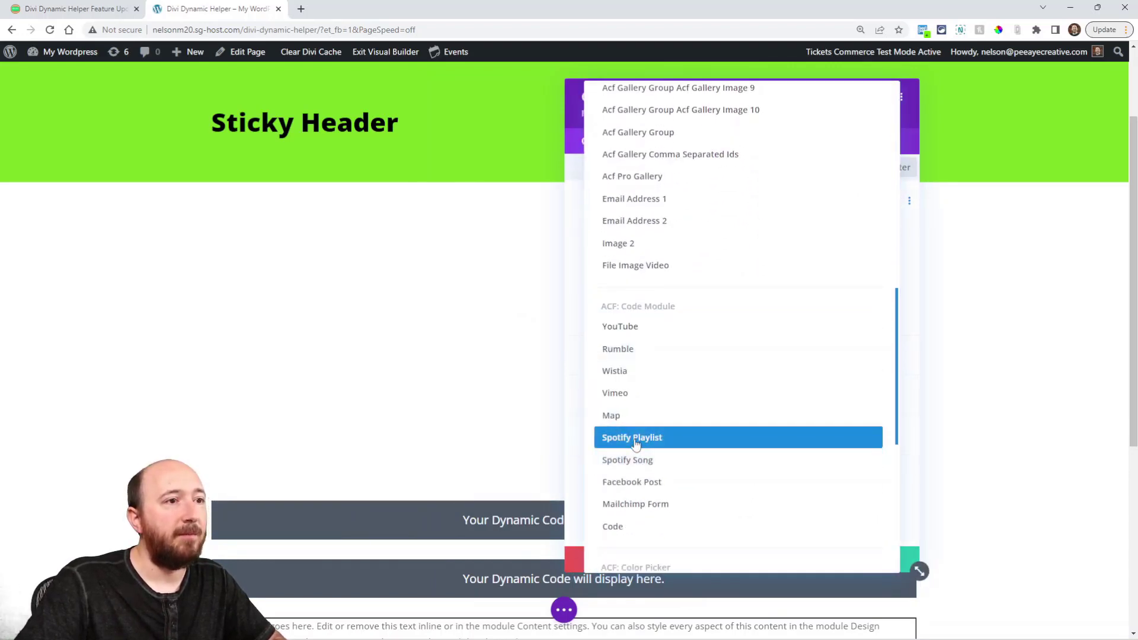
pyautogui.click(632, 437)
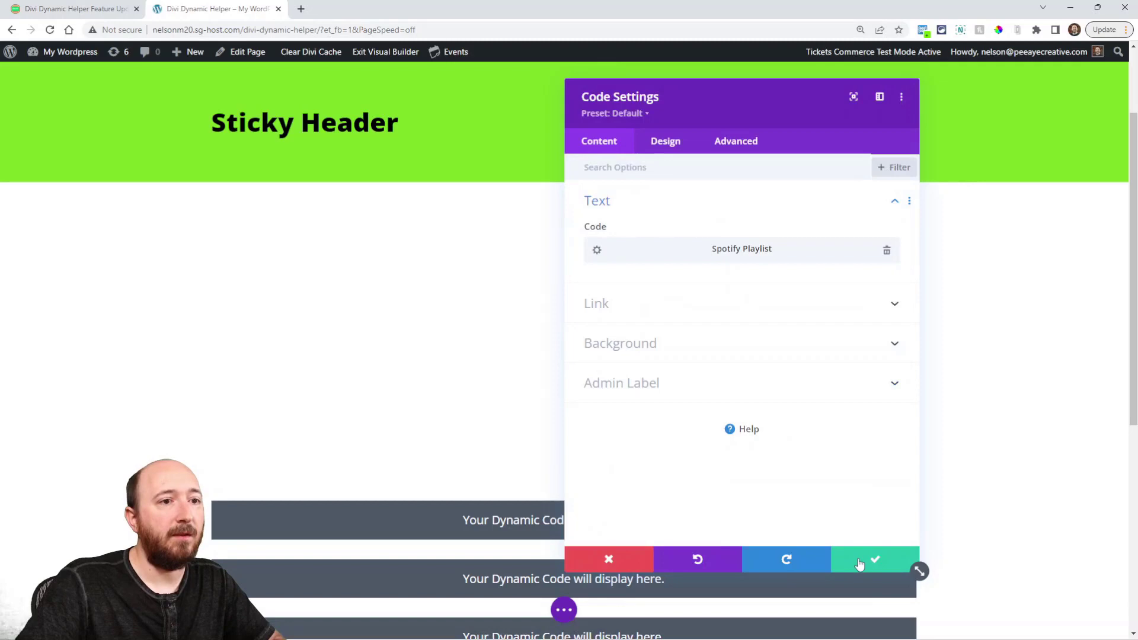
pyautogui.click(874, 560)
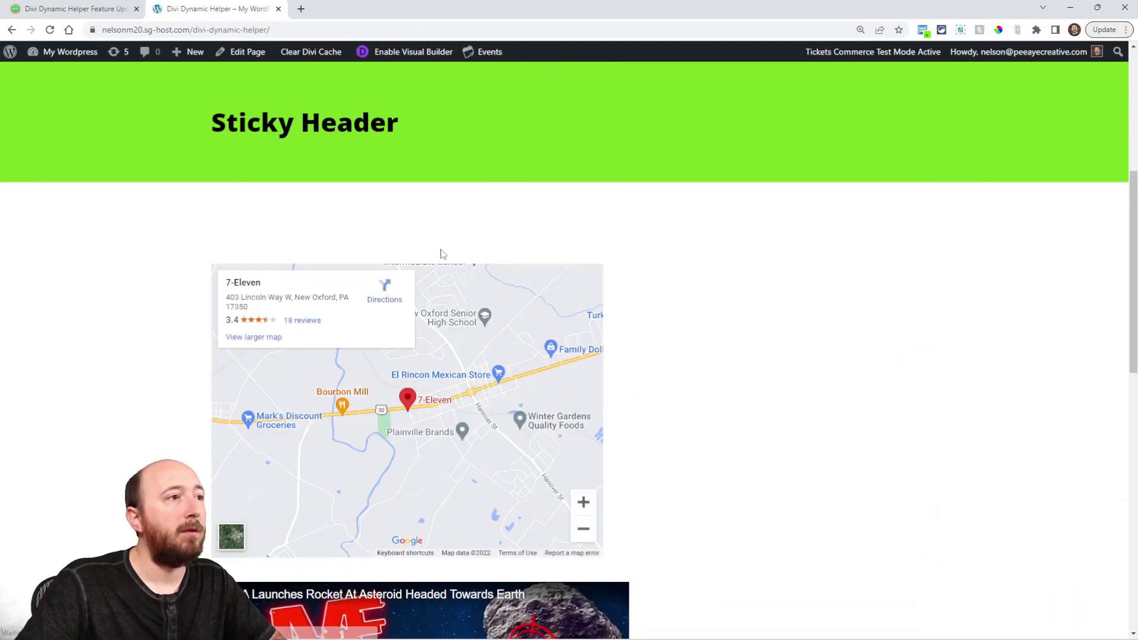
# Scroll down the live page and start playing the embedded video.
pyautogui.scroll(-3)
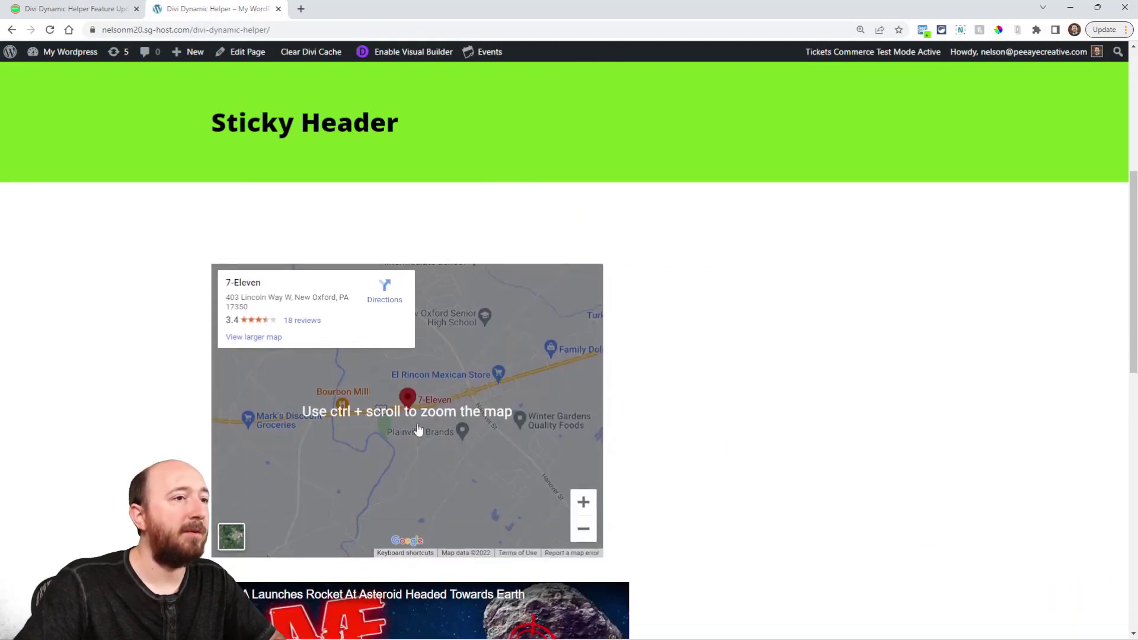
pyautogui.scroll(-3)
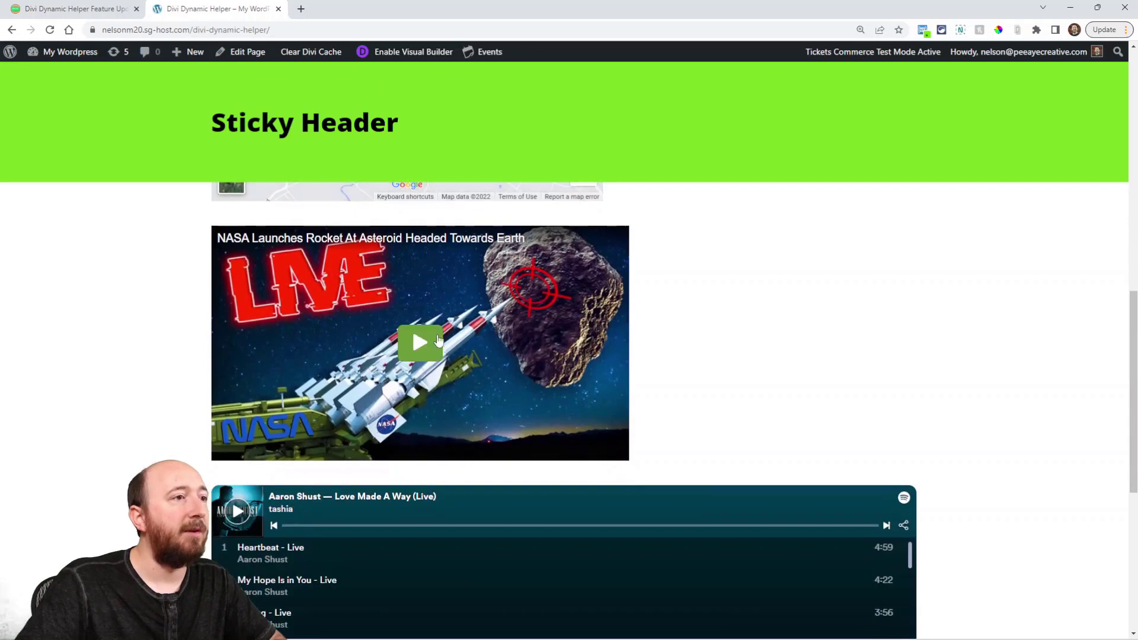
pyautogui.click(421, 342)
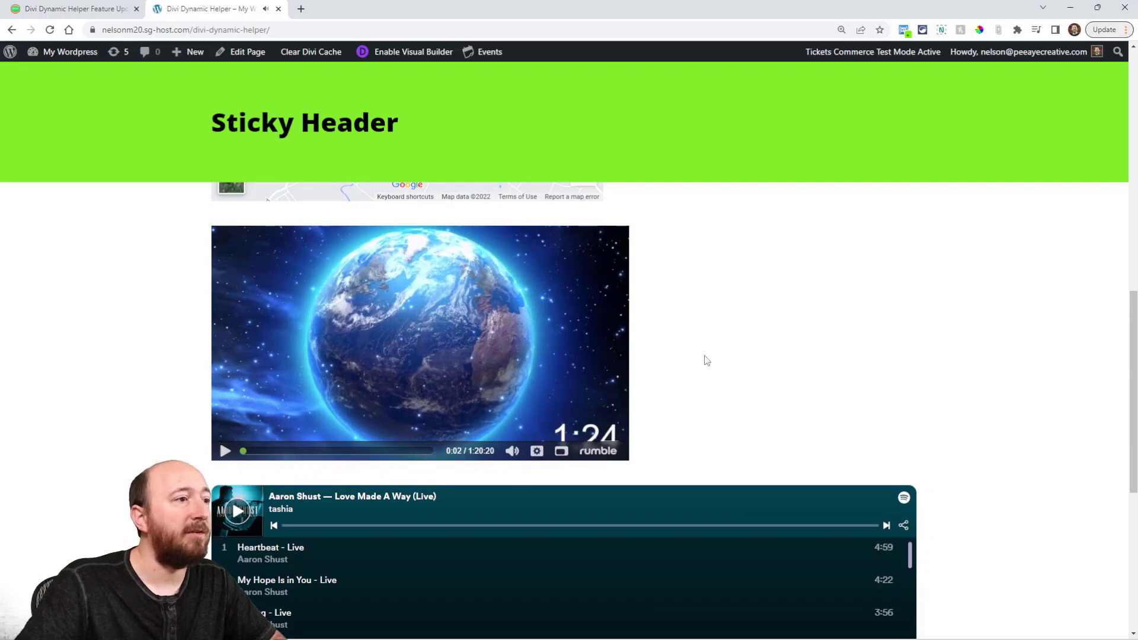
# Play and pause the first track of the Spotify playlist embed.
pyautogui.scroll(-3)
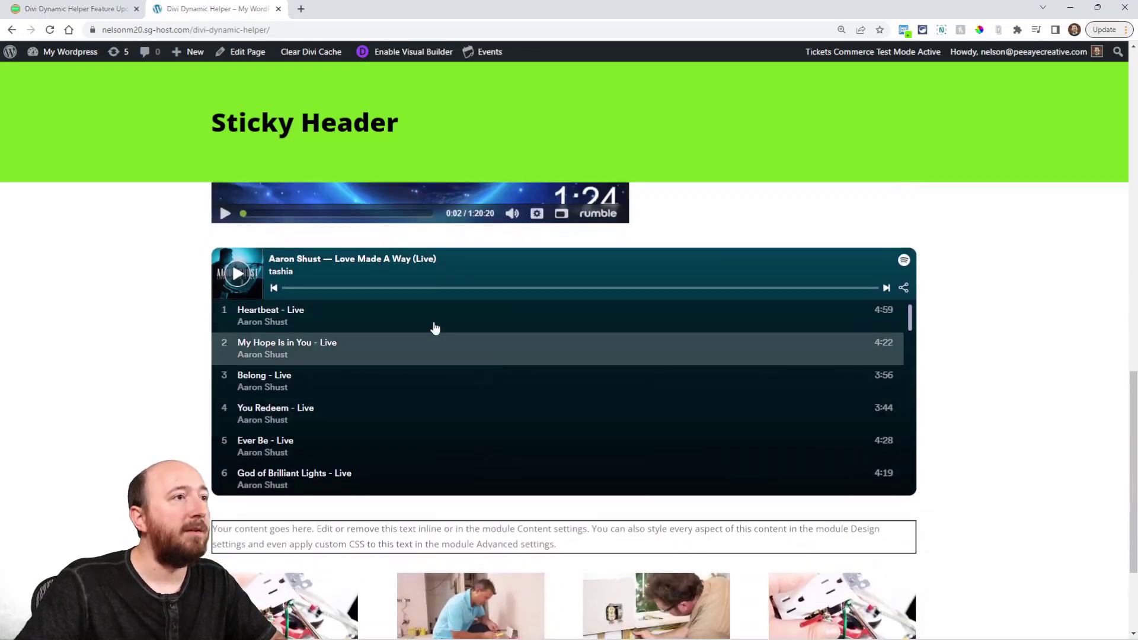
pyautogui.moveTo(746, 228)
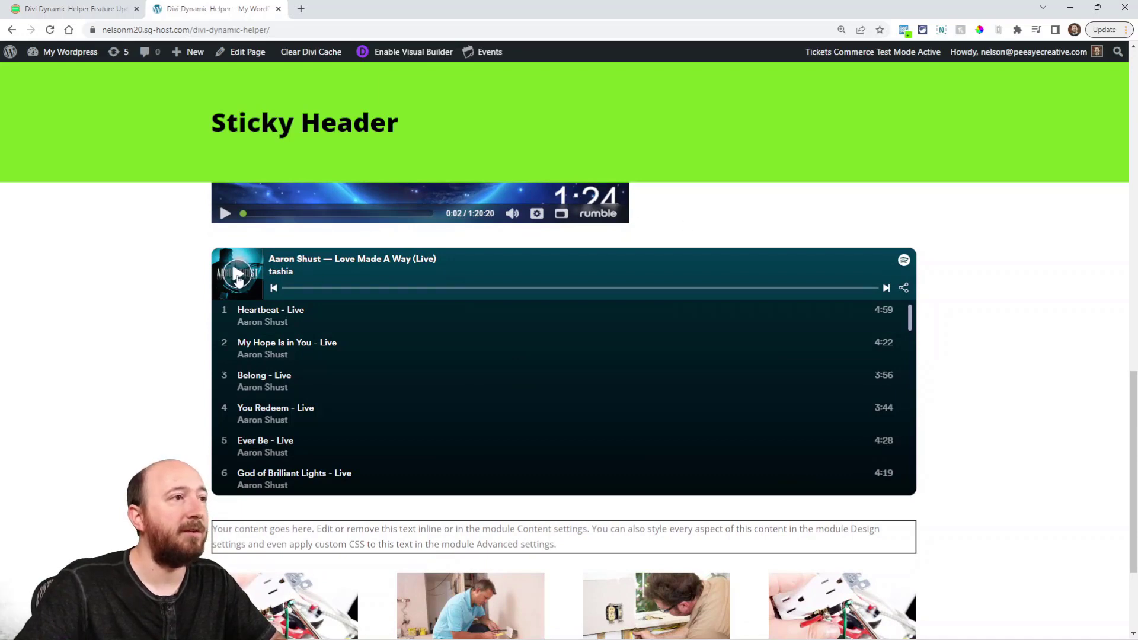
pyautogui.click(236, 273)
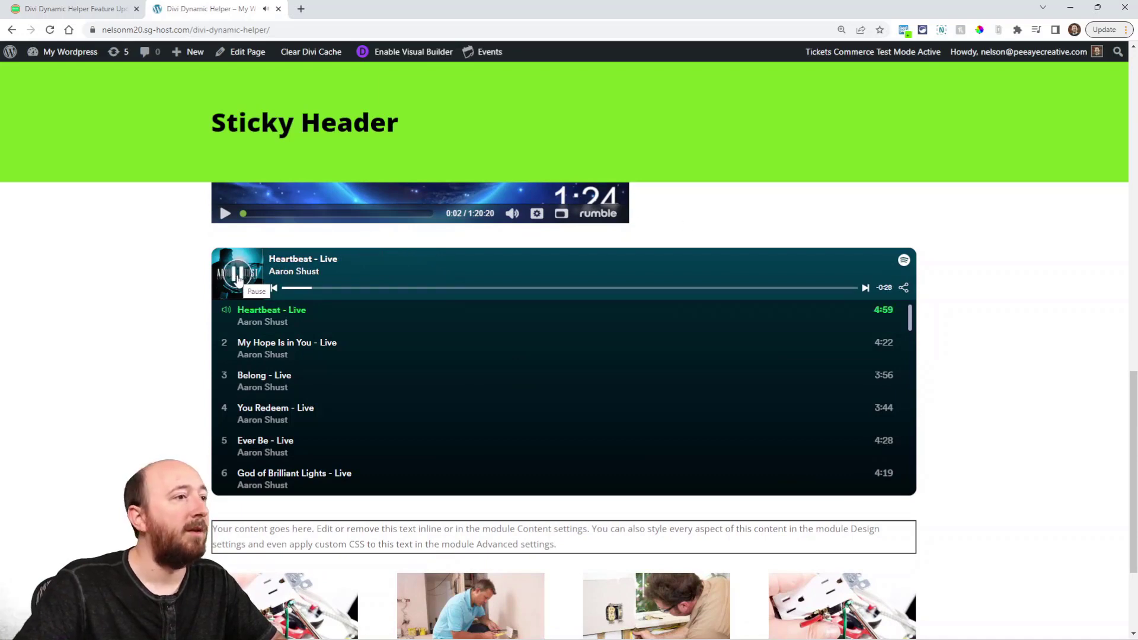
pyautogui.click(238, 283)
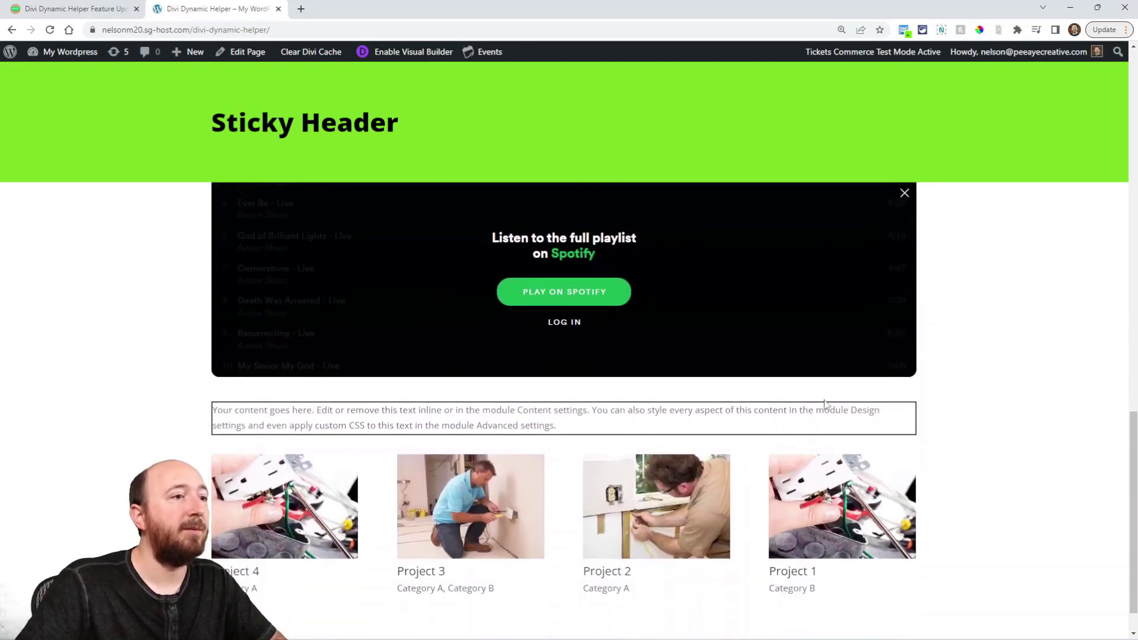
pyautogui.click(904, 193)
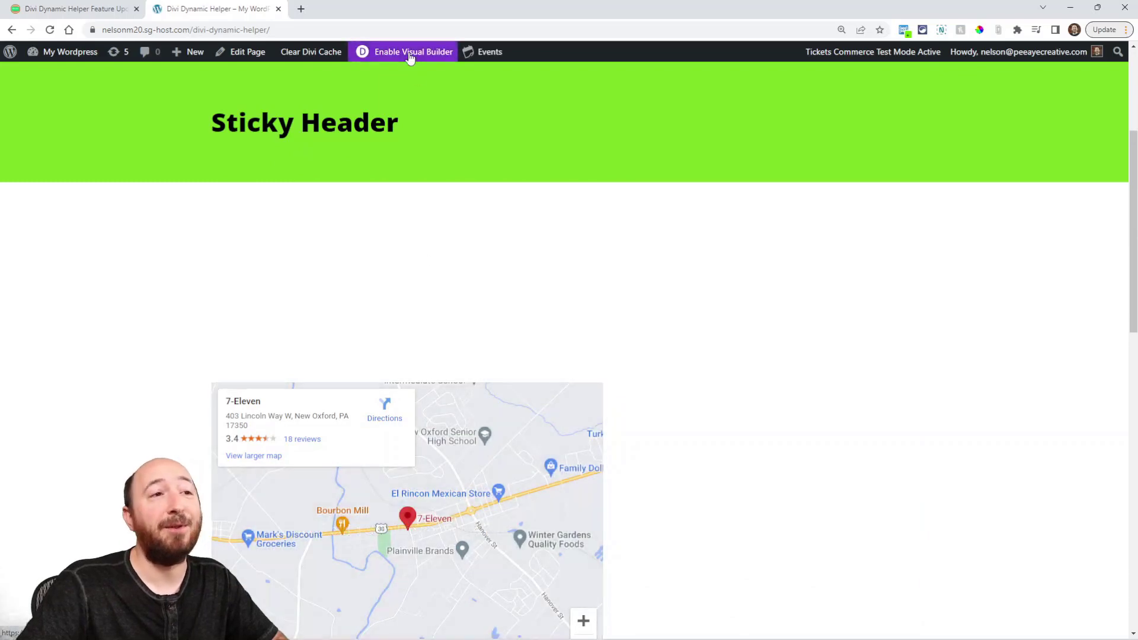
pyautogui.moveTo(387, 61)
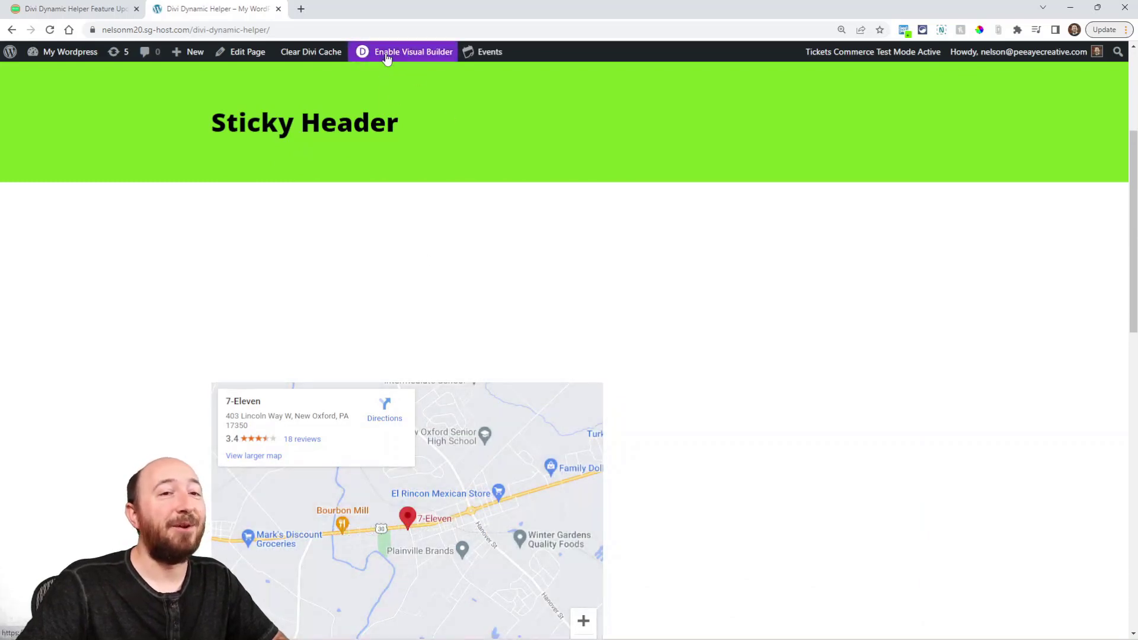
pyautogui.scroll(-3)
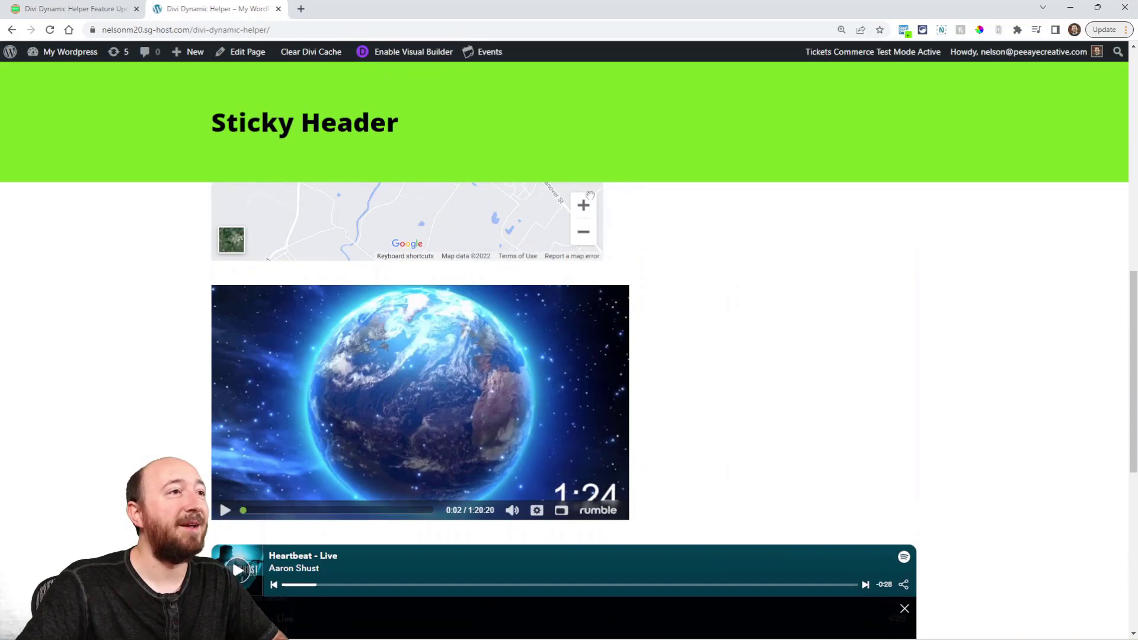
pyautogui.moveTo(394, 54)
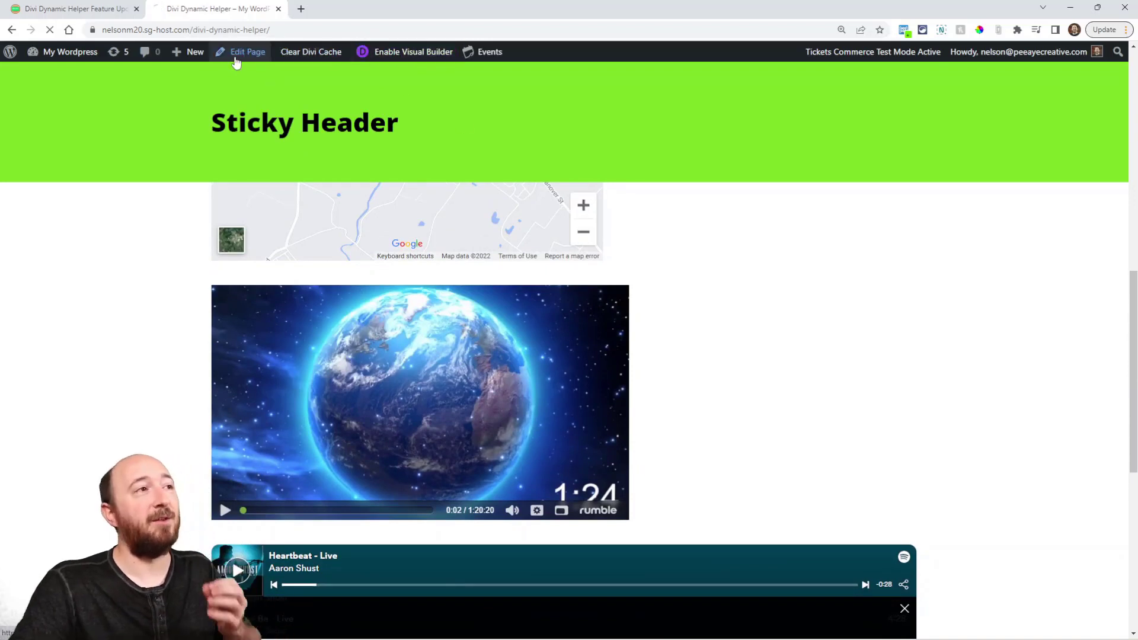
# Open the test page's back-end editor and find the Code field with red-background CSS.
pyautogui.click(247, 52)
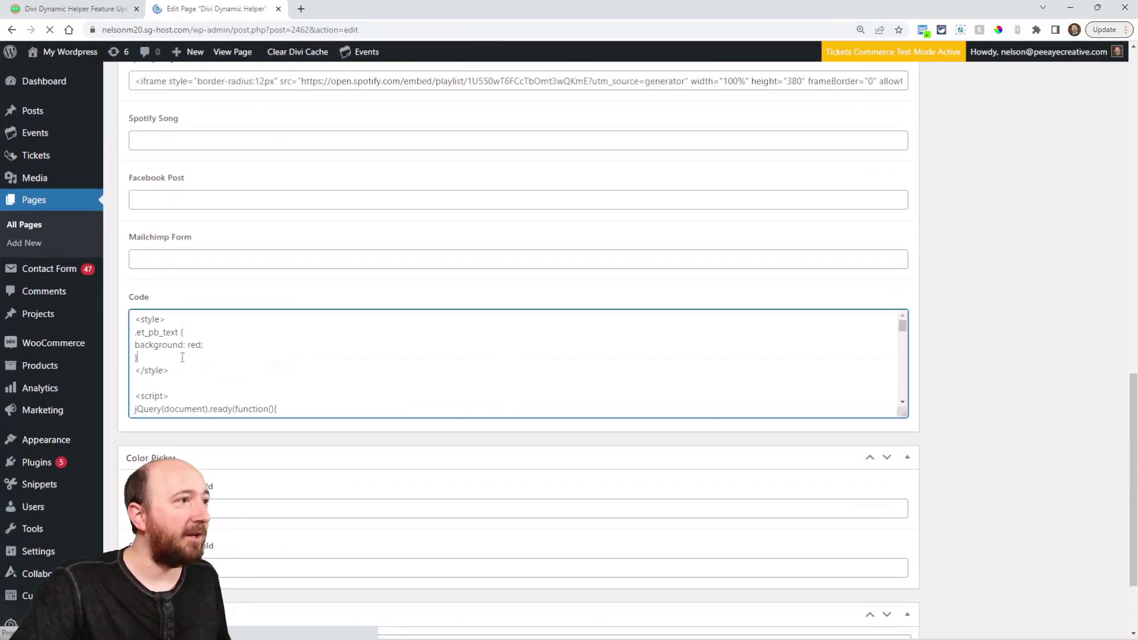
pyautogui.scroll(-3)
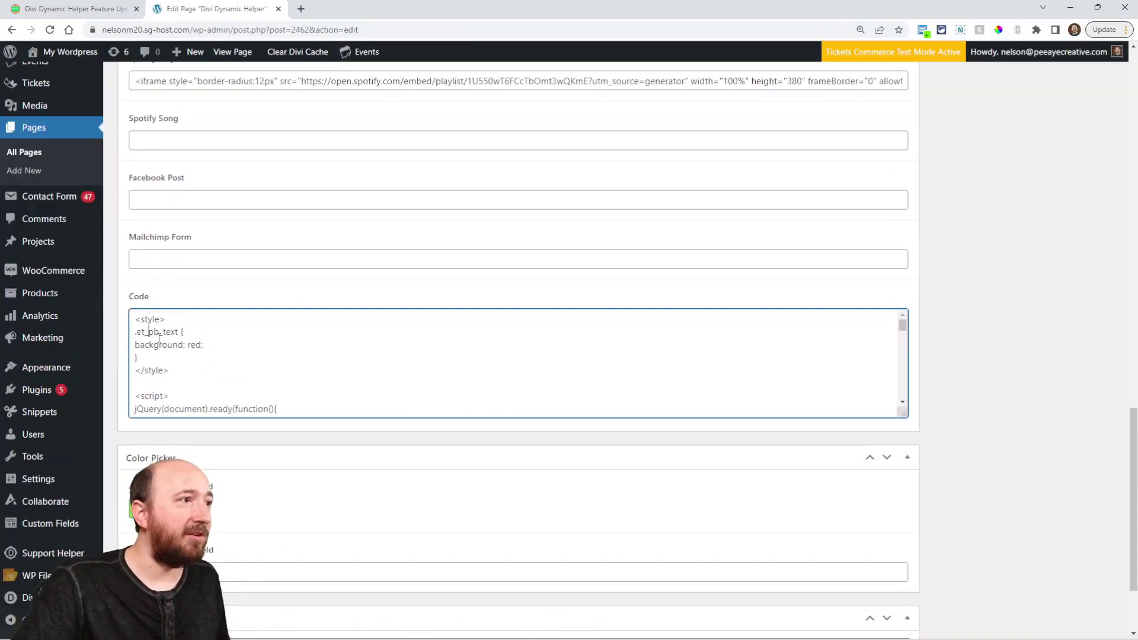
pyautogui.doubleClick(155, 332)
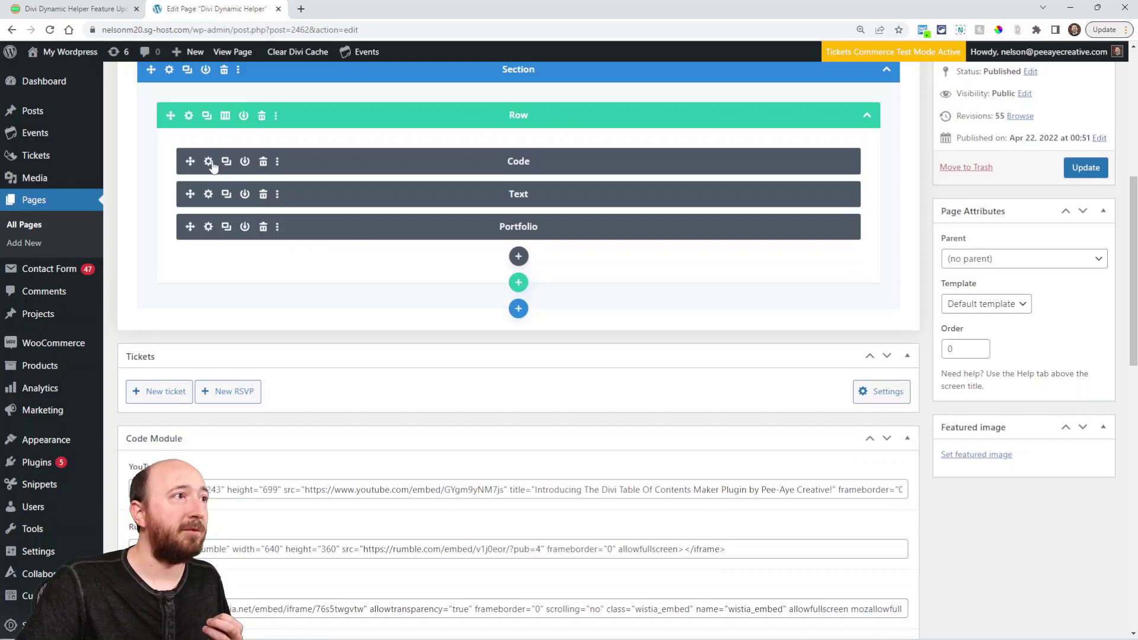
# Set the Code module's dynamic code to the Code field and save the page.
pyautogui.click(207, 161)
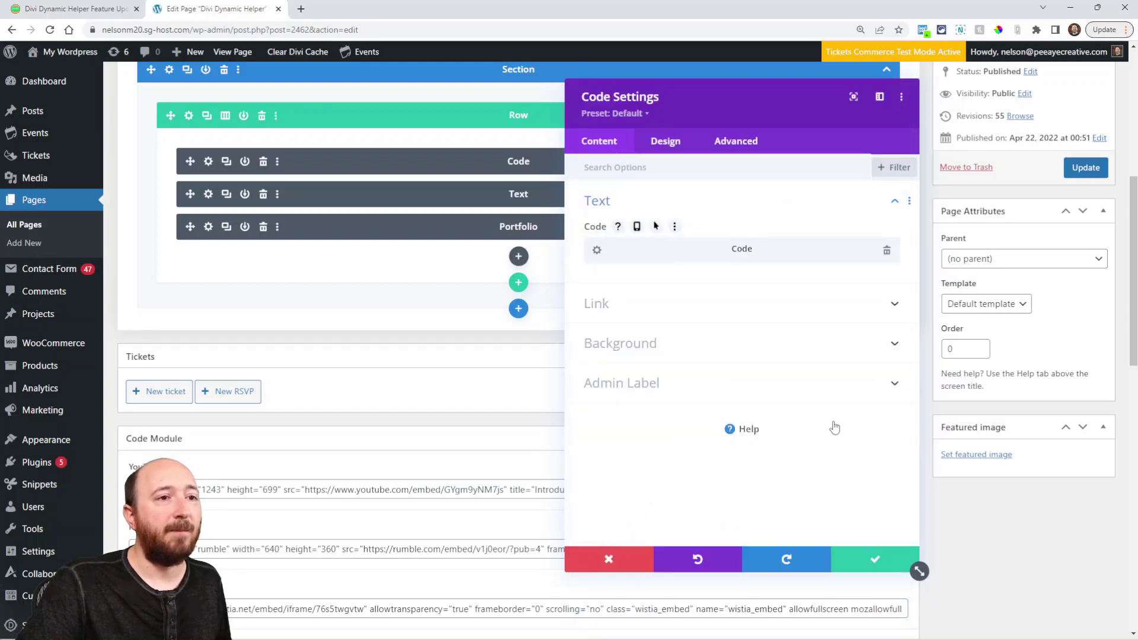
pyautogui.click(875, 559)
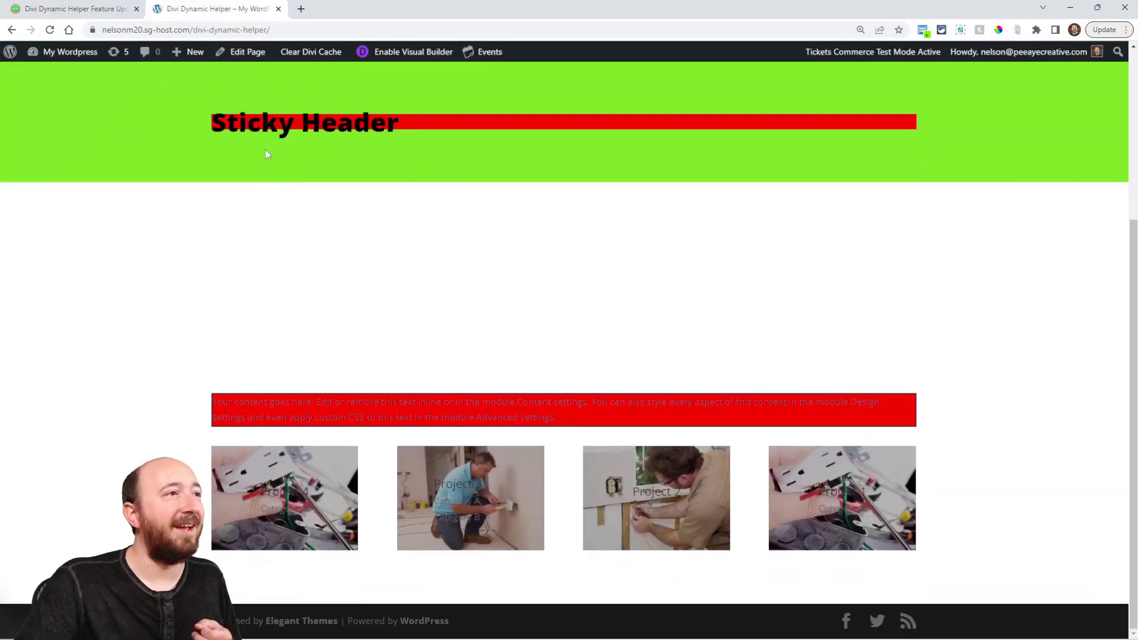
pyautogui.moveTo(437, 326)
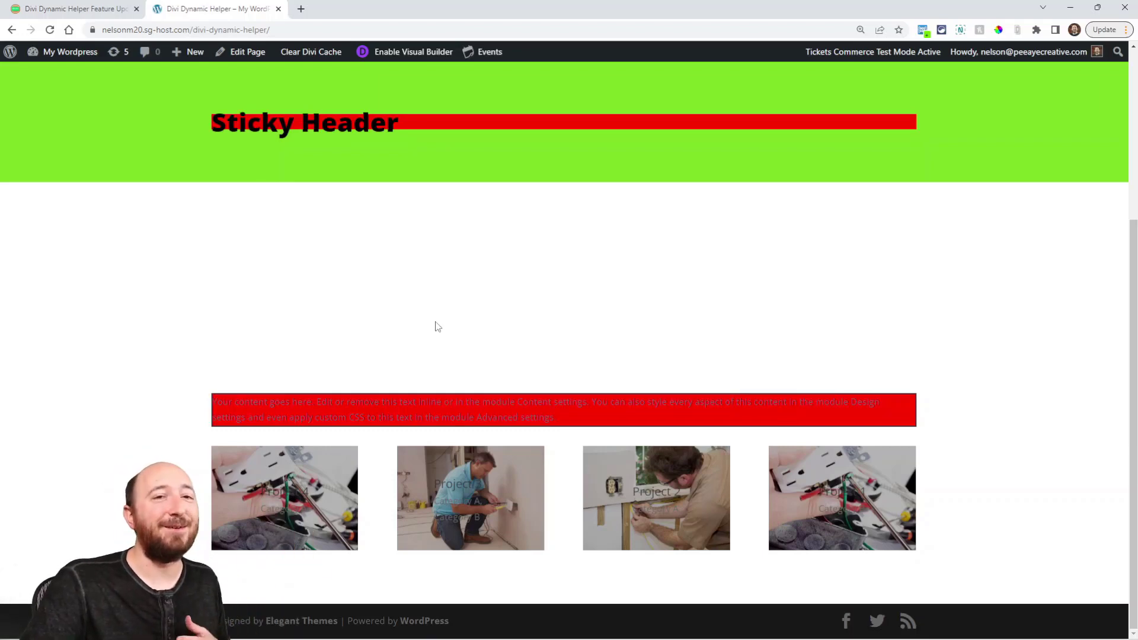
pyautogui.moveTo(311, 263)
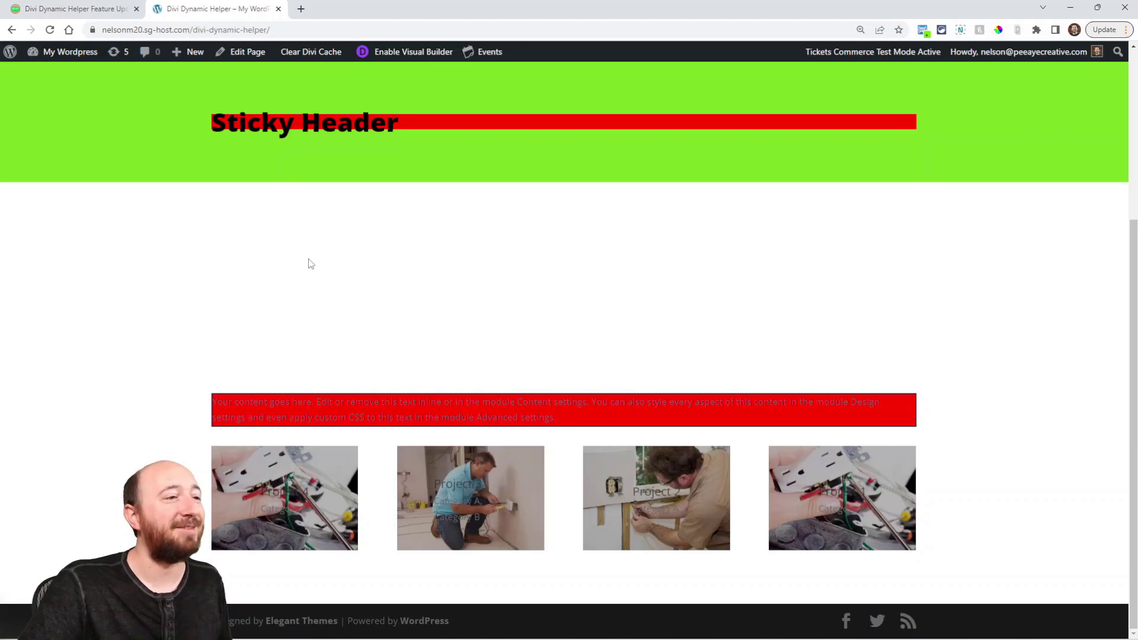
pyautogui.moveTo(199, 145)
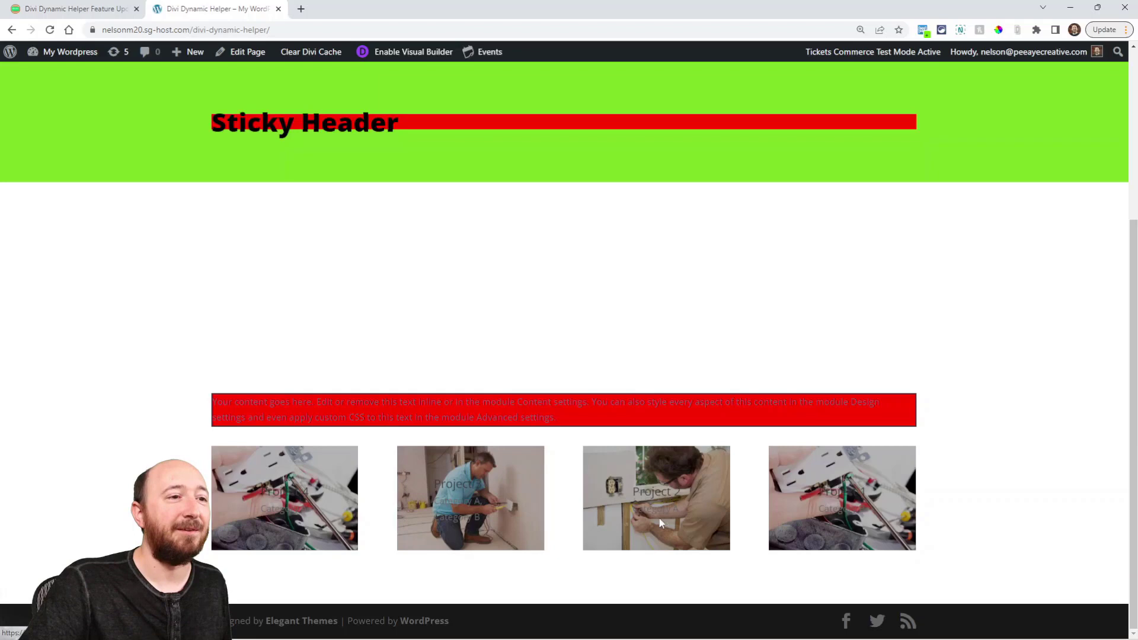
pyautogui.moveTo(280, 512)
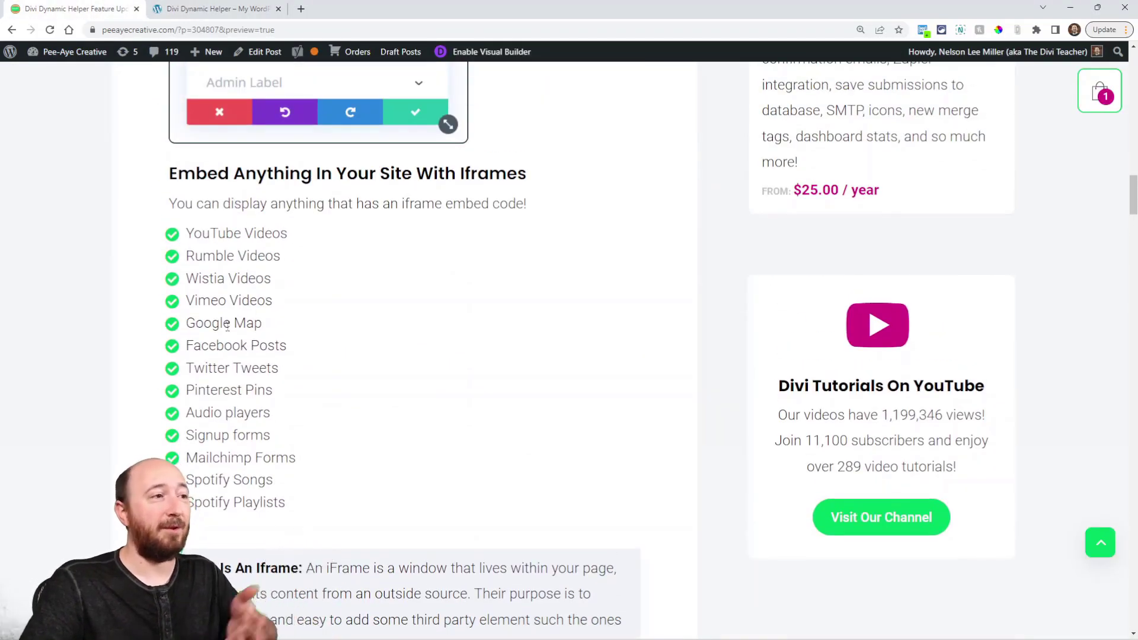
# Scroll through the Pee-Aye Creative blog's dynamic colors section.
pyautogui.scroll(-3)
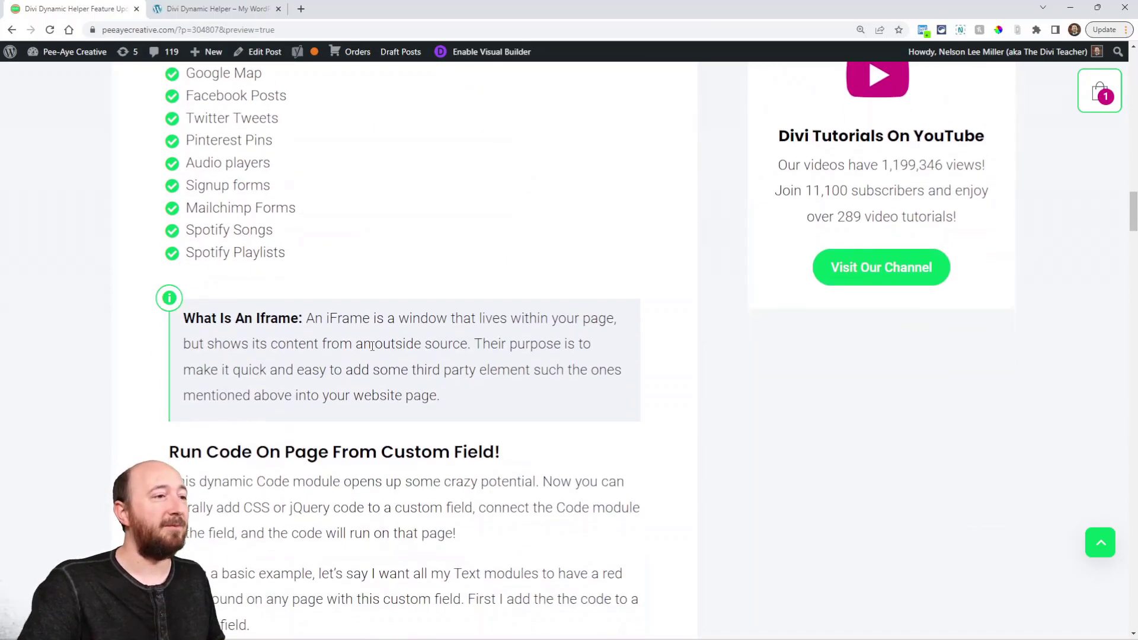
pyautogui.scroll(-3)
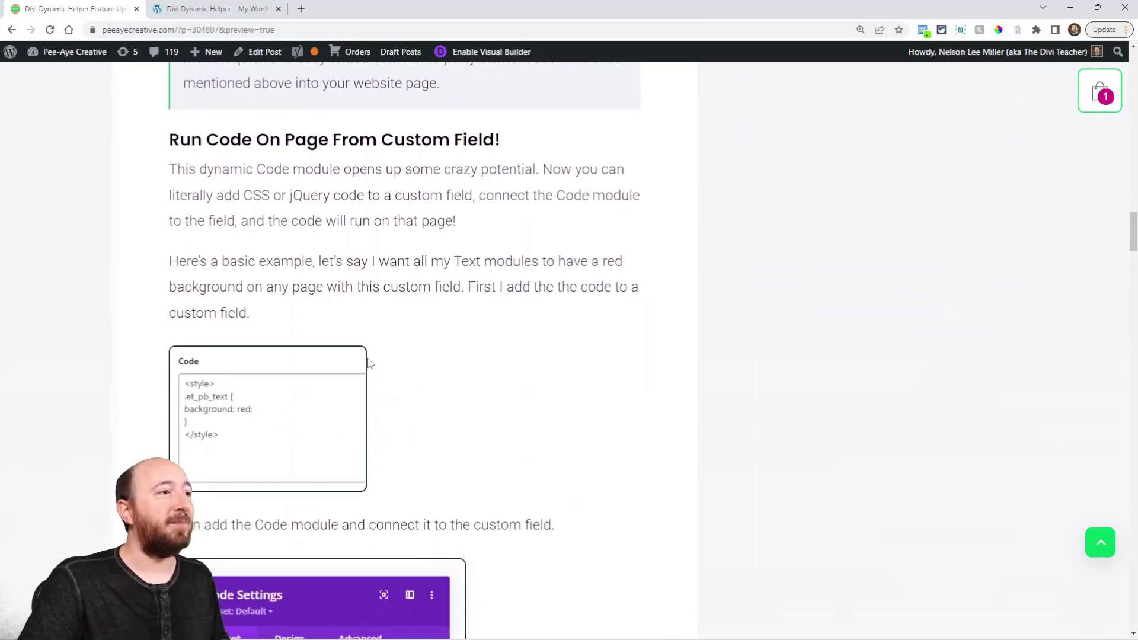
pyautogui.scroll(-3)
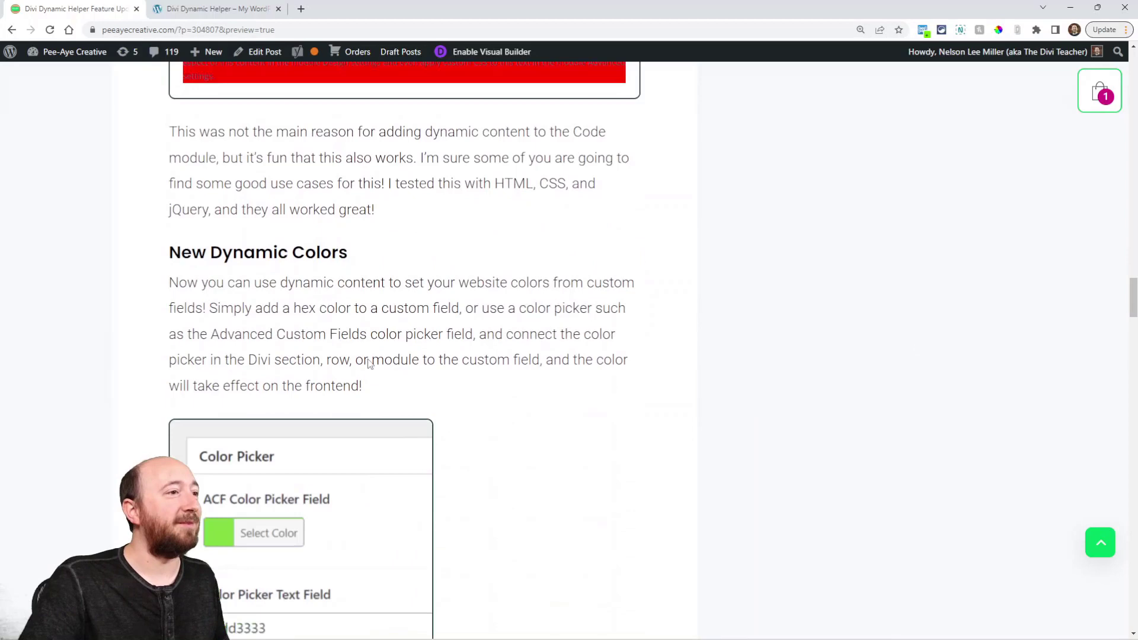
pyautogui.scroll(-3)
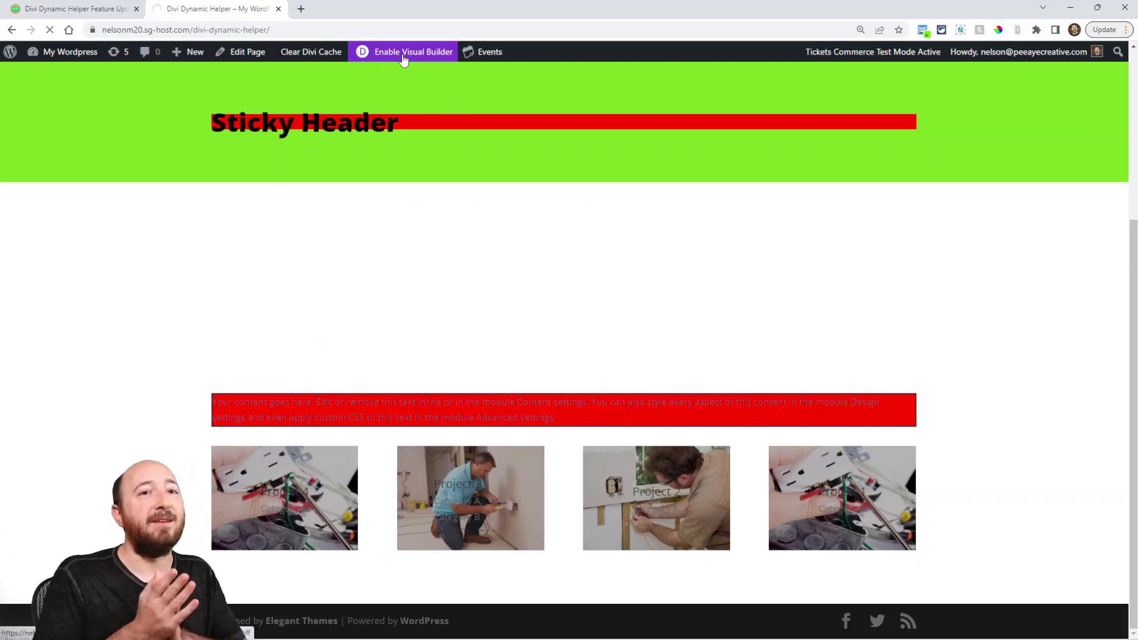
# Open the test page in the visual builder, then switch to its backend edit screen.
pyautogui.click(404, 52)
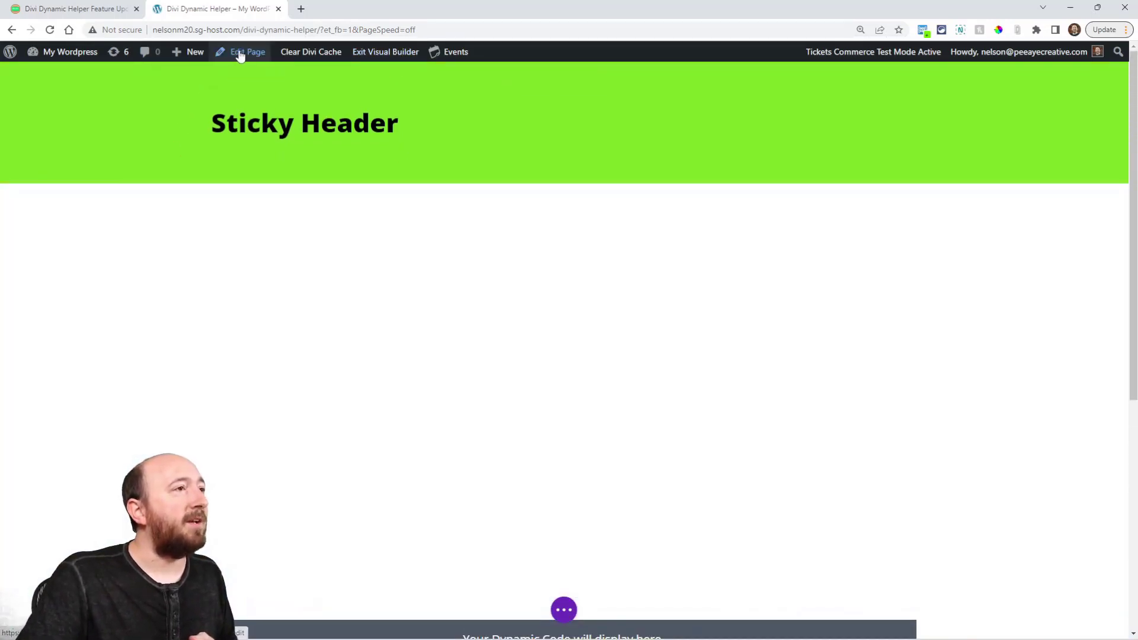
pyautogui.click(246, 51)
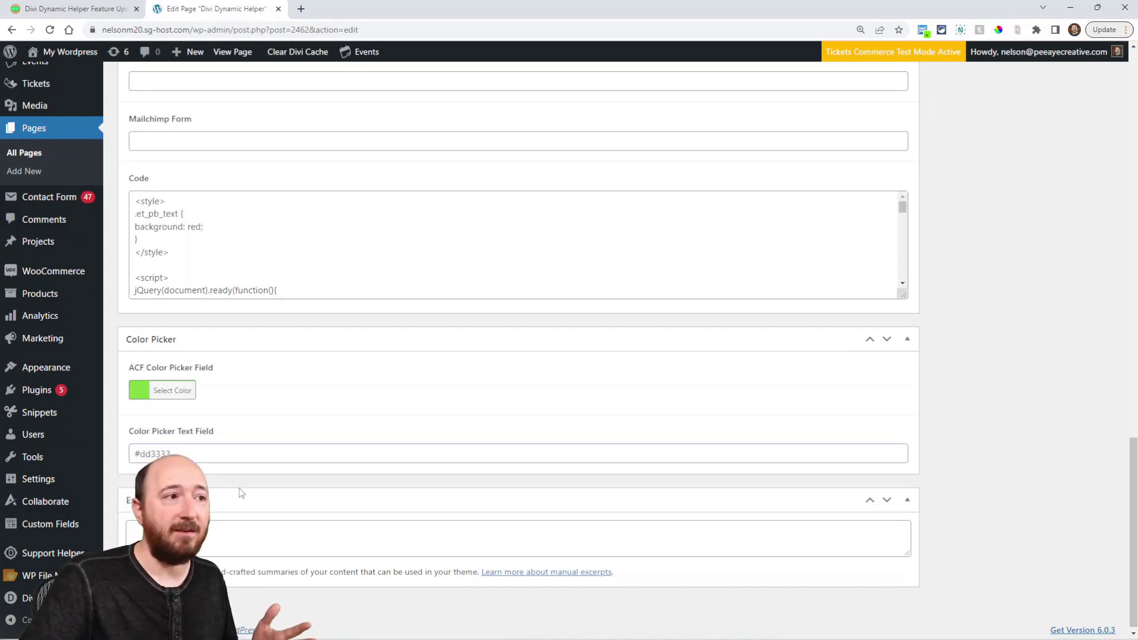
pyautogui.doubleClick(152, 453)
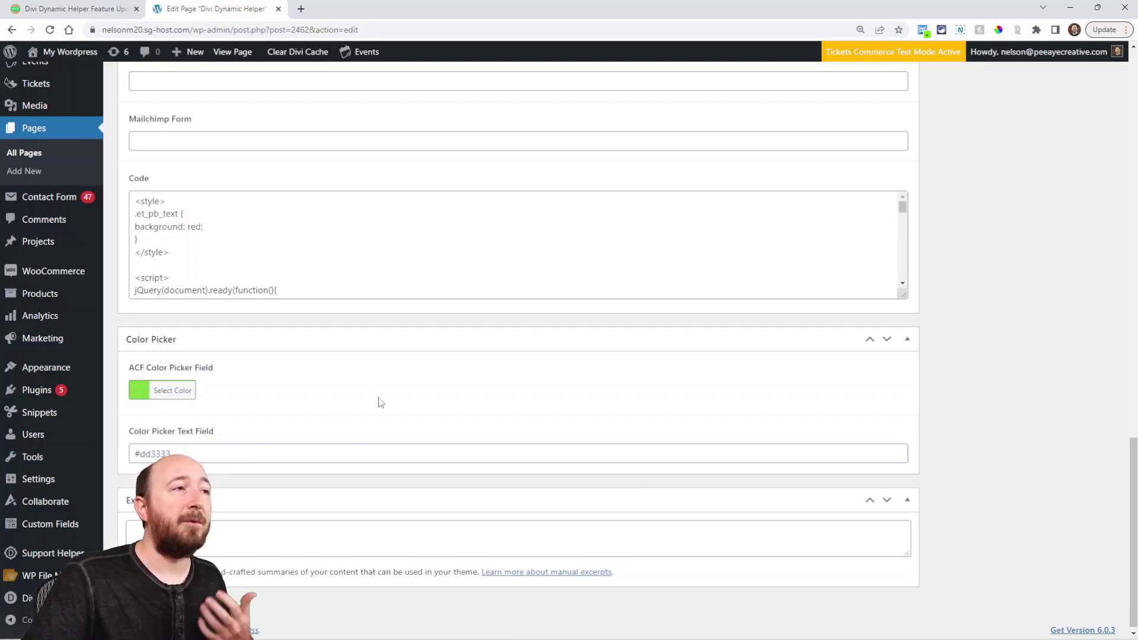
pyautogui.moveTo(374, 415)
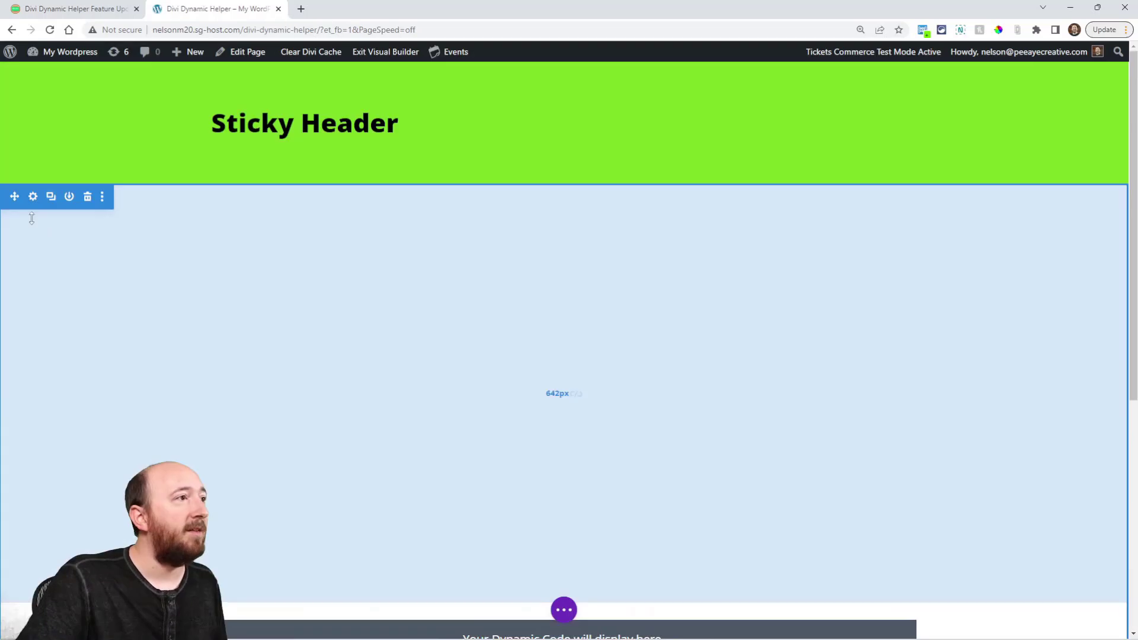
# Set the empty section's background colour to the ACF Color Picker Field dynamic source.
pyautogui.click(33, 196)
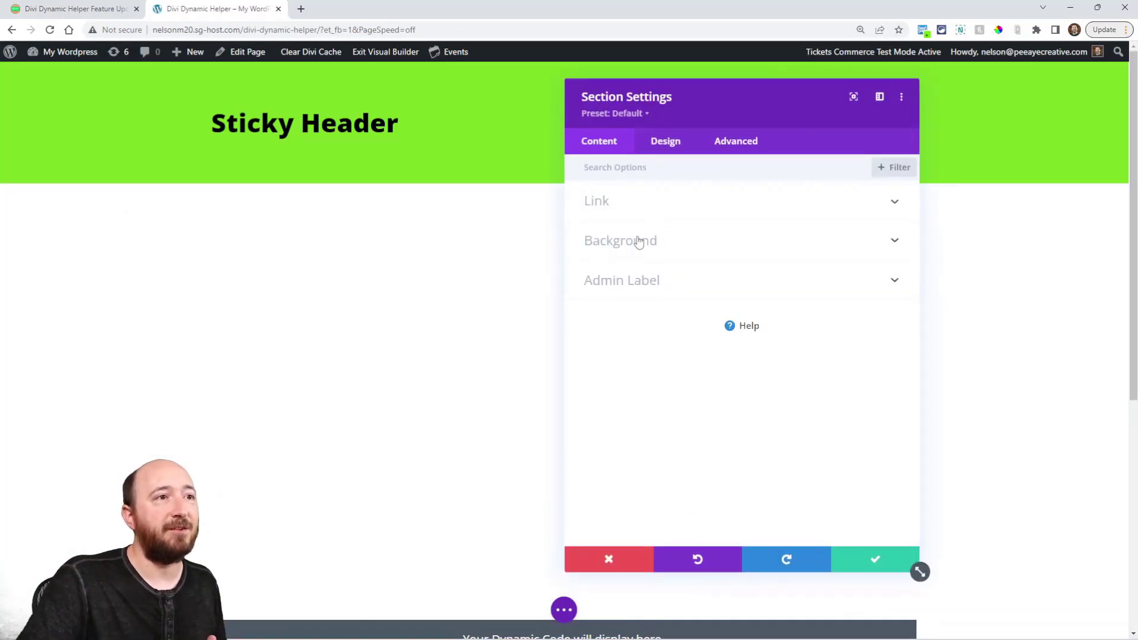
pyautogui.click(620, 241)
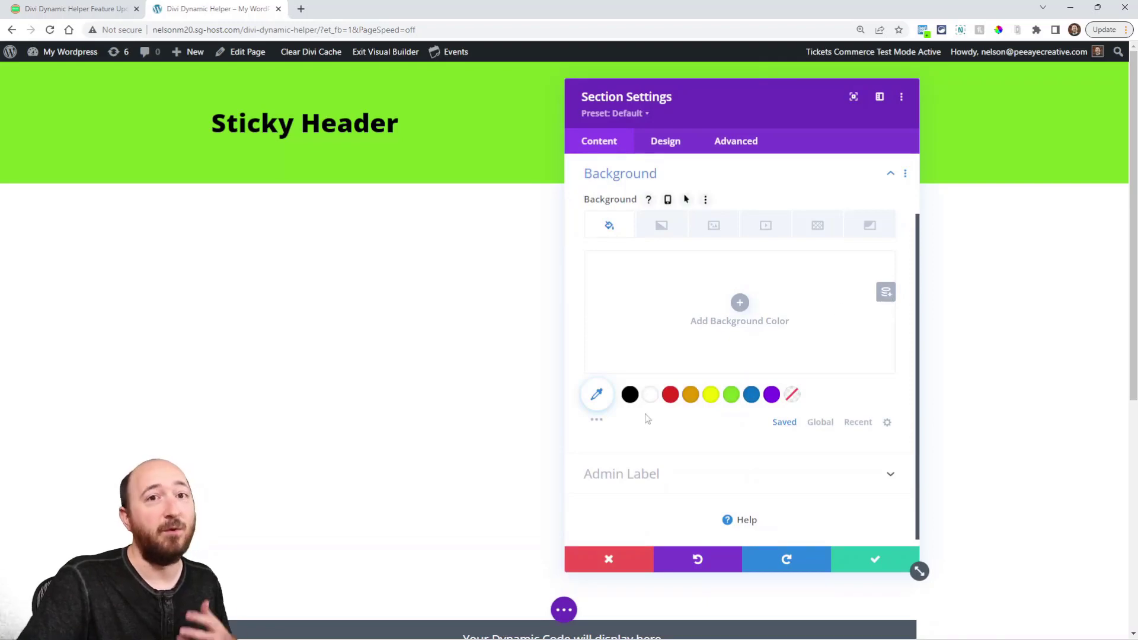
pyautogui.moveTo(885, 292)
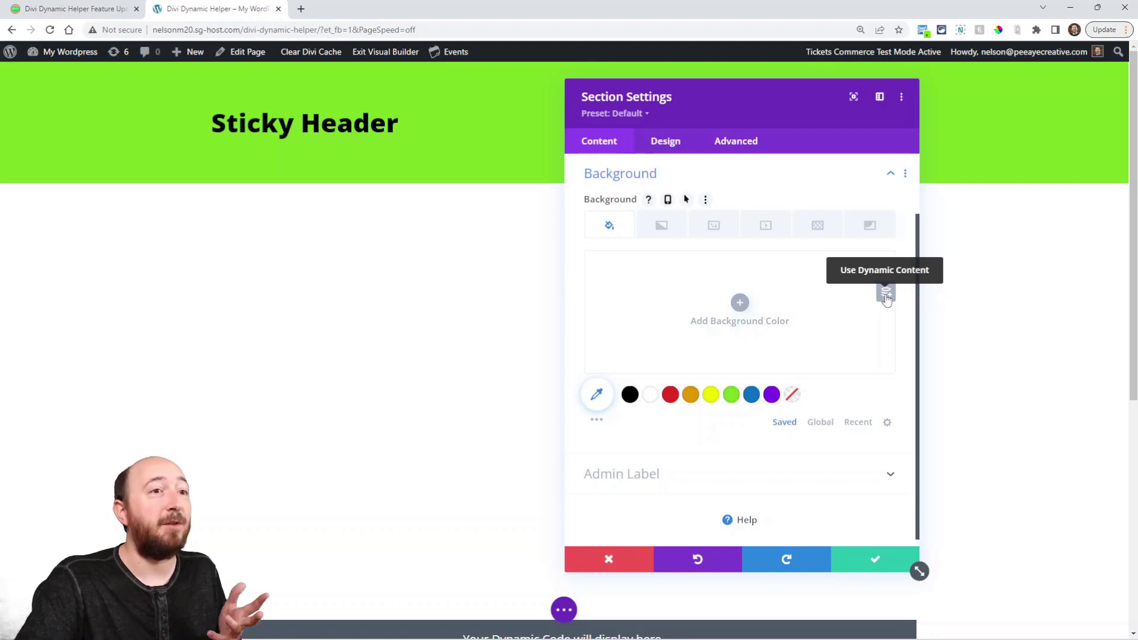
pyautogui.click(885, 294)
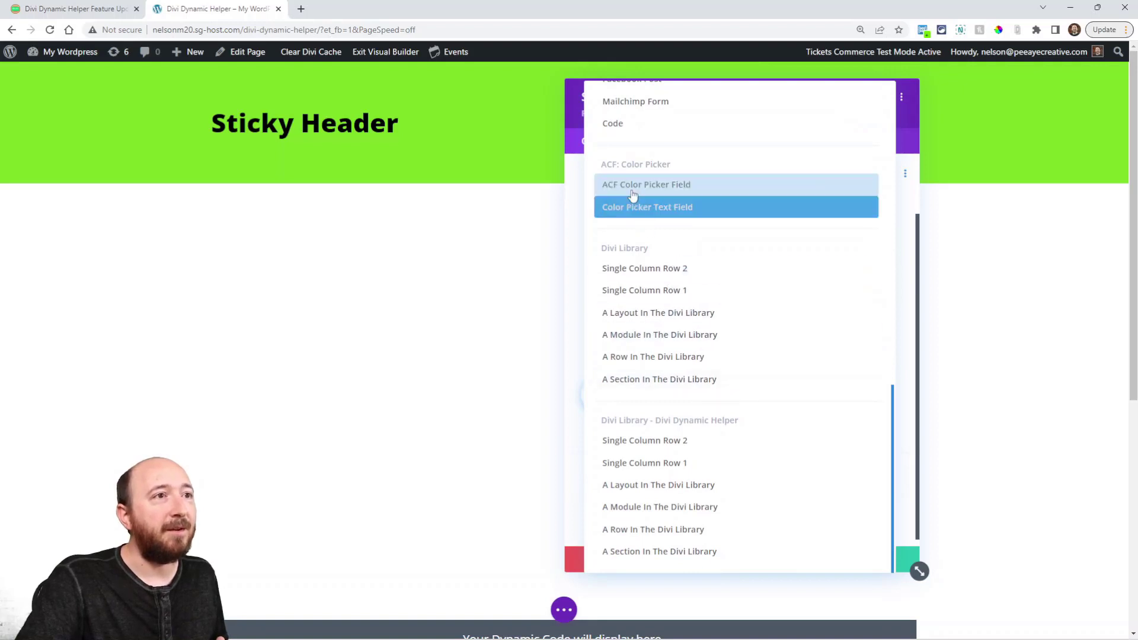
pyautogui.click(646, 185)
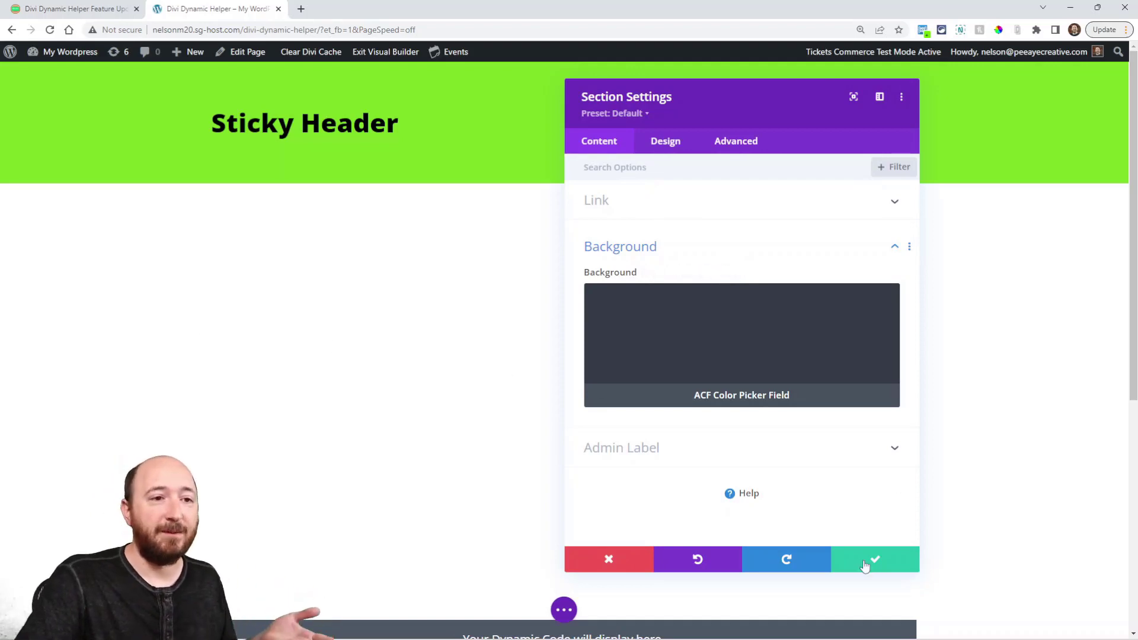
pyautogui.click(873, 559)
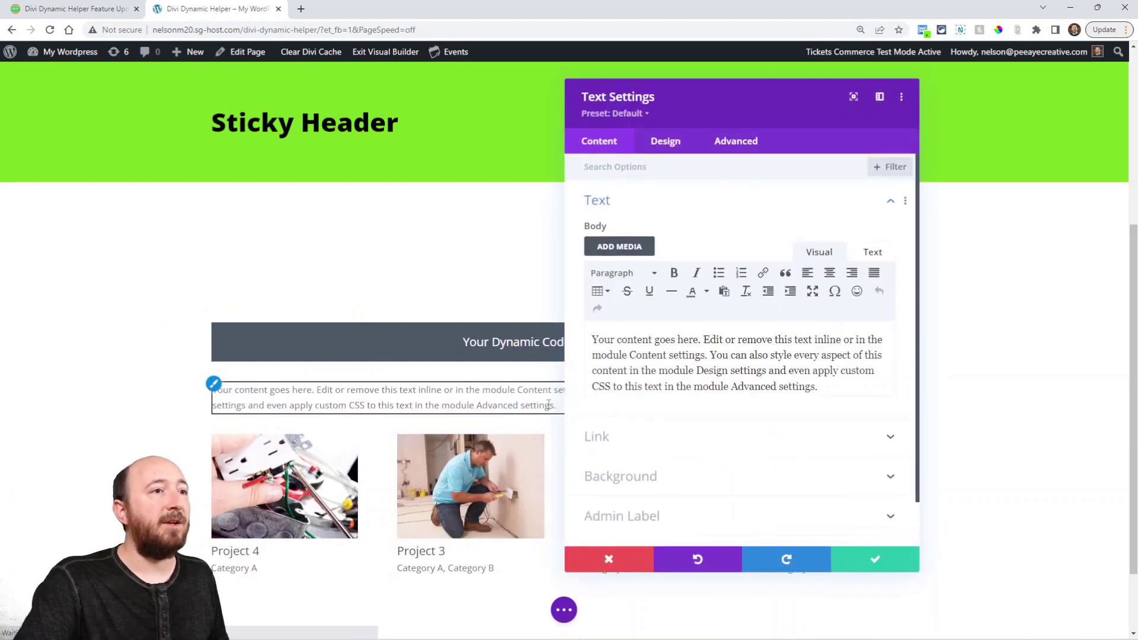
# Set the Text module's text colour to the Color Picker Text Field dynamic source.
pyautogui.click(665, 141)
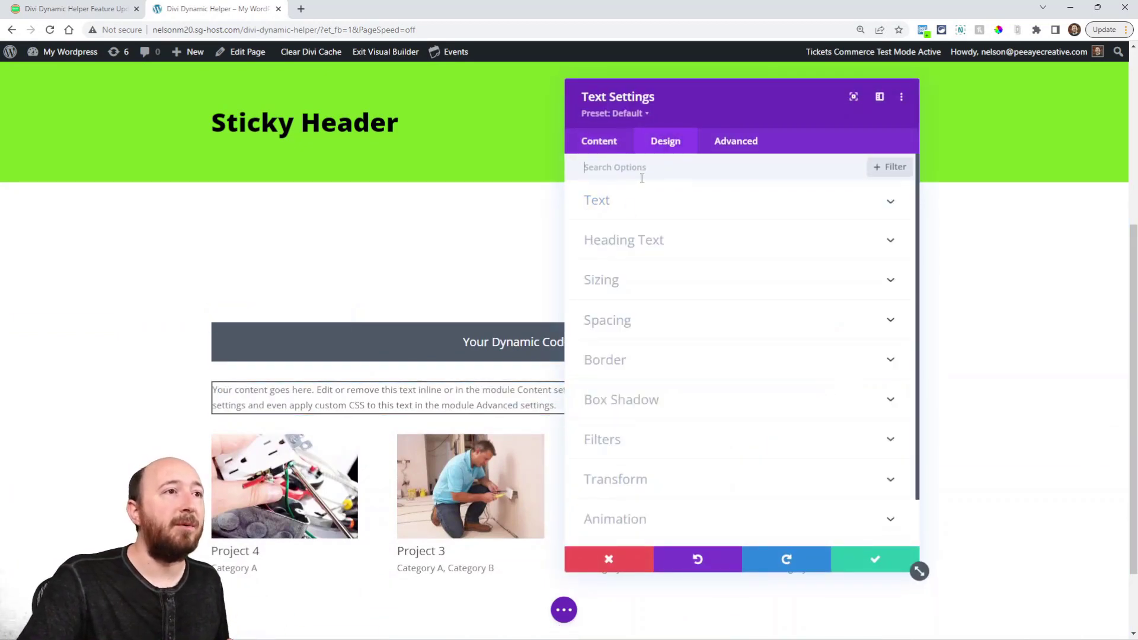
pyautogui.click(597, 200)
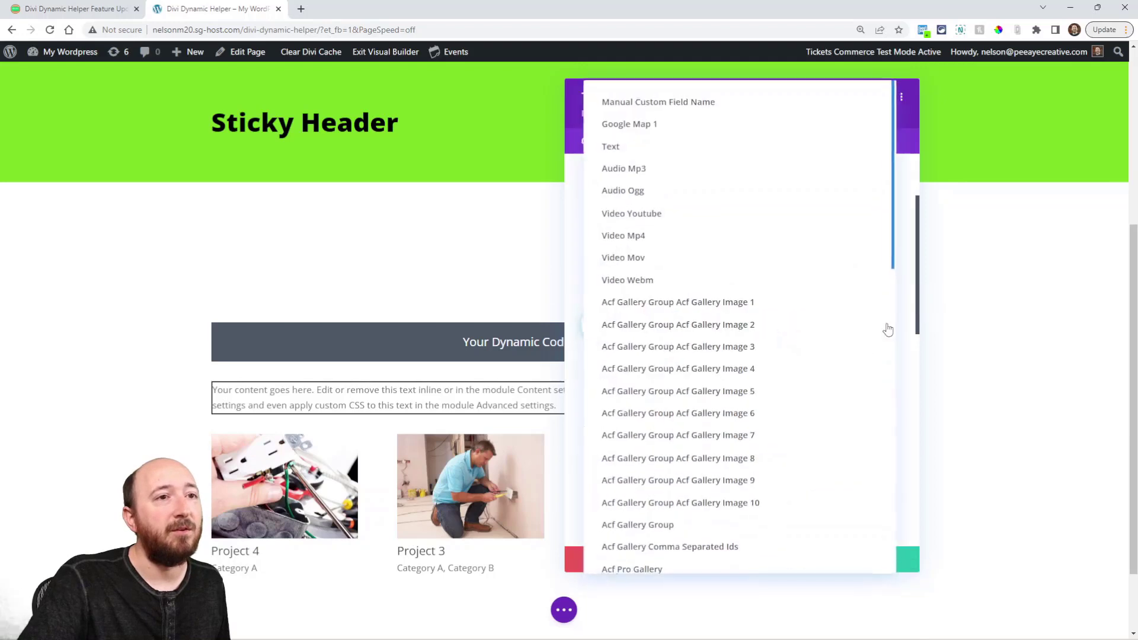
pyautogui.scroll(-3)
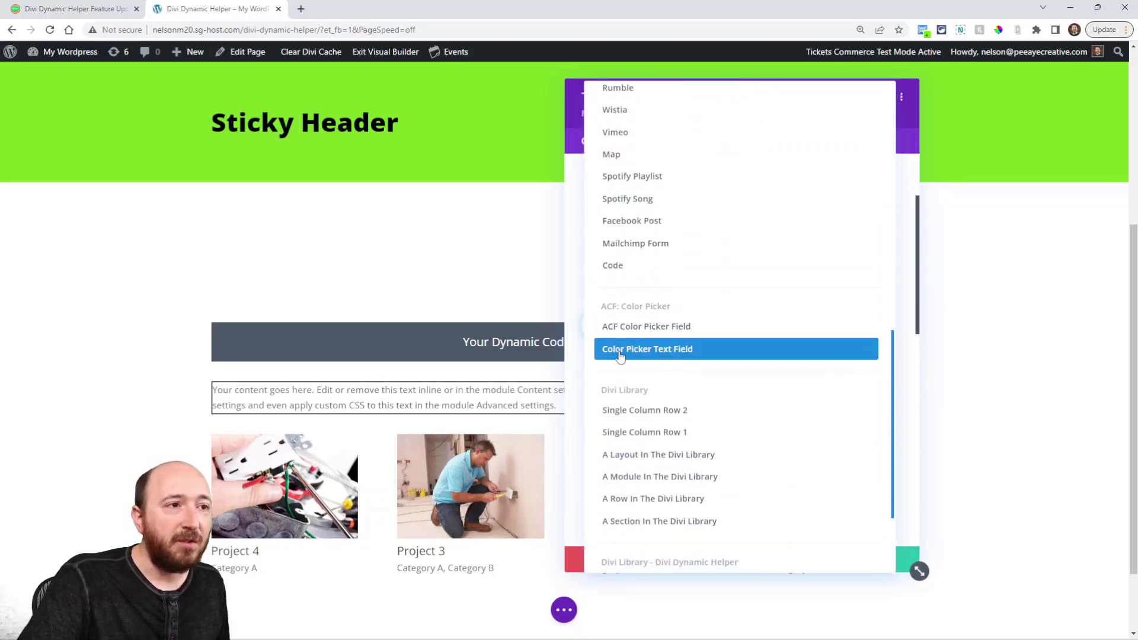
pyautogui.click(647, 349)
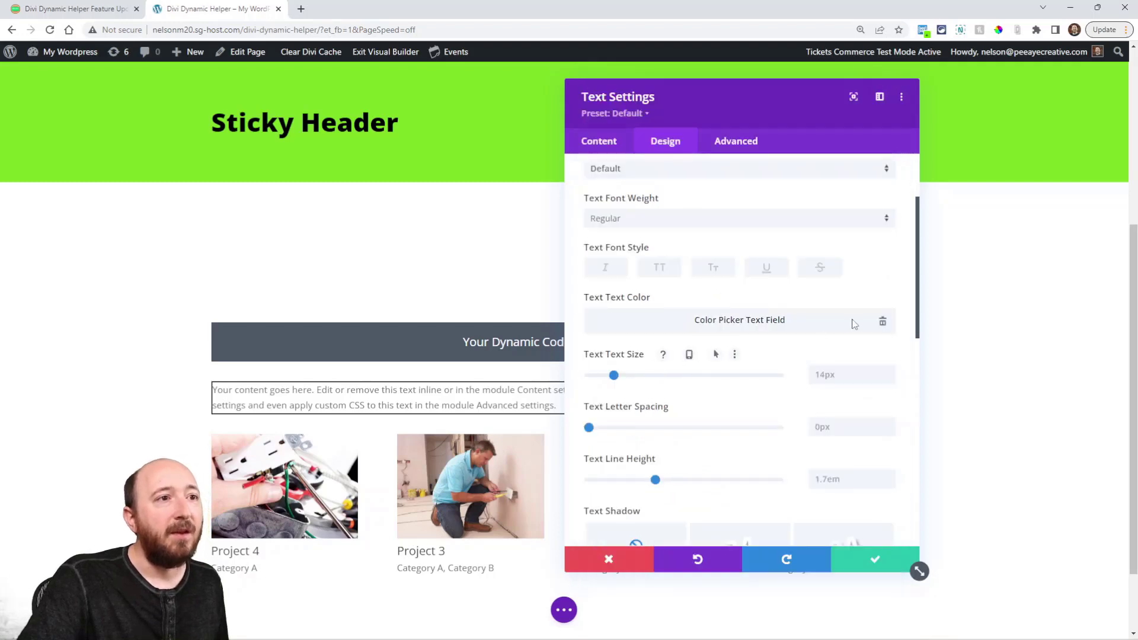
pyautogui.moveTo(739, 319)
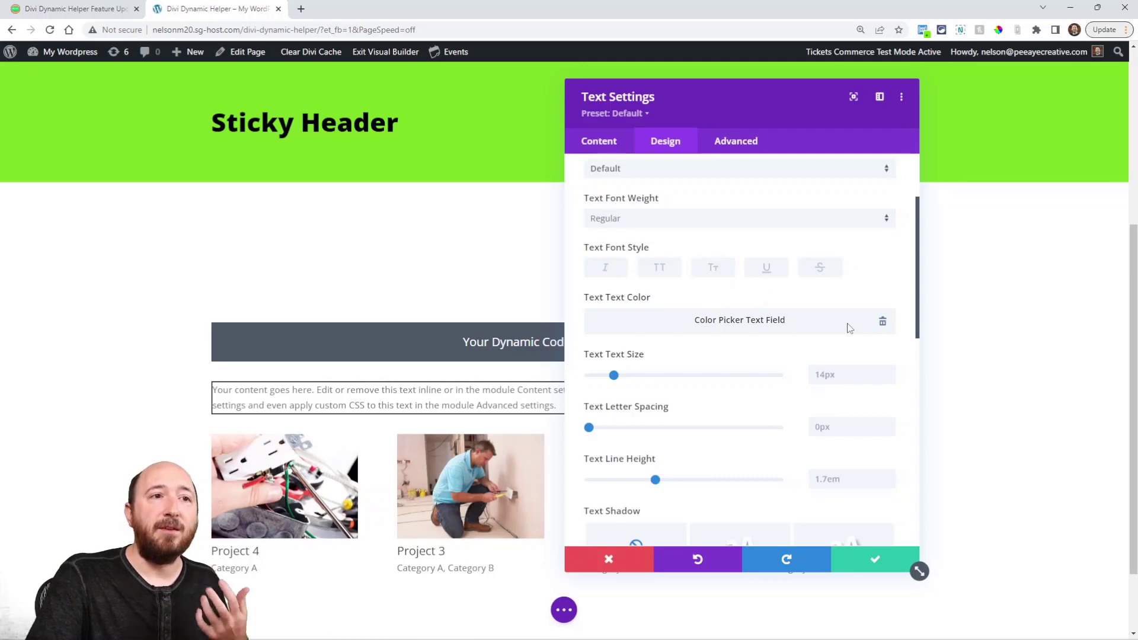
# Save the page and view the live result with green section and red text.
pyautogui.click(739, 320)
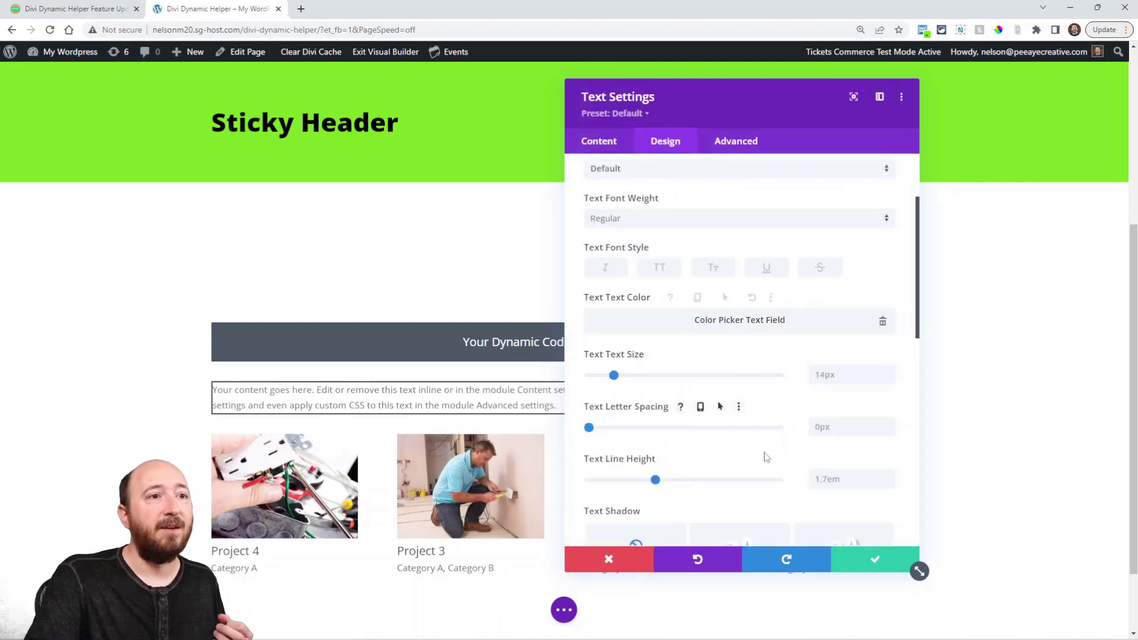
pyautogui.click(608, 559)
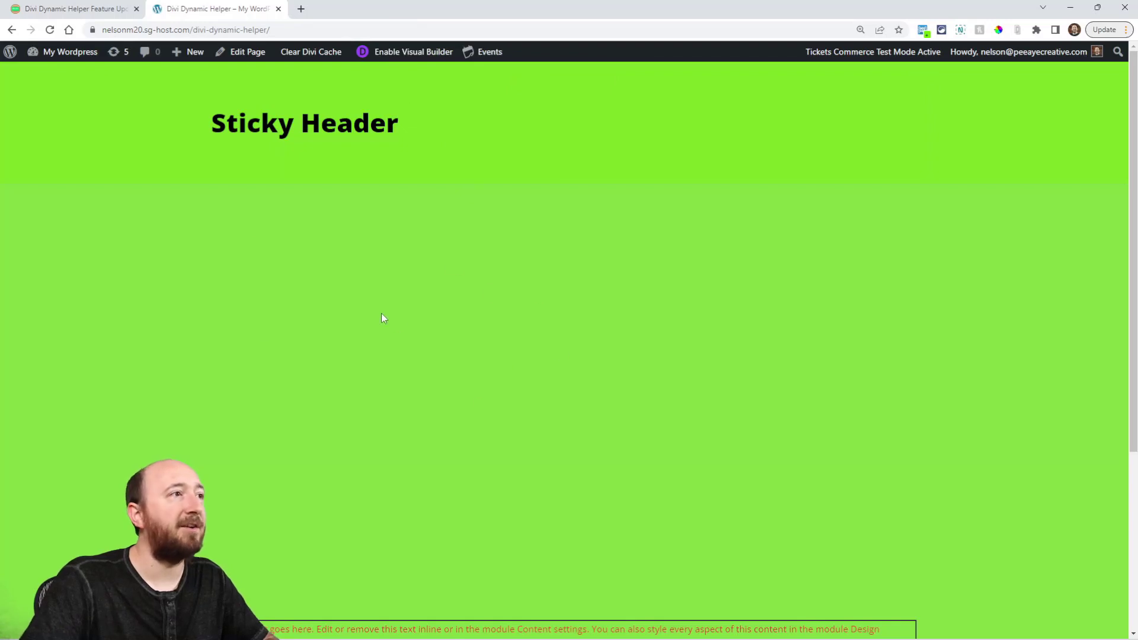
pyautogui.scroll(-3)
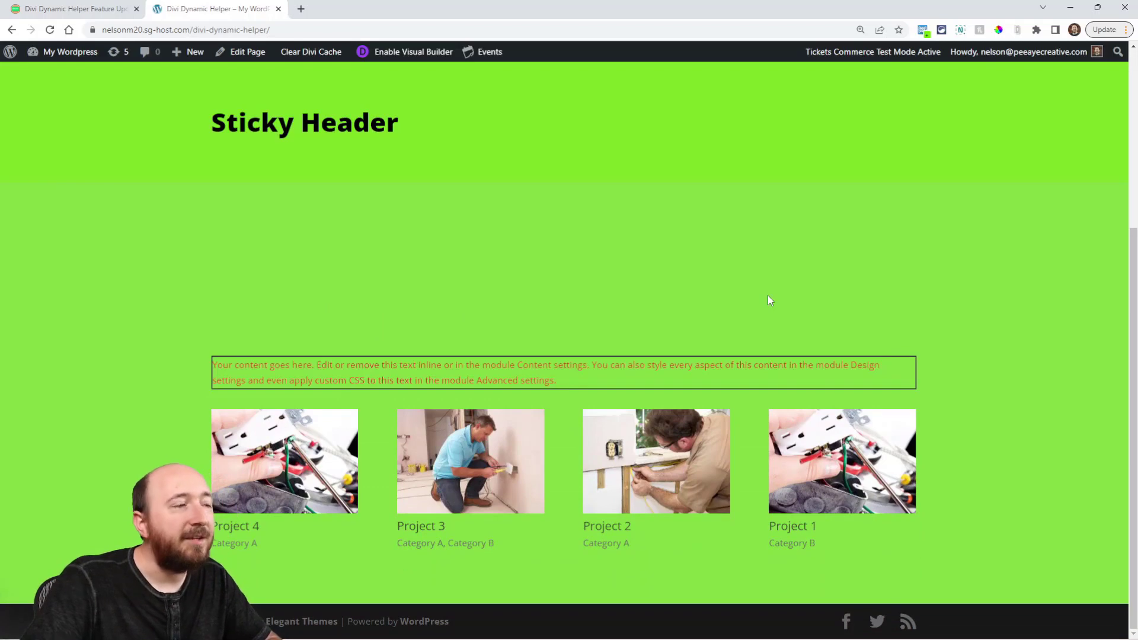
pyautogui.moveTo(393, 88)
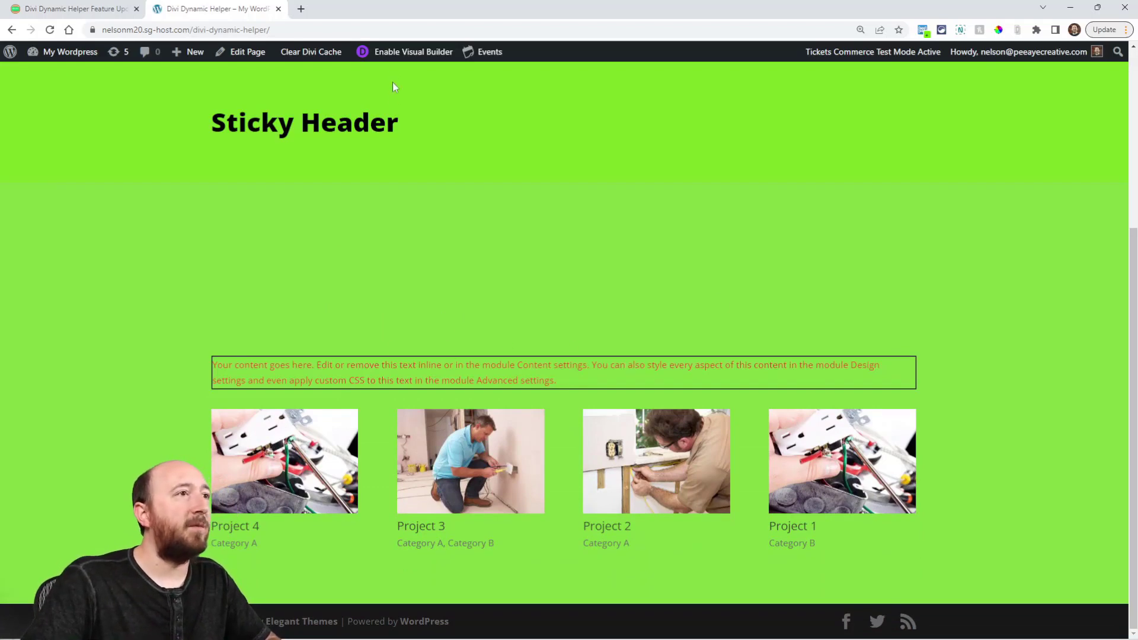
# Reopen the page in the visual builder and show the Text module's Design settings.
pyautogui.click(413, 52)
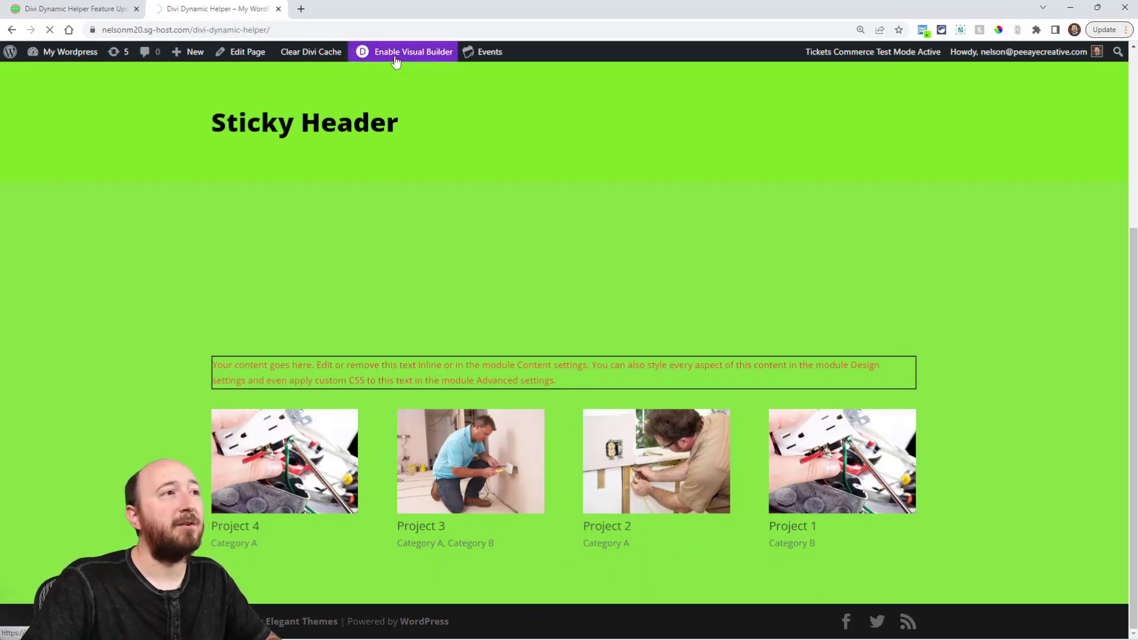
pyautogui.click(396, 52)
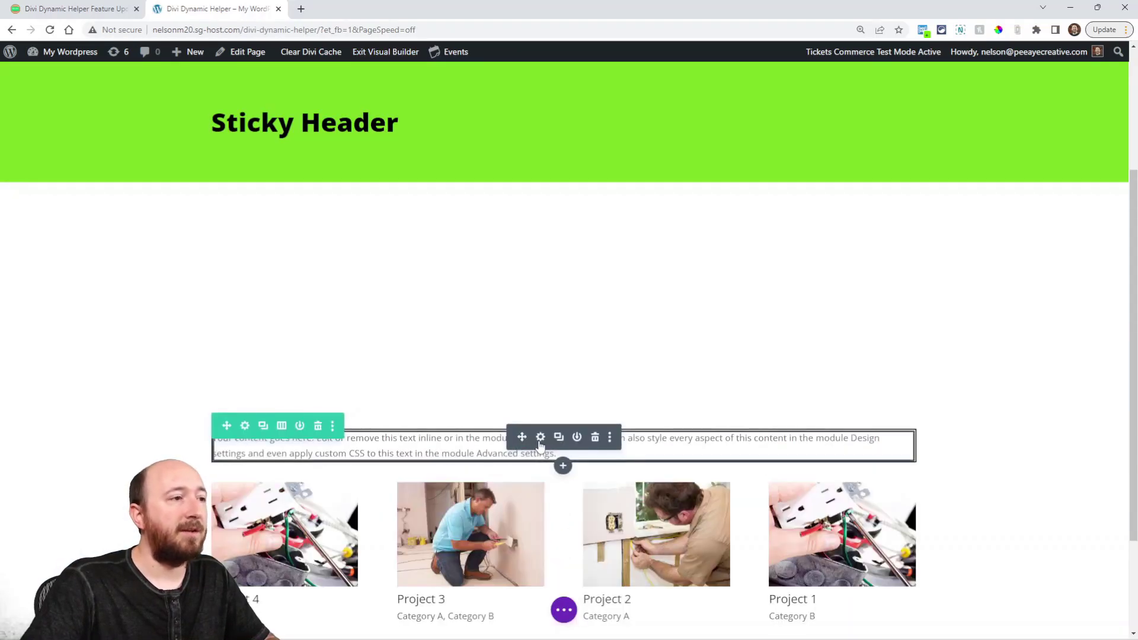
pyautogui.click(540, 437)
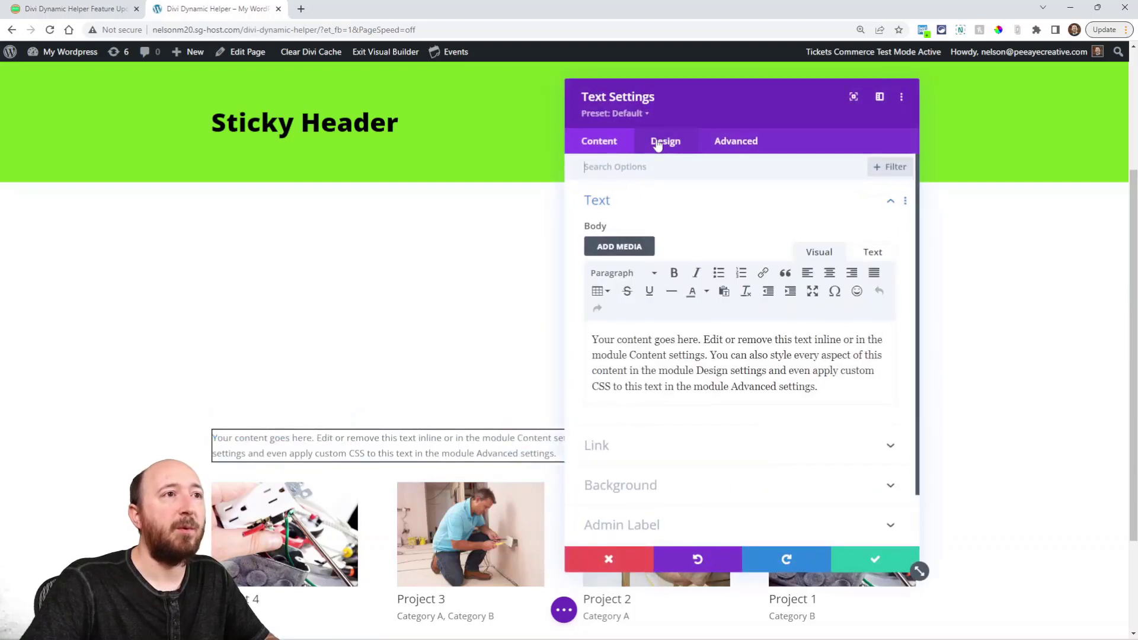
pyautogui.click(665, 141)
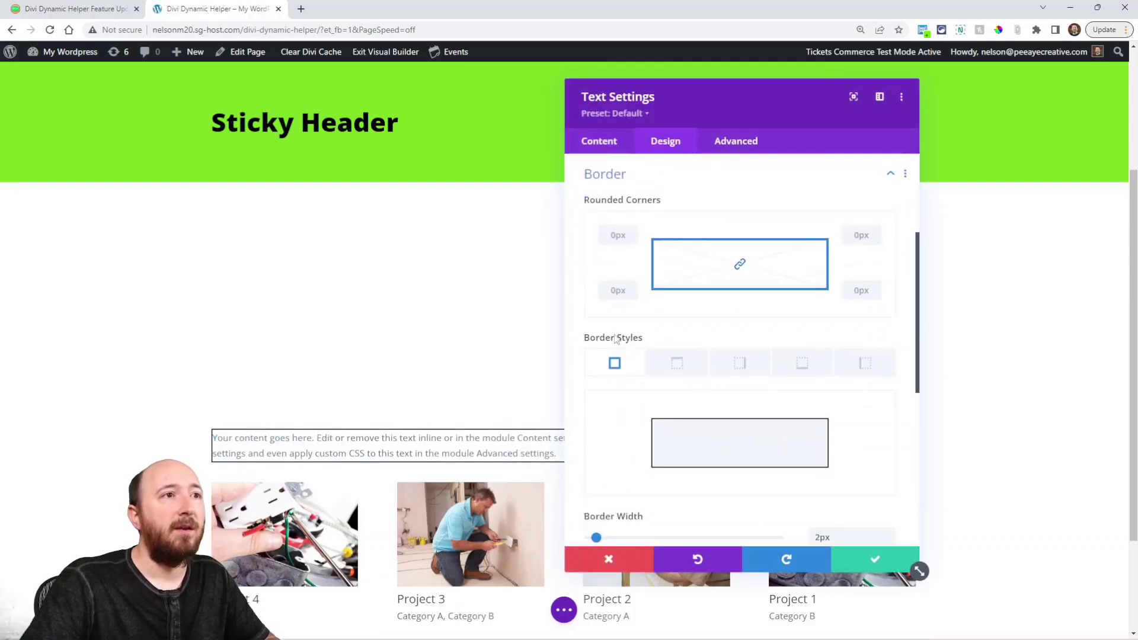
pyautogui.scroll(-3)
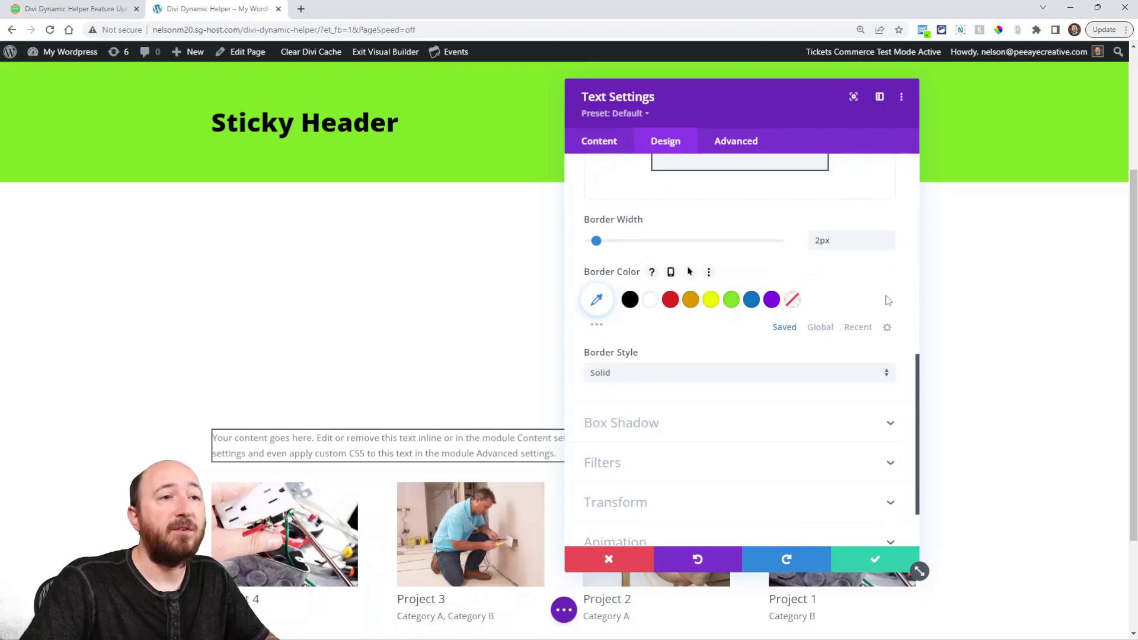
pyautogui.moveTo(608, 288)
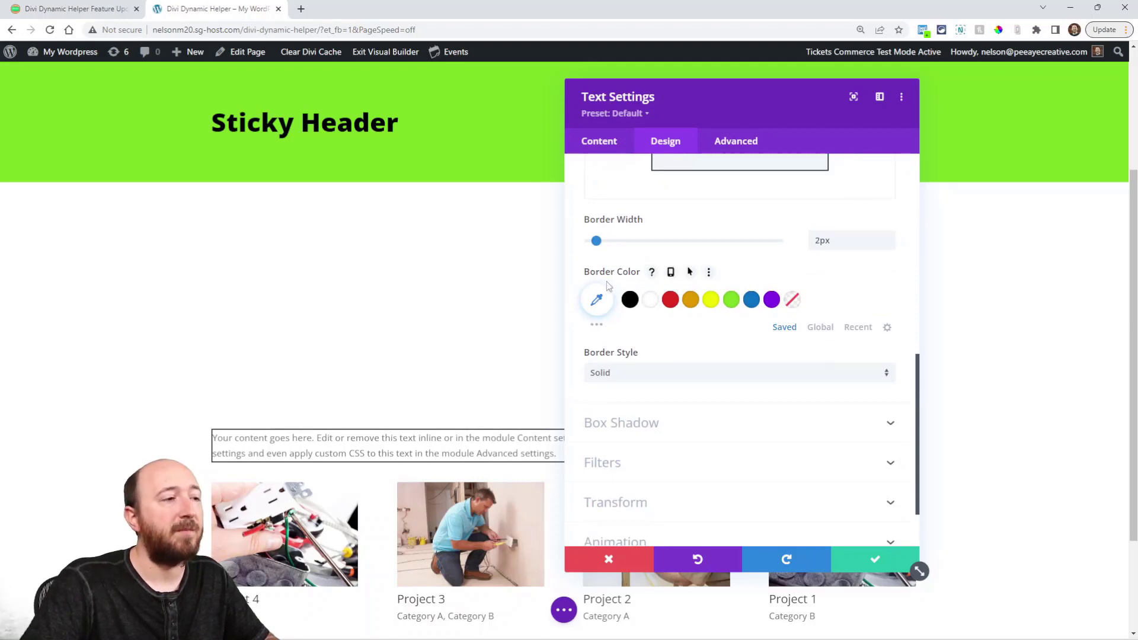
pyautogui.moveTo(839, 294)
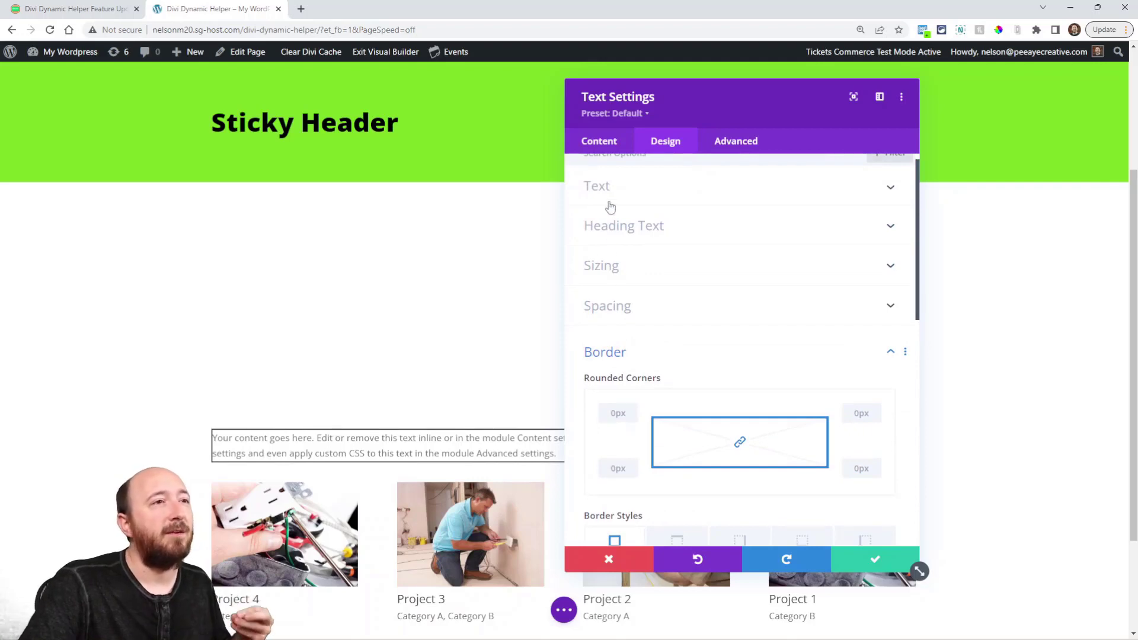
# Set the Text module's background to Color Picker Text Field dynamic content, then close settings.
pyautogui.click(599, 141)
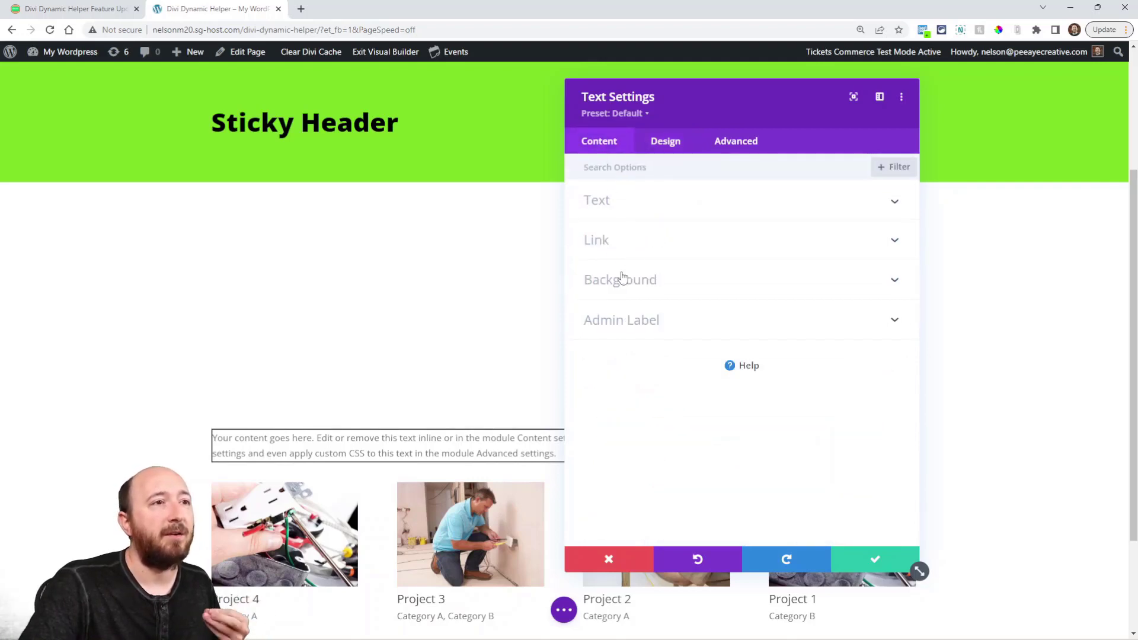
pyautogui.click(620, 280)
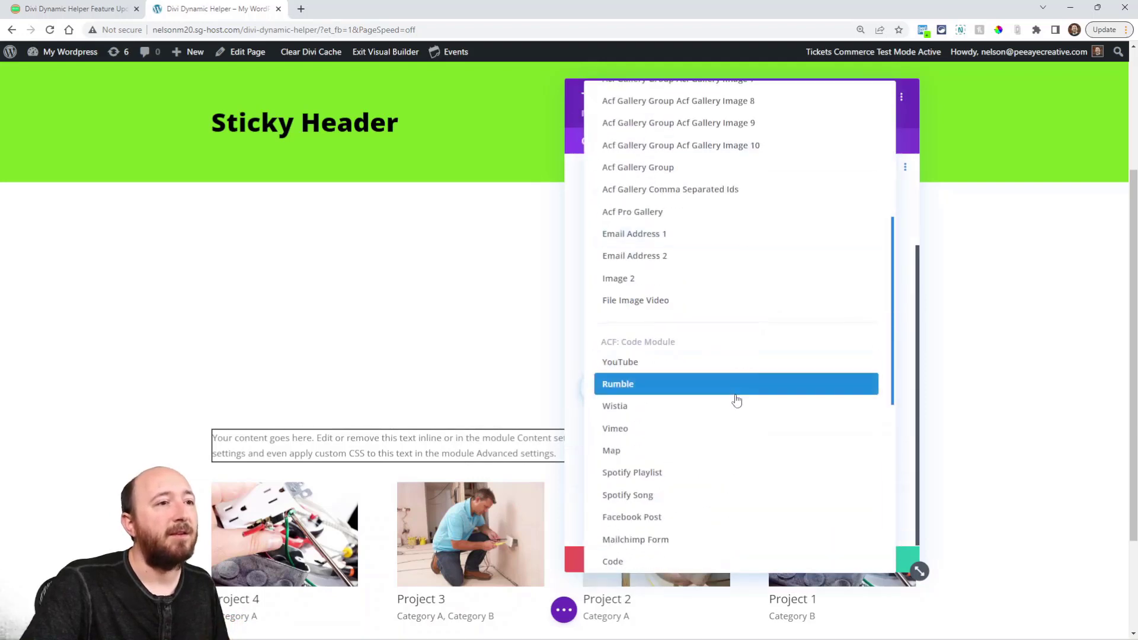
pyautogui.scroll(-3)
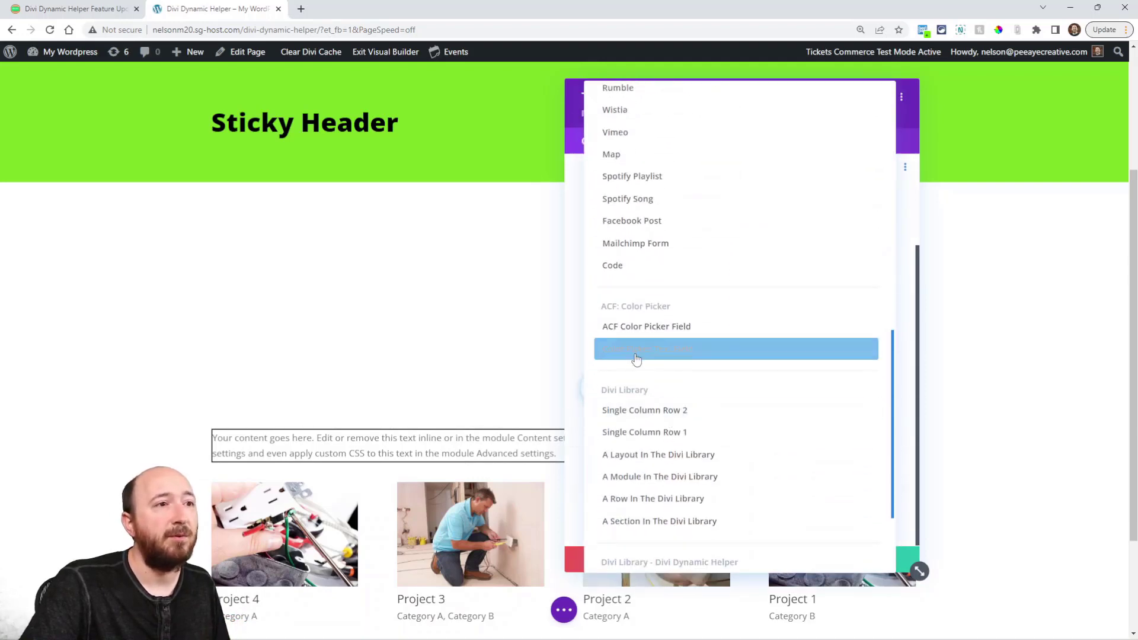
pyautogui.click(637, 349)
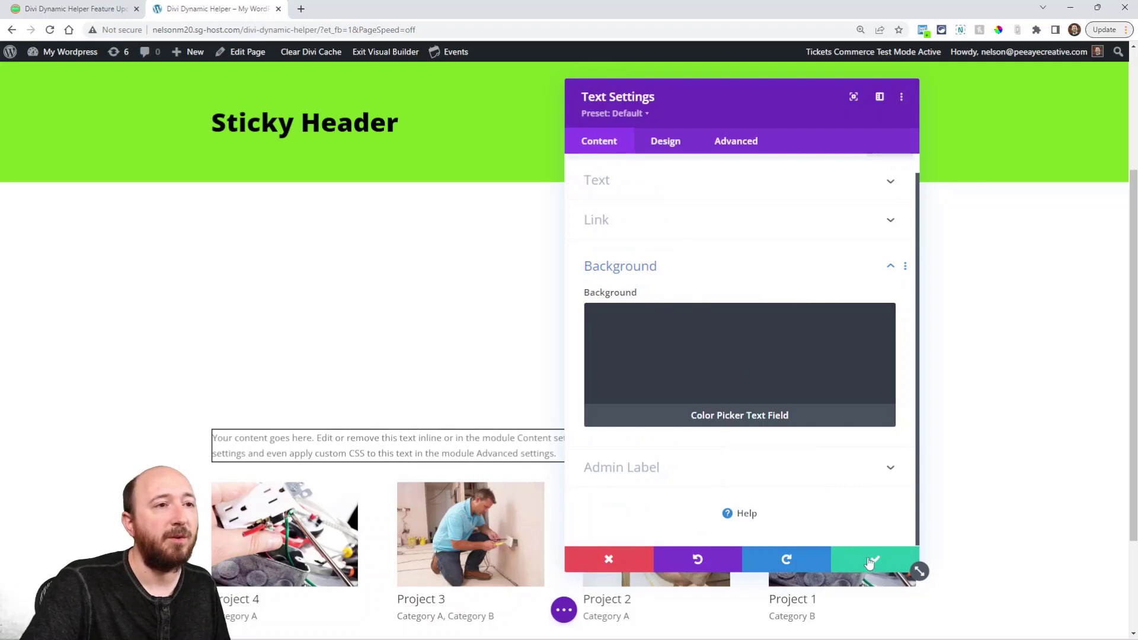
pyautogui.click(665, 141)
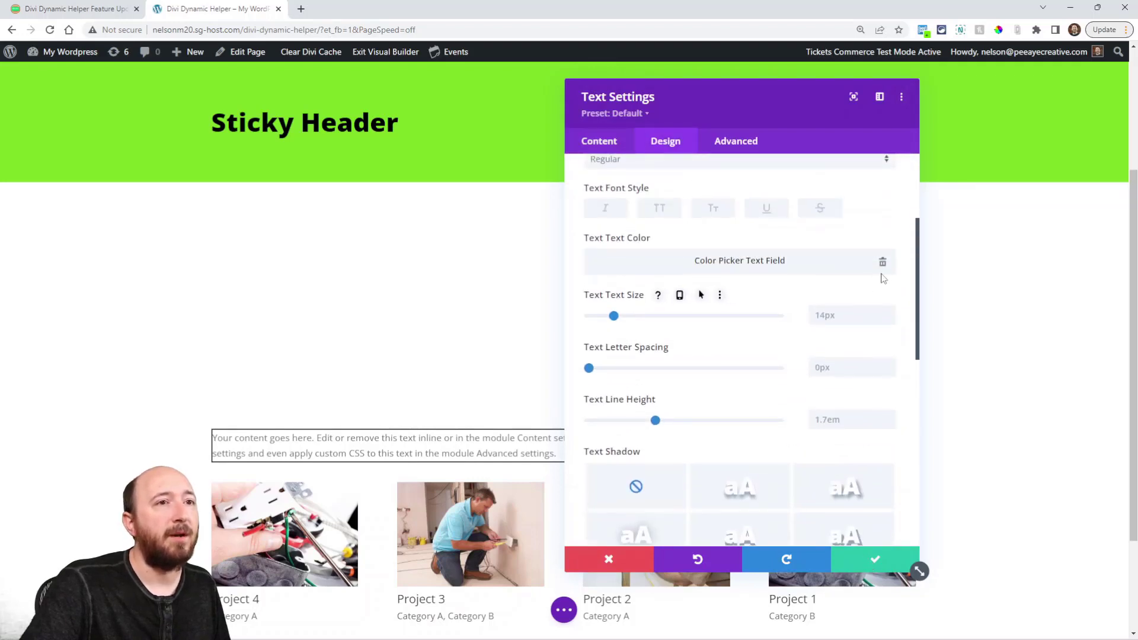
pyautogui.click(739, 261)
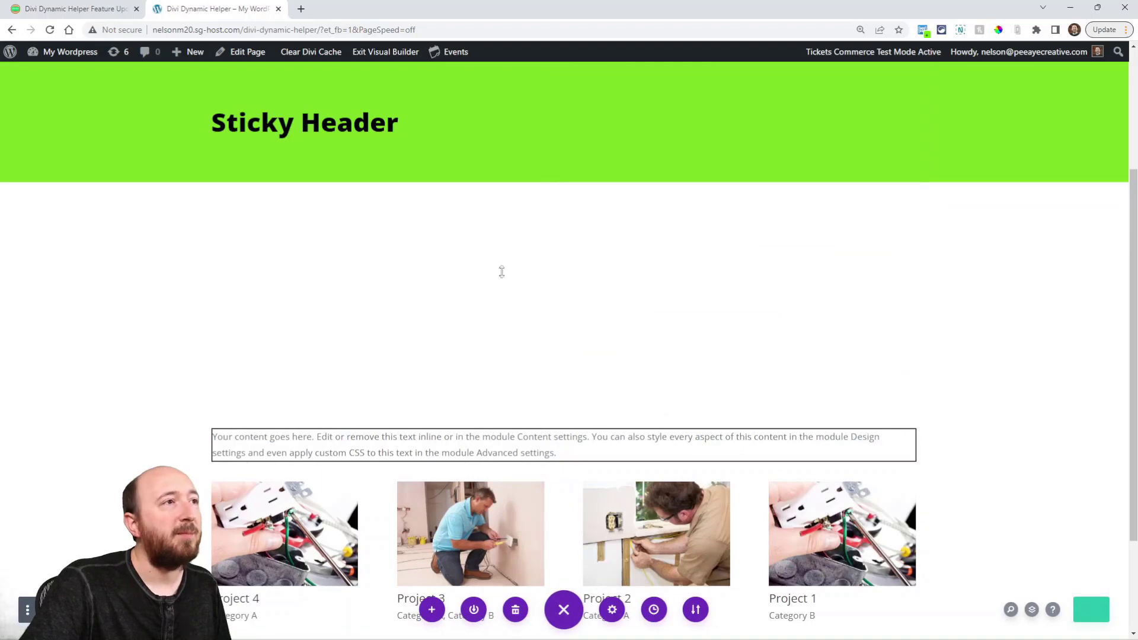
# Exit the visual builder, glance at the Pee-Aye Creative blog, and view the live page.
pyautogui.click(385, 51)
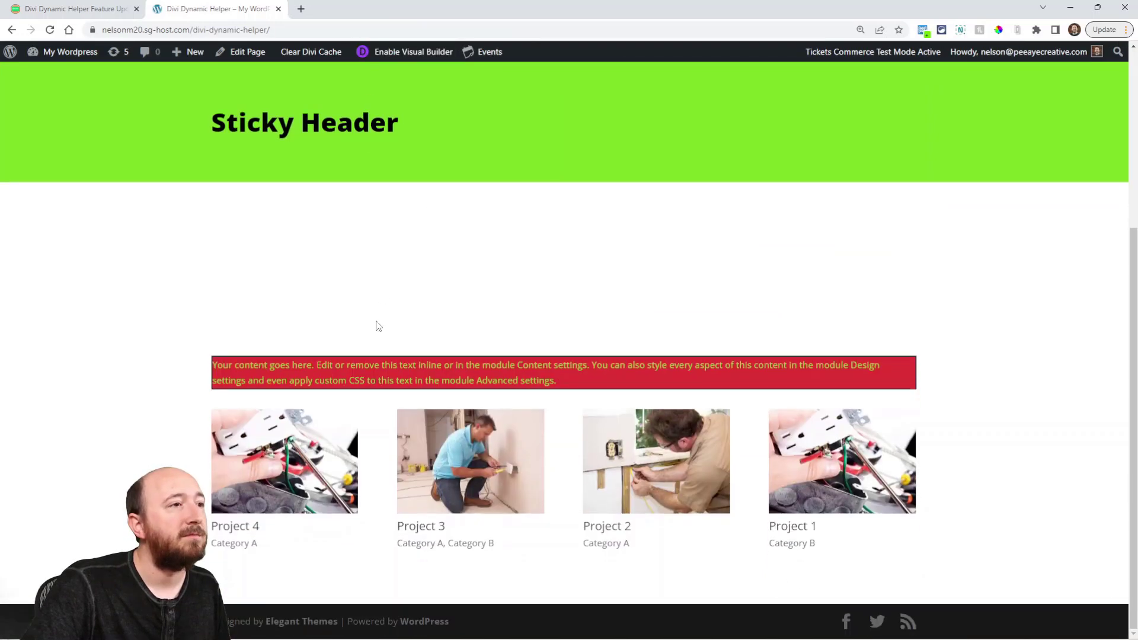
pyautogui.moveTo(514, 249)
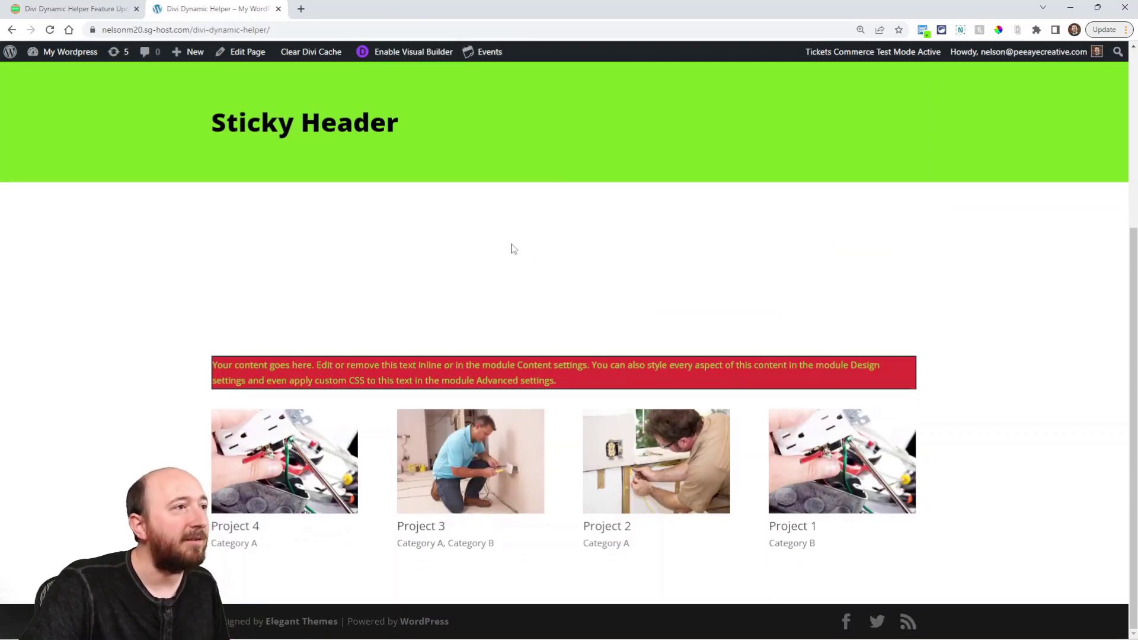
pyautogui.click(69, 52)
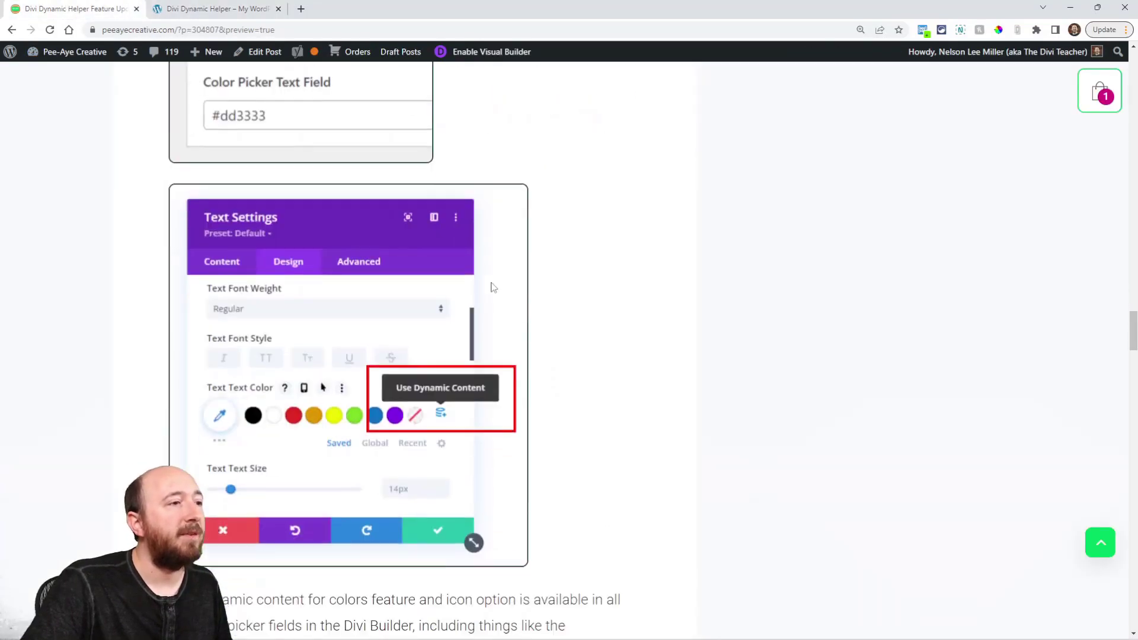
pyautogui.scroll(-3)
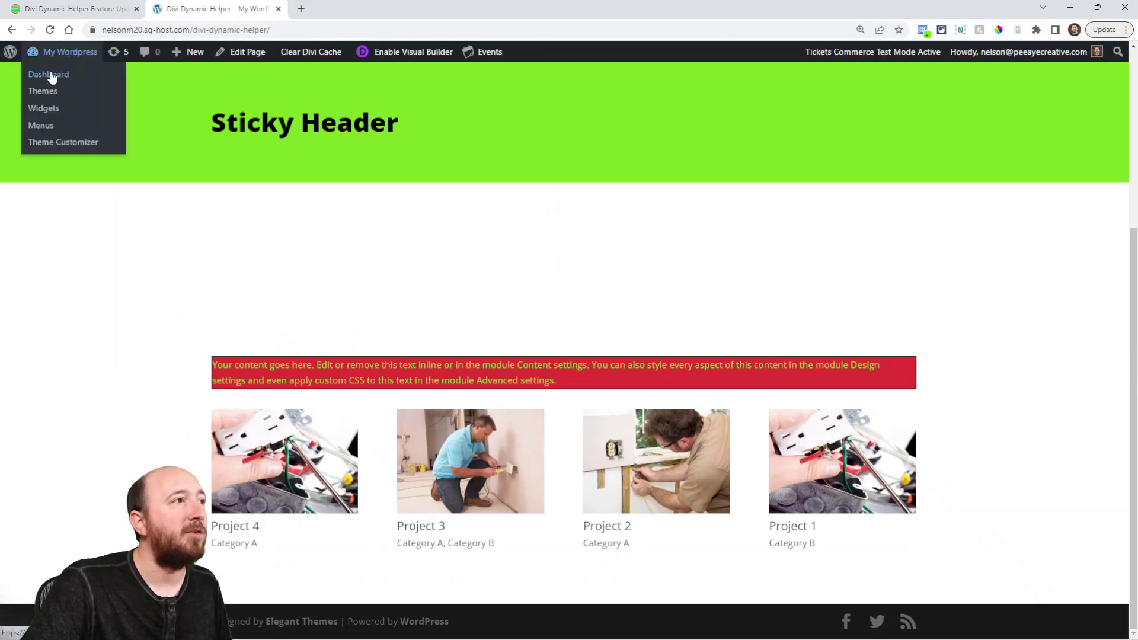
# Open the Divi Dynamic Helper tab in Theme Options and toggle Video module off and on.
pyautogui.click(49, 74)
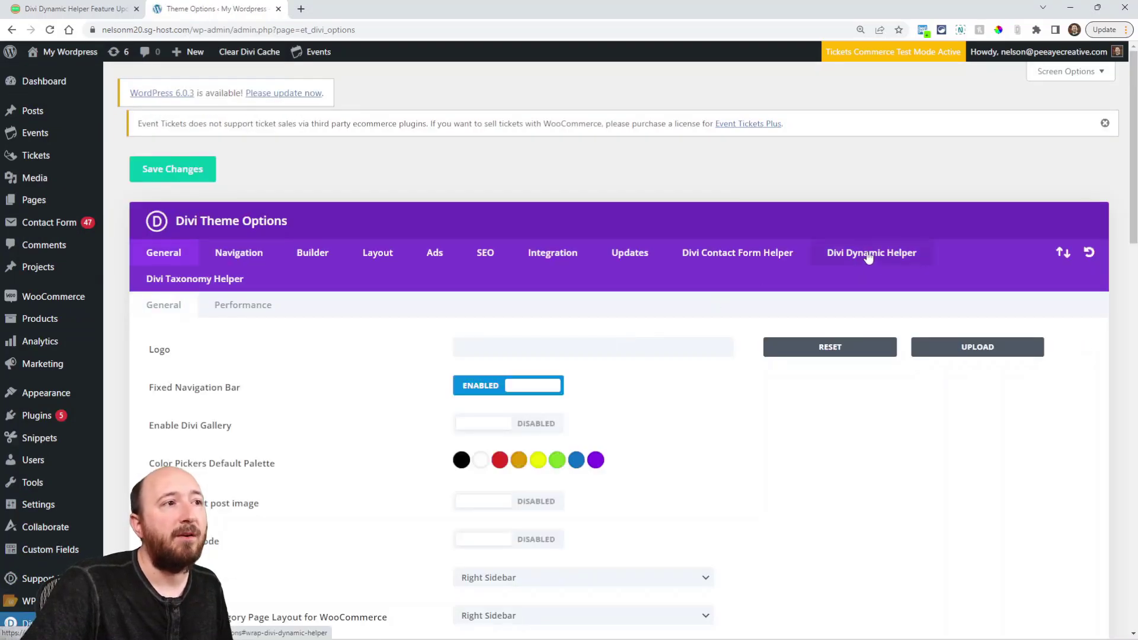
pyautogui.moveTo(863, 260)
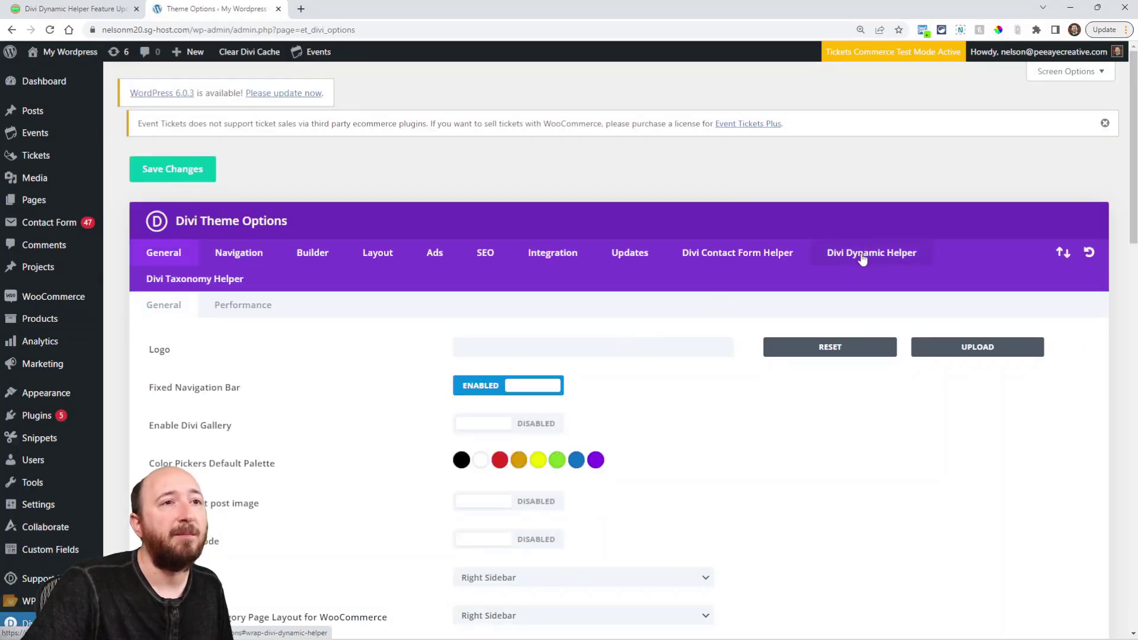
pyautogui.click(871, 252)
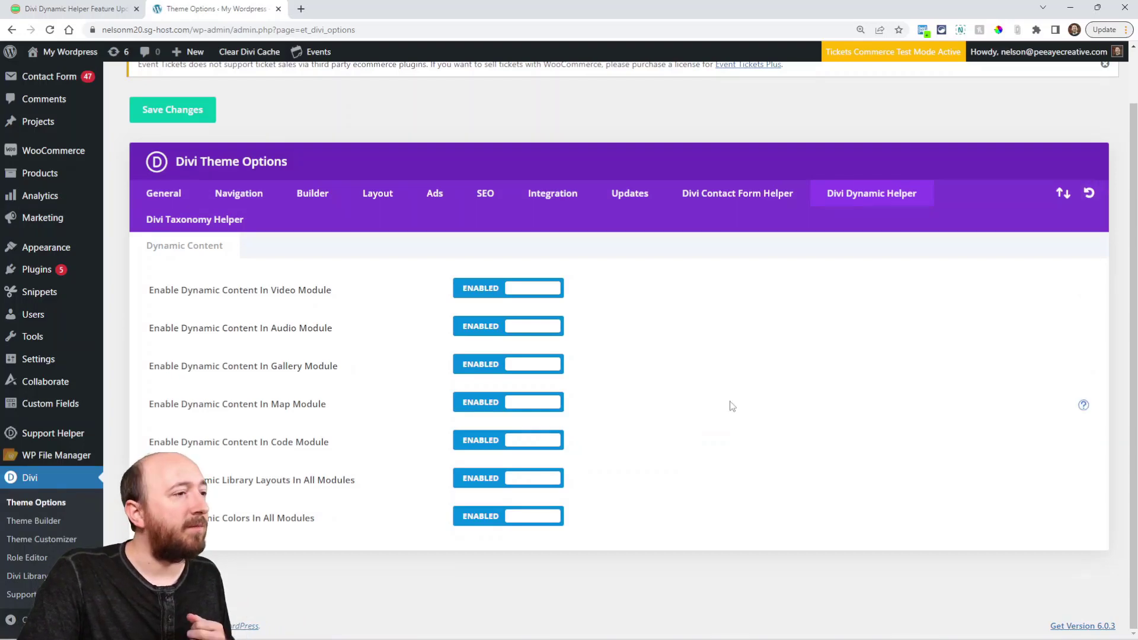
pyautogui.moveTo(519, 458)
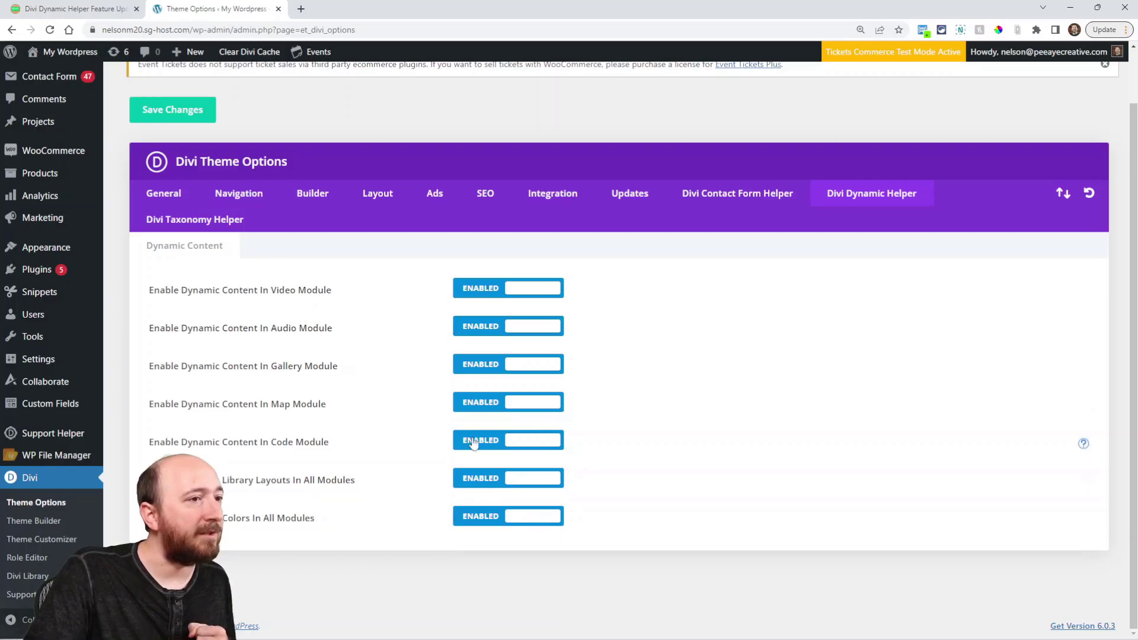
pyautogui.moveTo(494, 307)
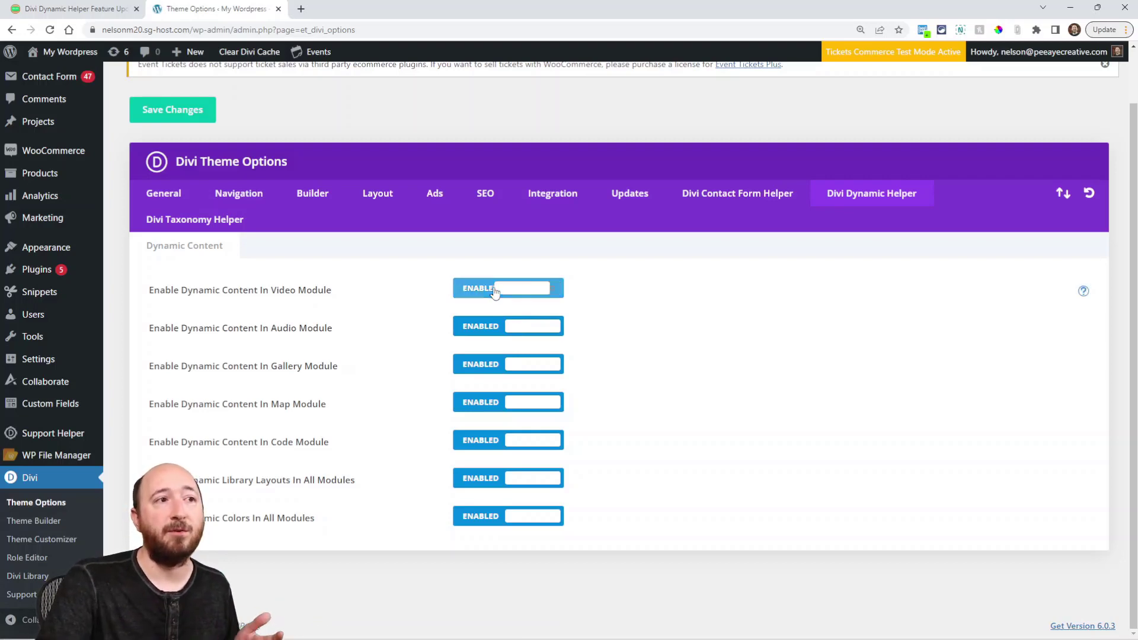
pyautogui.click(508, 288)
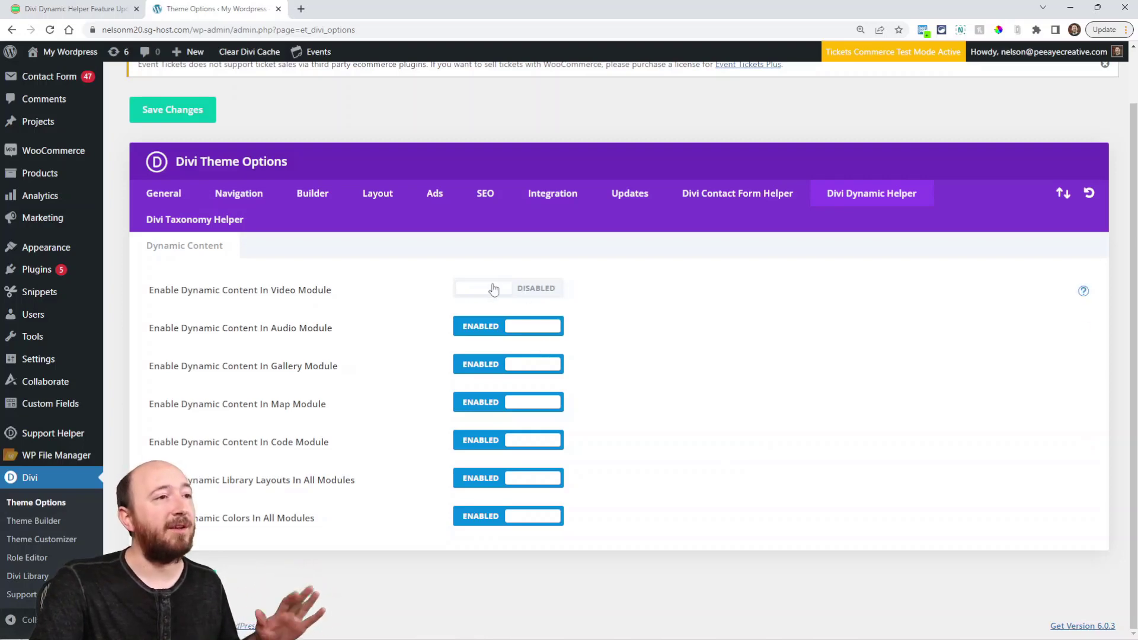
pyautogui.click(491, 288)
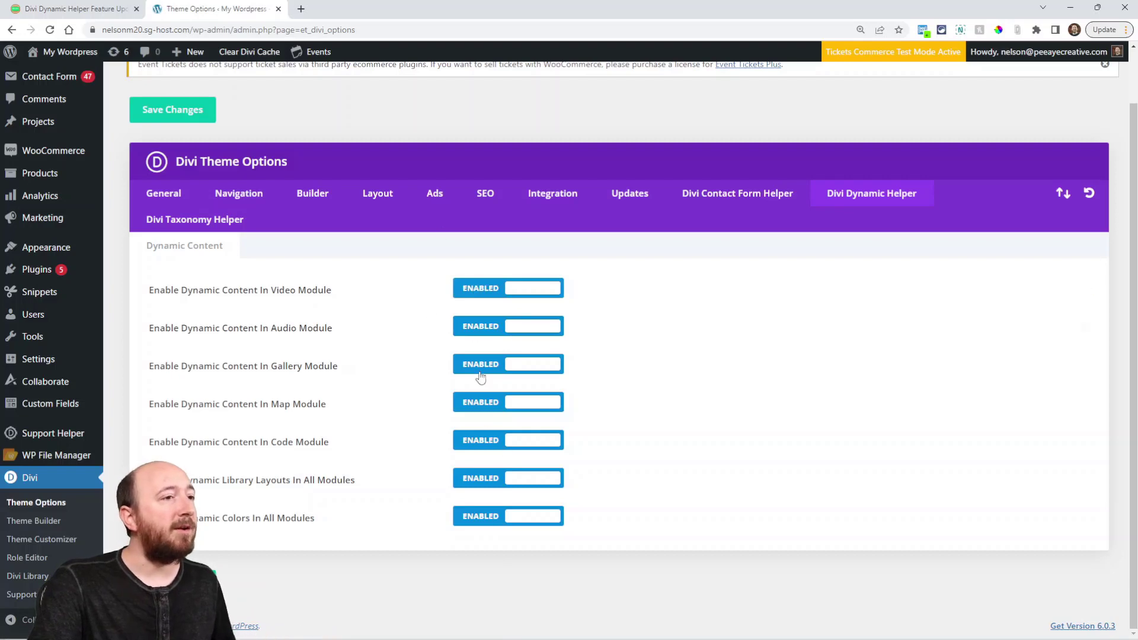
pyautogui.moveTo(523, 534)
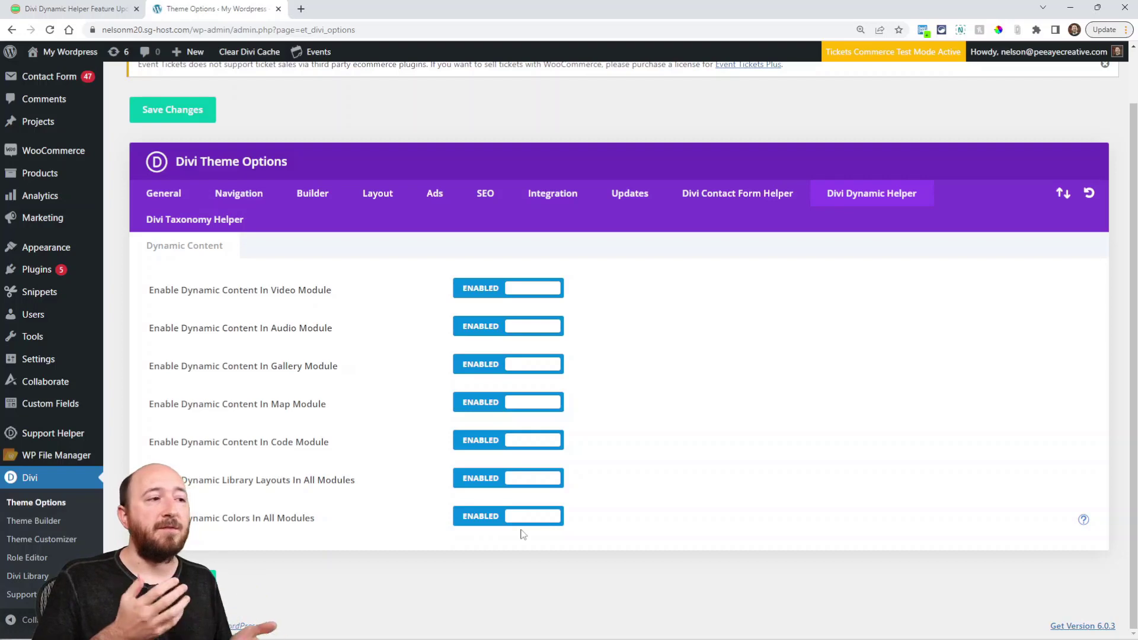
# Disable Dynamic Colors and Code module dynamic content, and highlight the library layouts option.
pyautogui.click(507, 516)
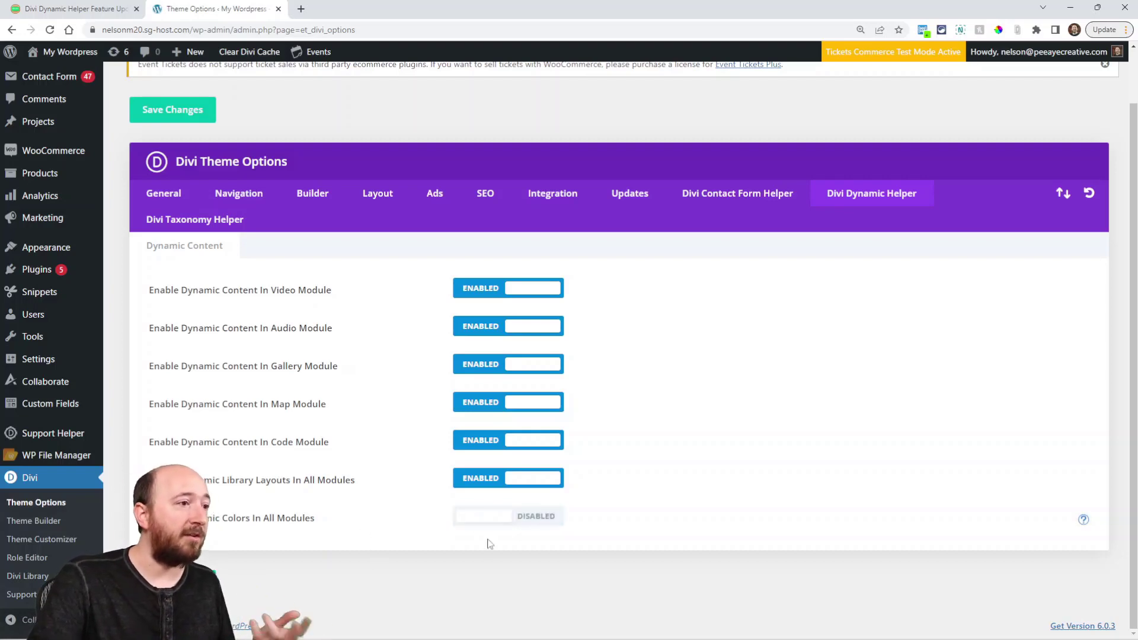
pyautogui.click(484, 440)
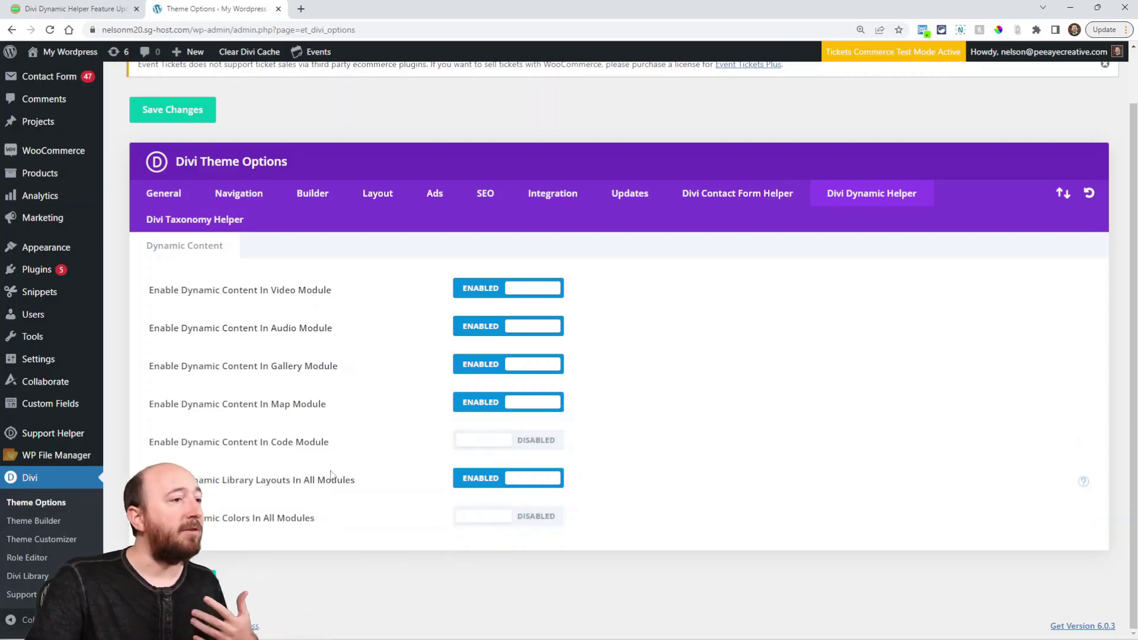
pyautogui.doubleClick(272, 480)
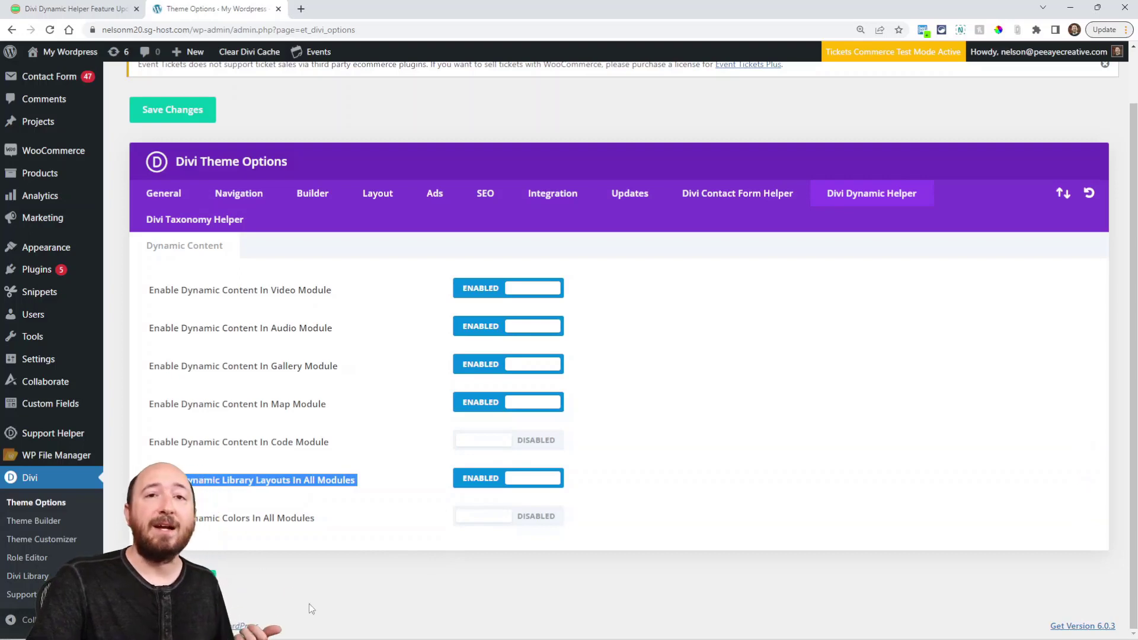